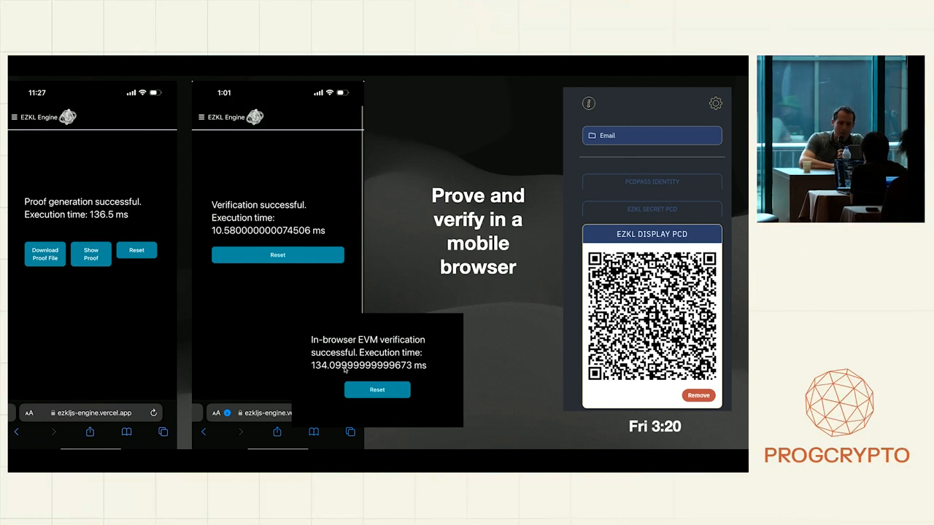
mouse_move(437, 380)
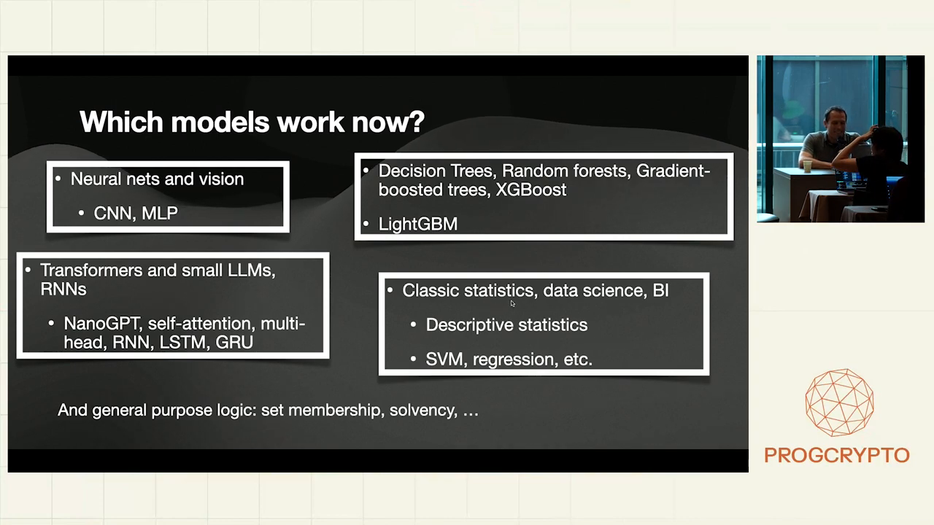
mouse_move(553, 330)
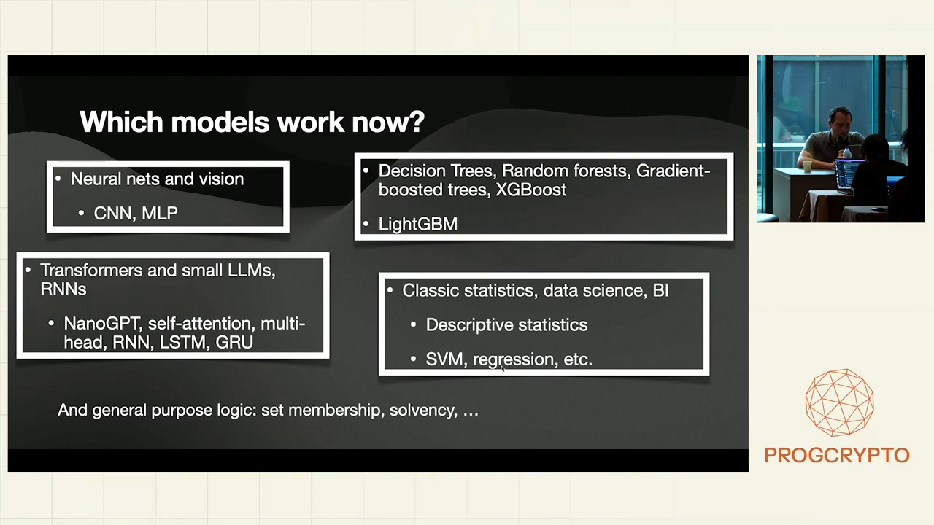
mouse_move(334, 398)
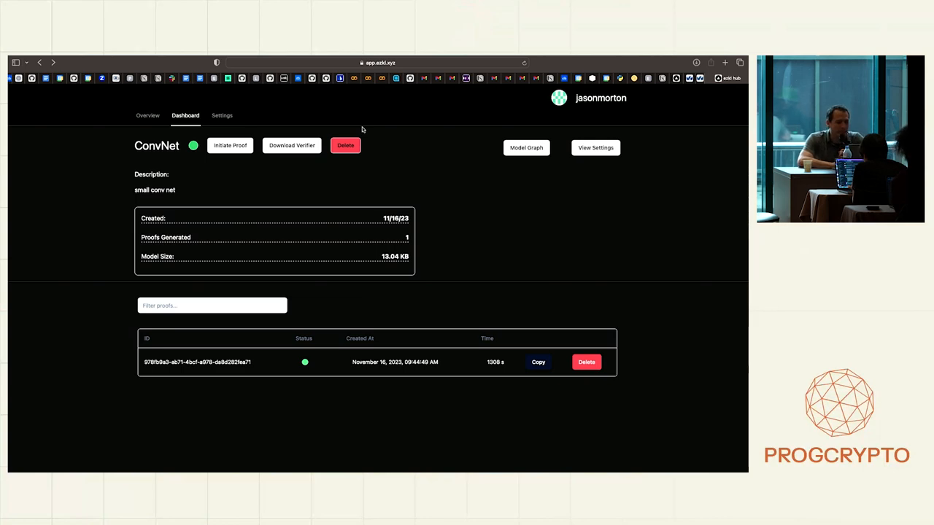
mouse_move(435, 178)
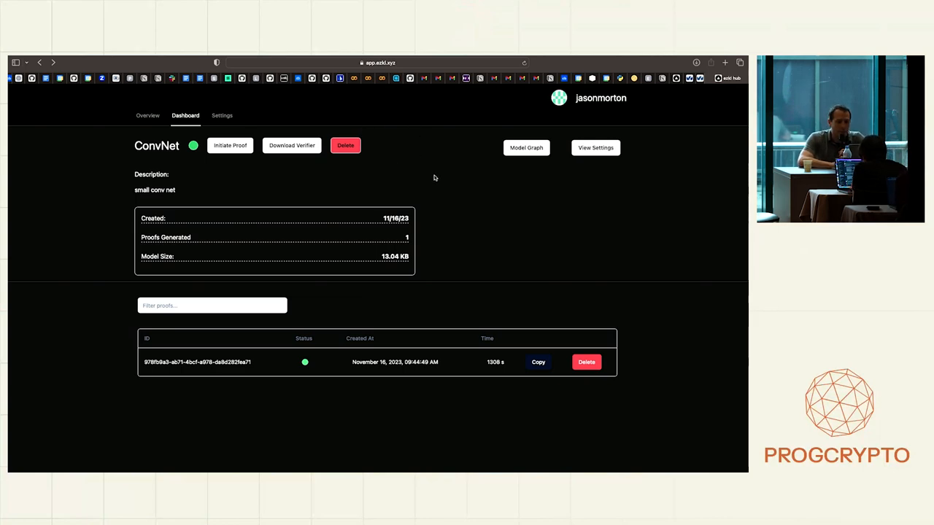
mouse_move(426, 175)
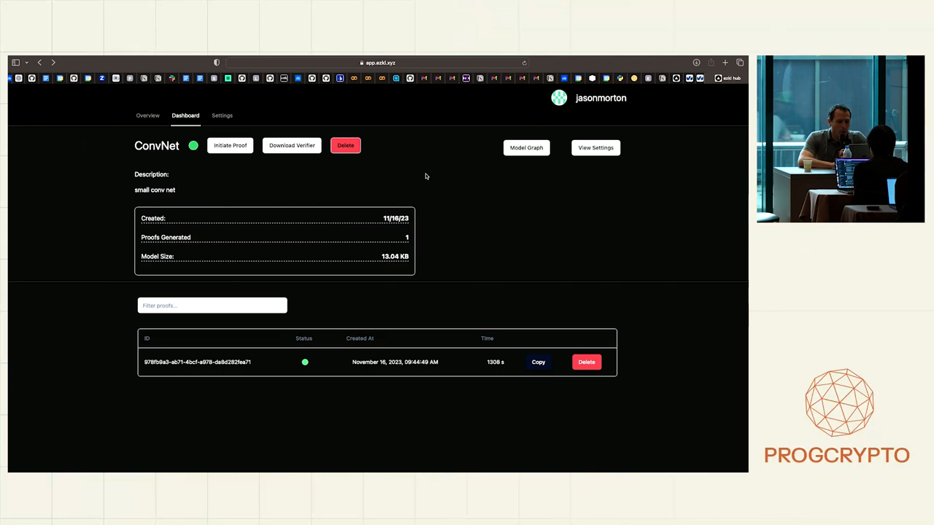
mouse_move(540, 162)
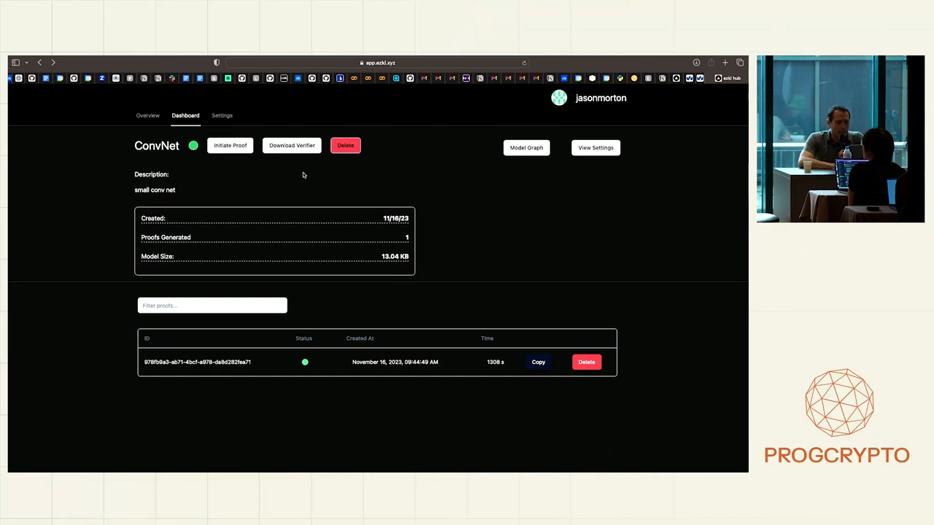
mouse_move(260, 206)
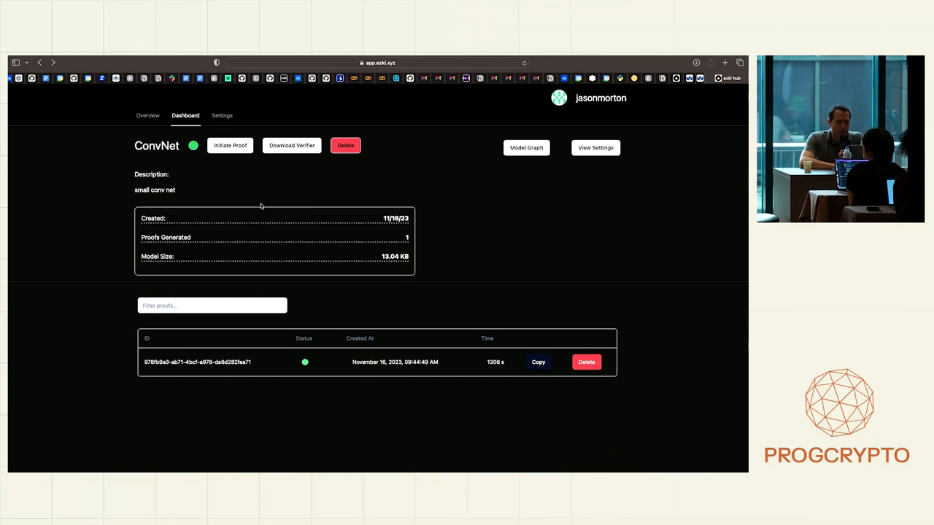
Initiate a new ConvNet proof with input.json uploaded as the proof input and request it.
click(230, 146)
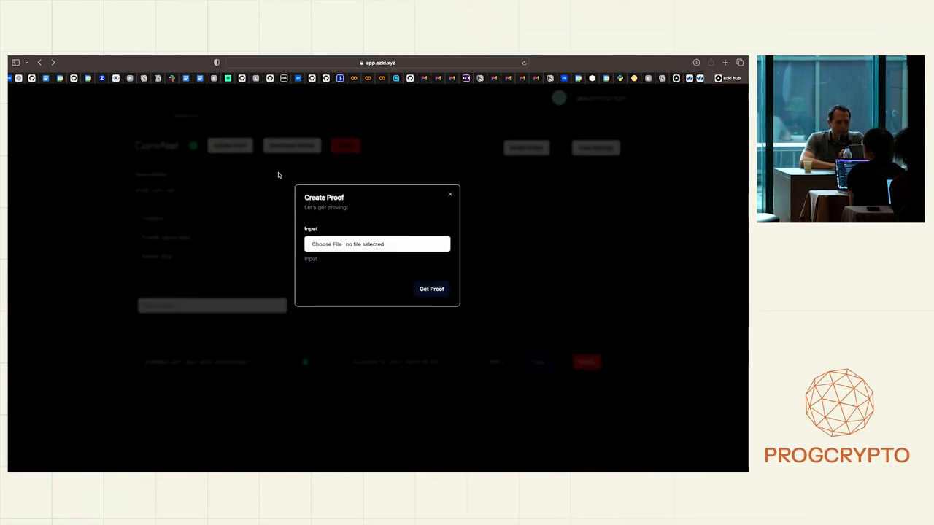
click(326, 244)
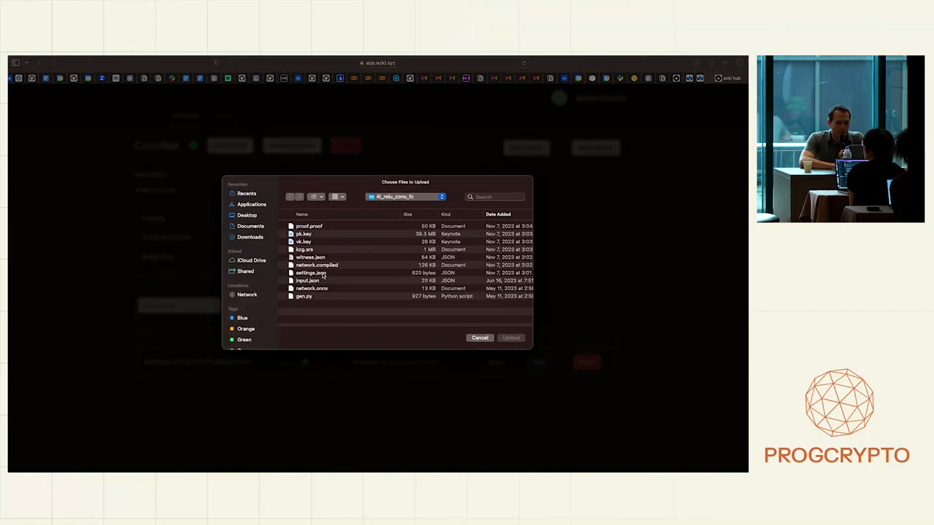
click(306, 280)
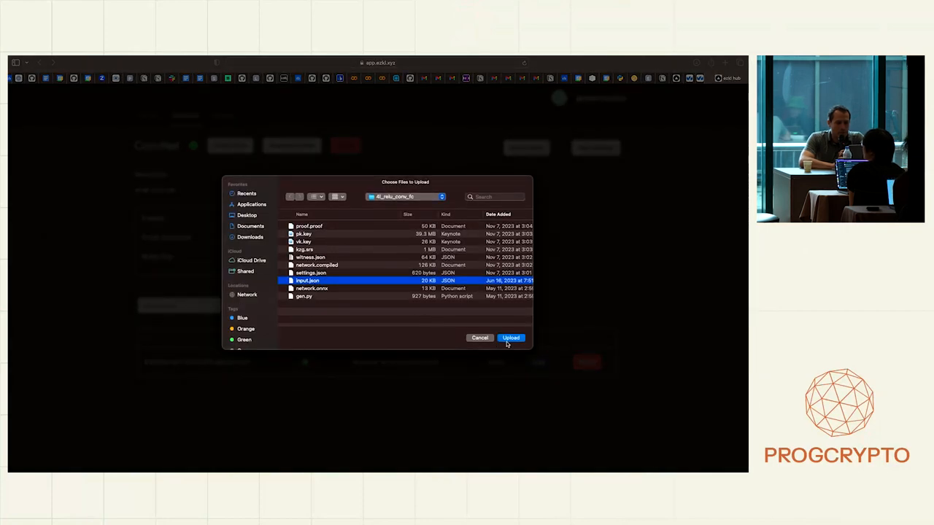
click(510, 337)
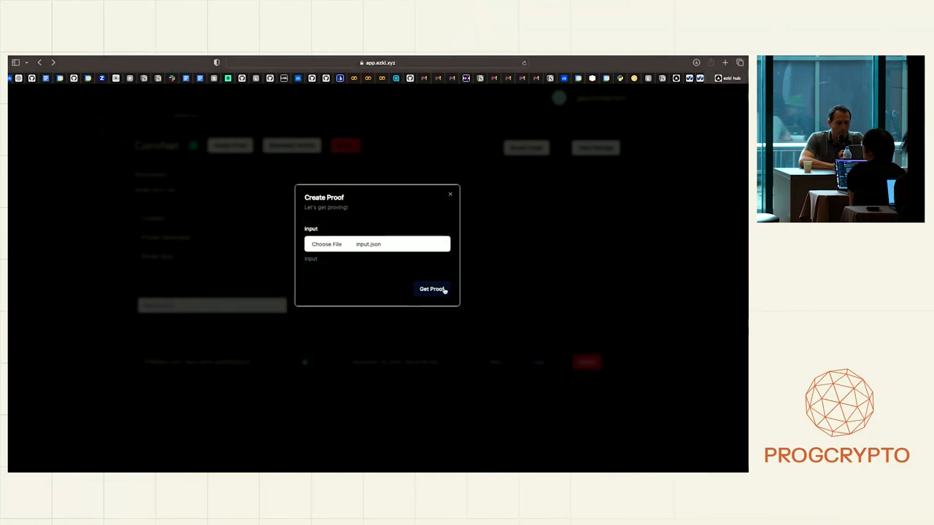
click(431, 289)
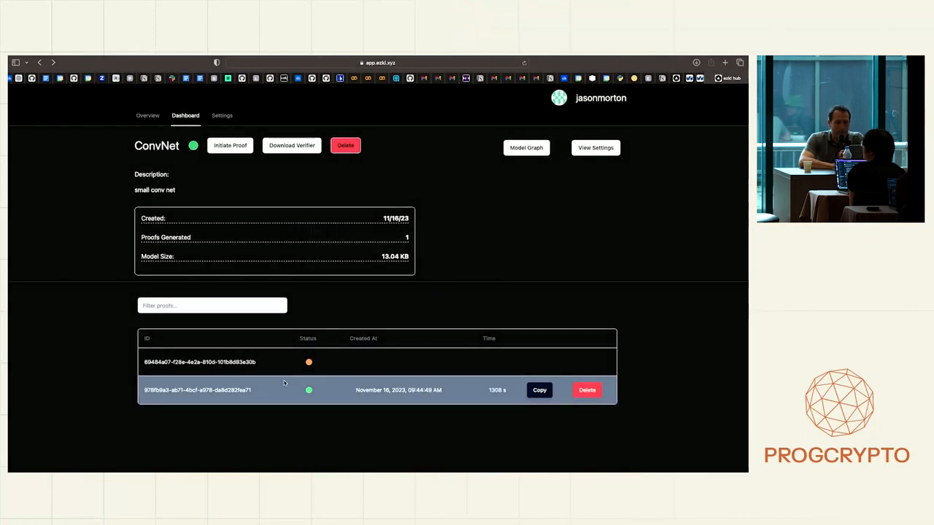
mouse_move(554, 291)
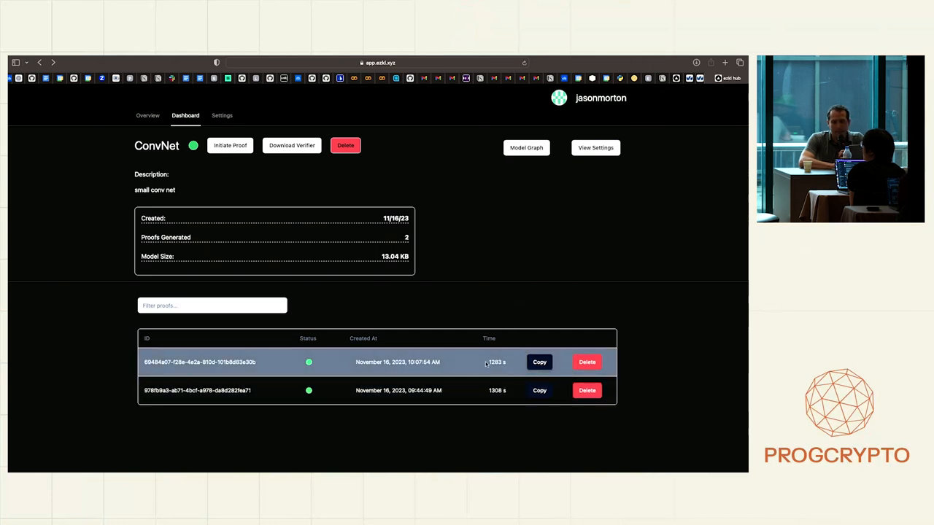
mouse_move(508, 366)
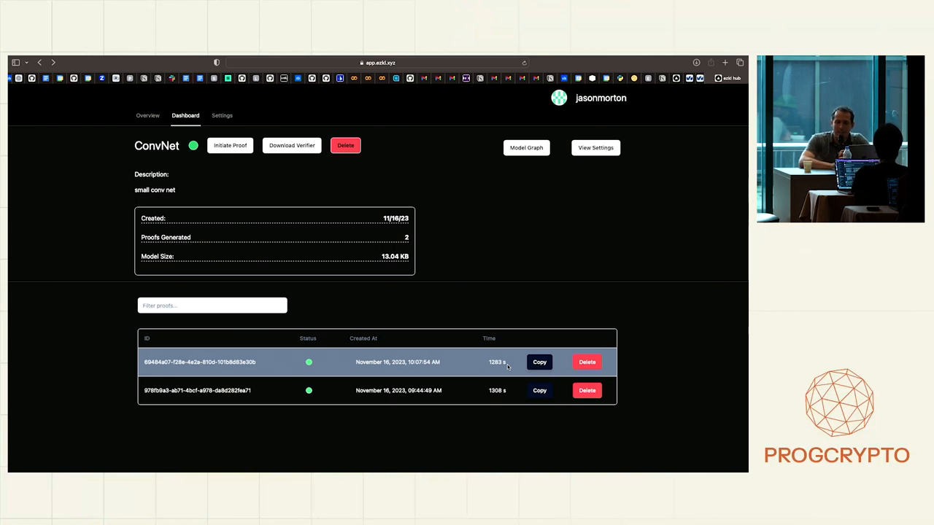
mouse_move(537, 337)
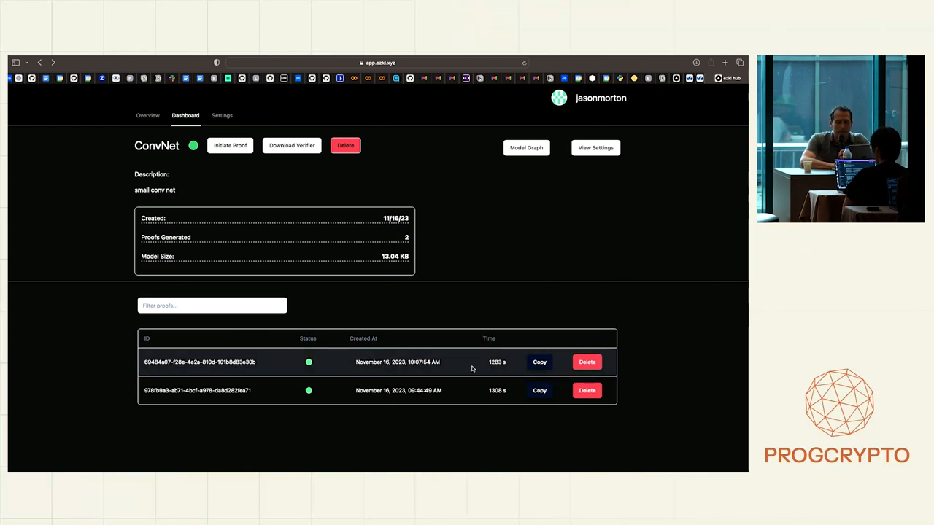
mouse_move(537, 255)
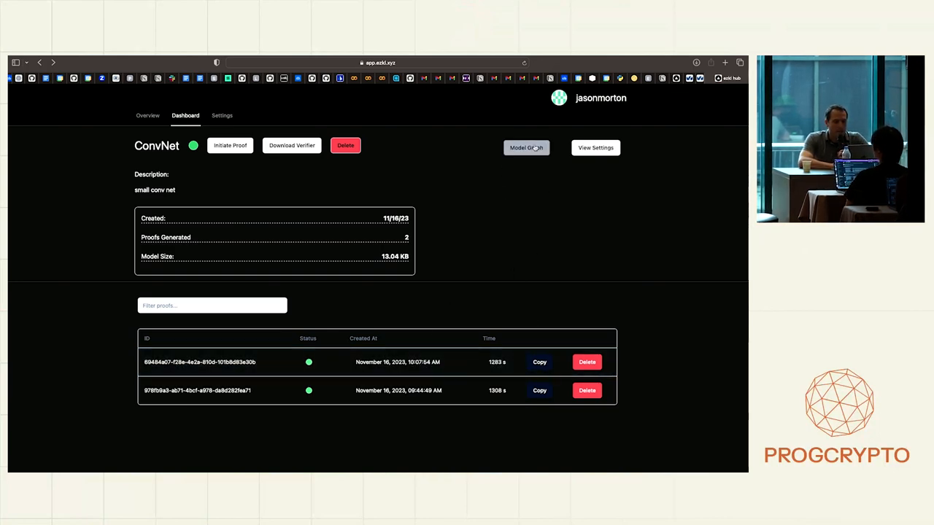
click(525, 147)
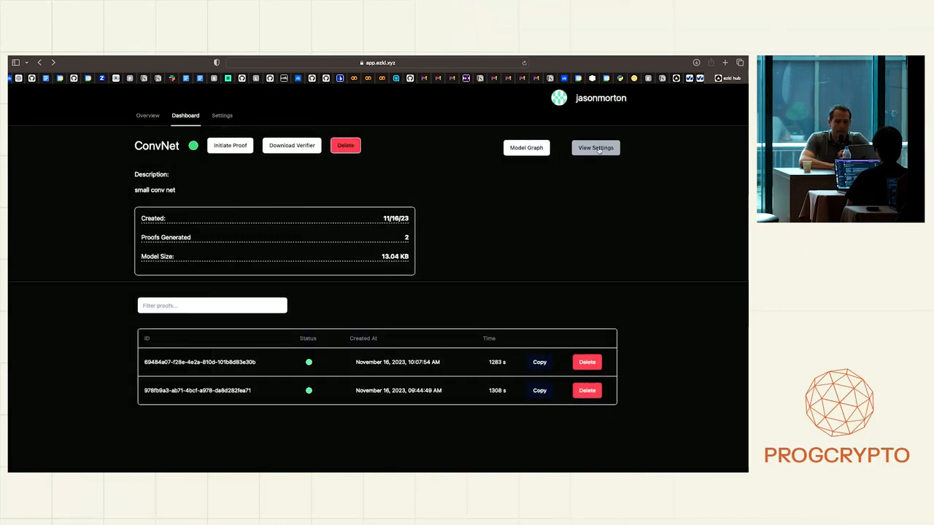
click(595, 147)
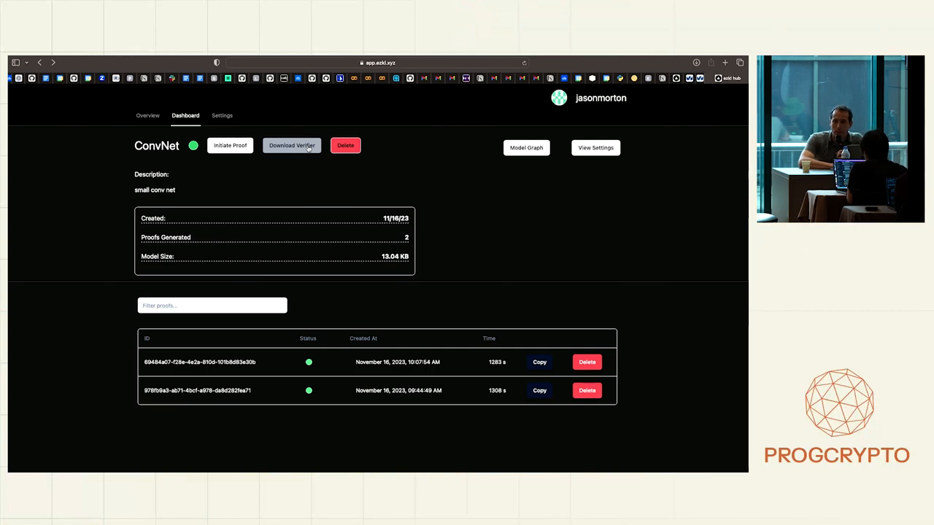
mouse_move(533, 248)
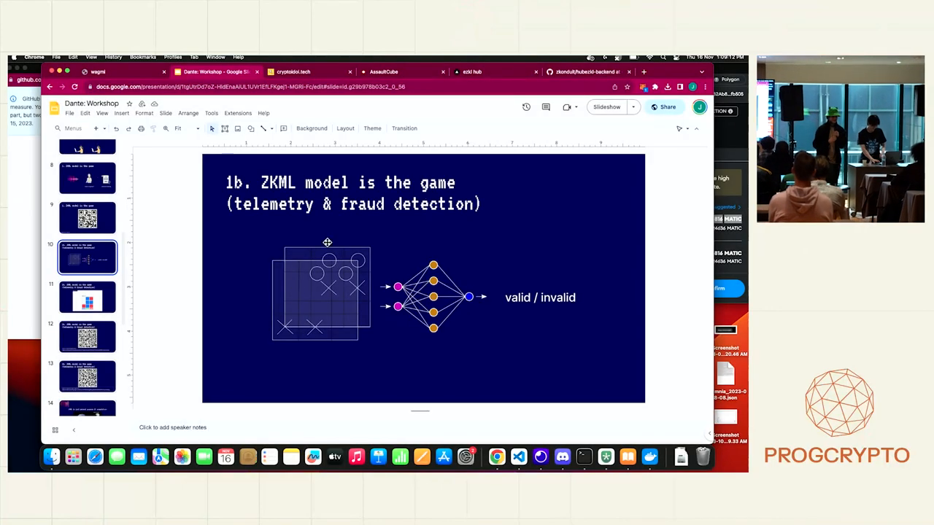
Show slide 10, '1b. ZKML model is the game (telemetry & fraud detection)'.
click(88, 376)
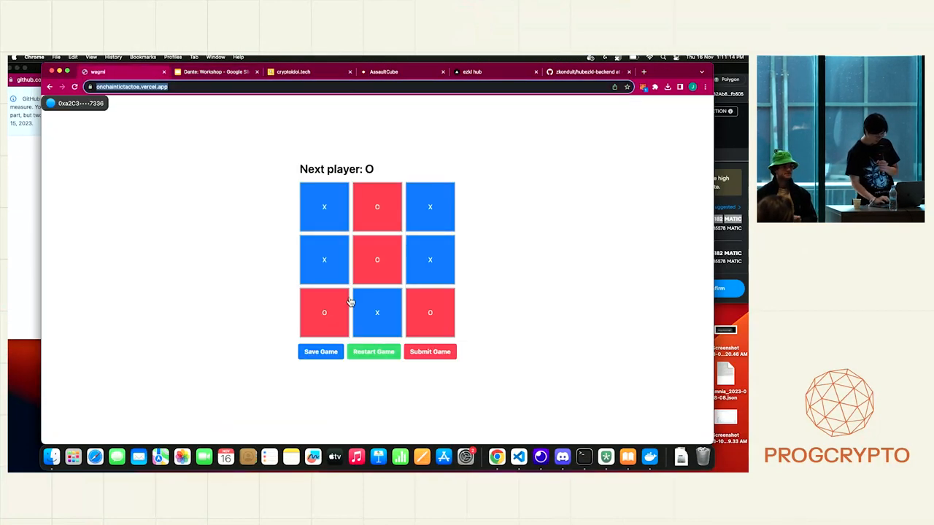
Finish the game with O winning, submit it, reject the MetaMask request and dismiss the 'Proving the game' alert.
click(374, 350)
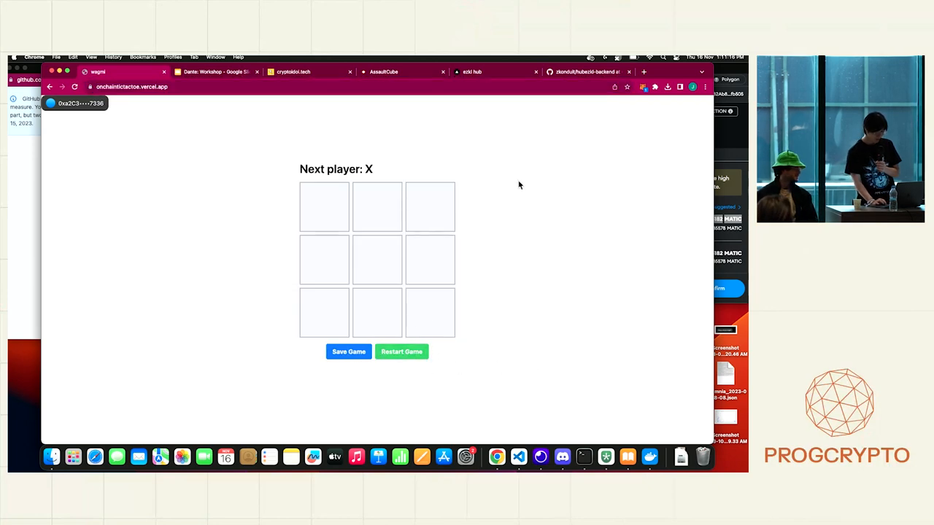
mouse_move(403, 137)
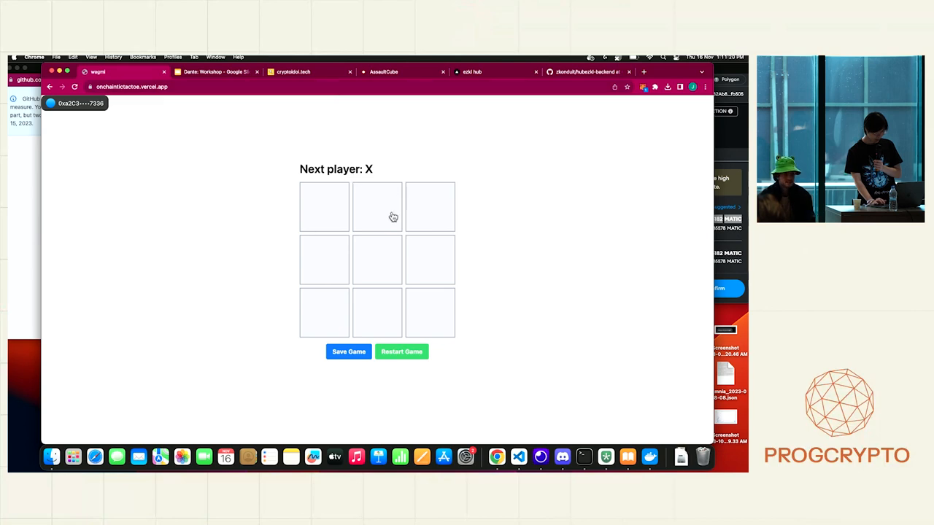
mouse_move(467, 195)
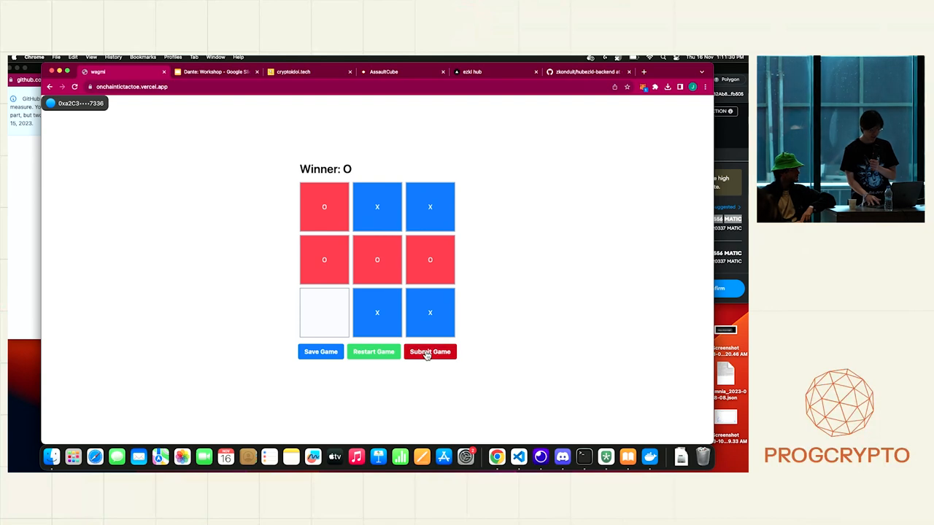
click(429, 352)
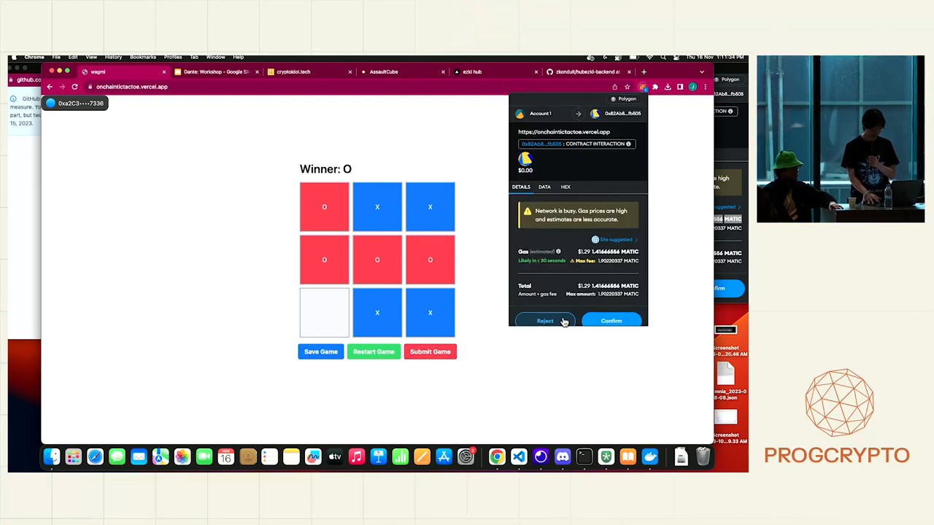
click(544, 321)
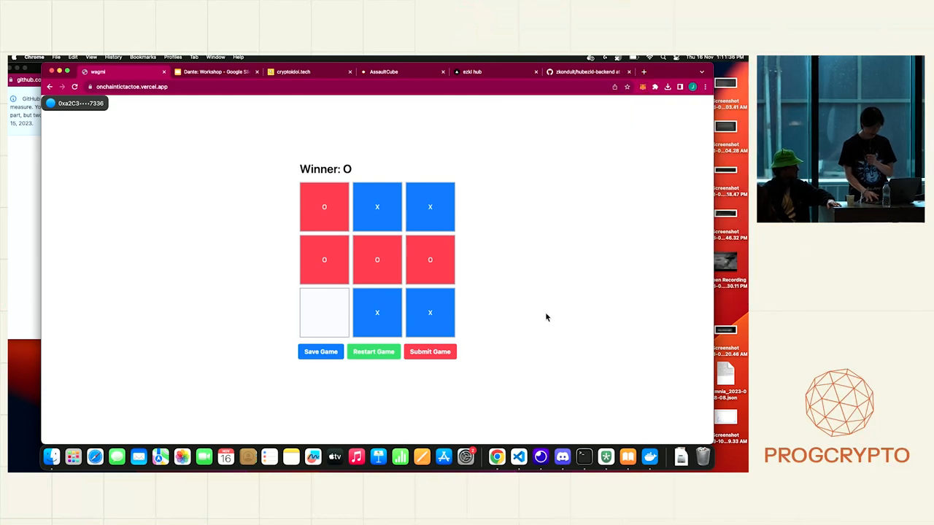
click(429, 352)
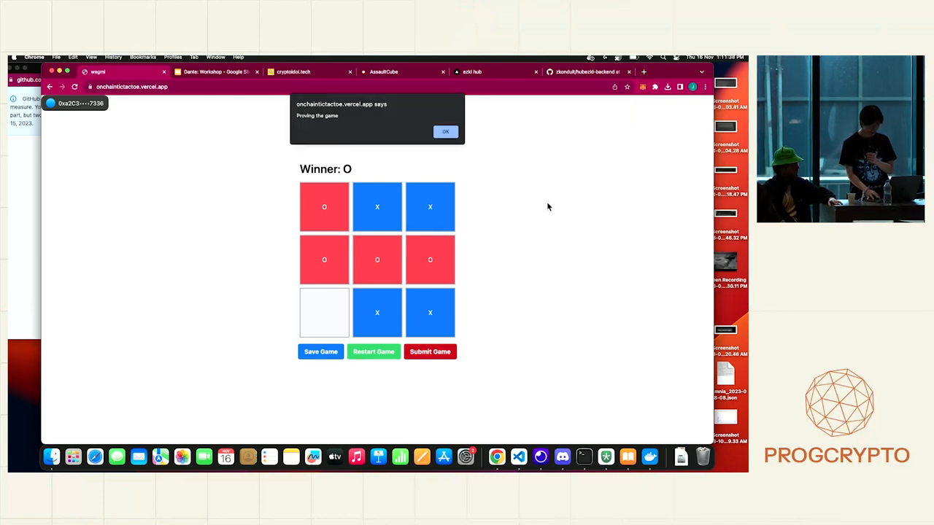
click(445, 132)
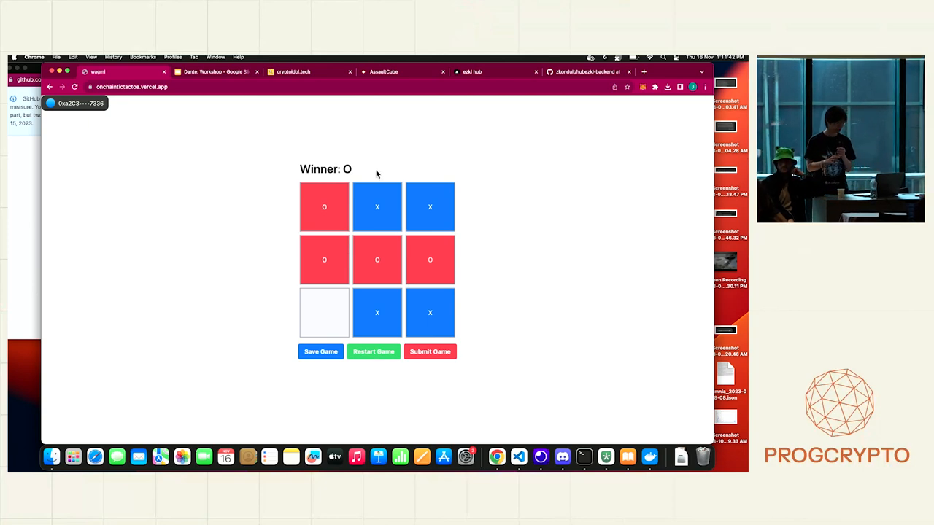
mouse_move(368, 140)
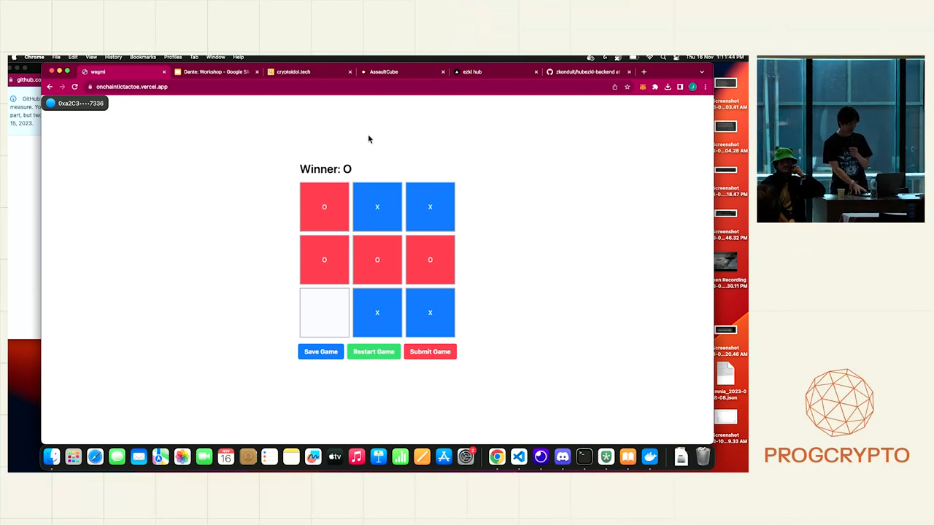
mouse_move(458, 137)
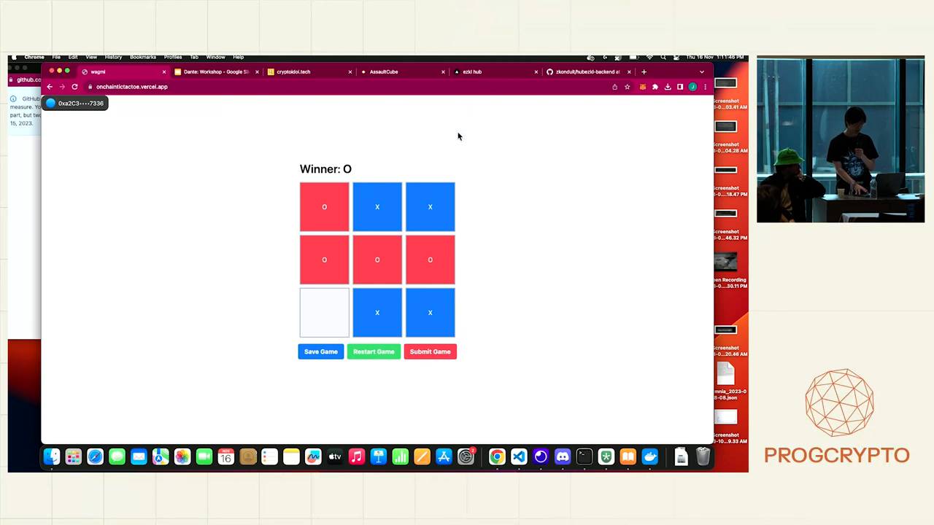
Submit the won game again to raise the wallet request, then return to the Google Slides deck.
click(429, 350)
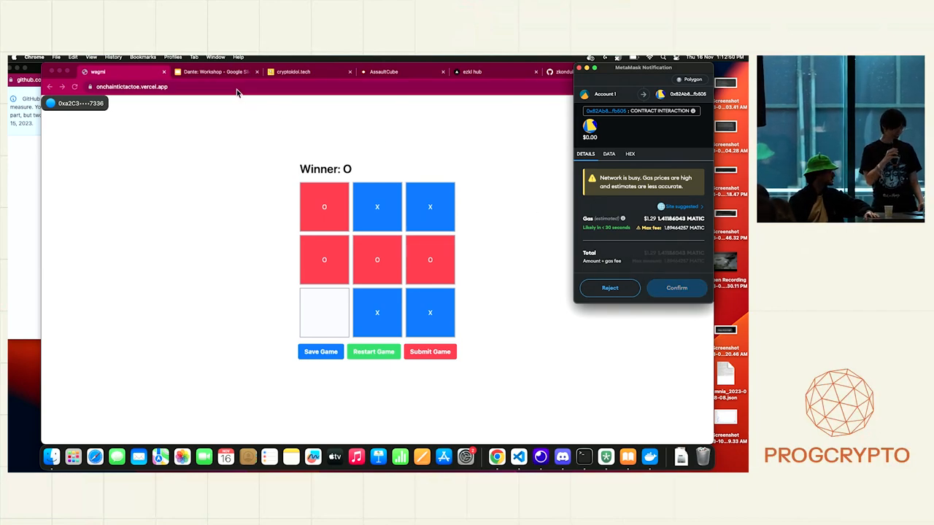
click(211, 72)
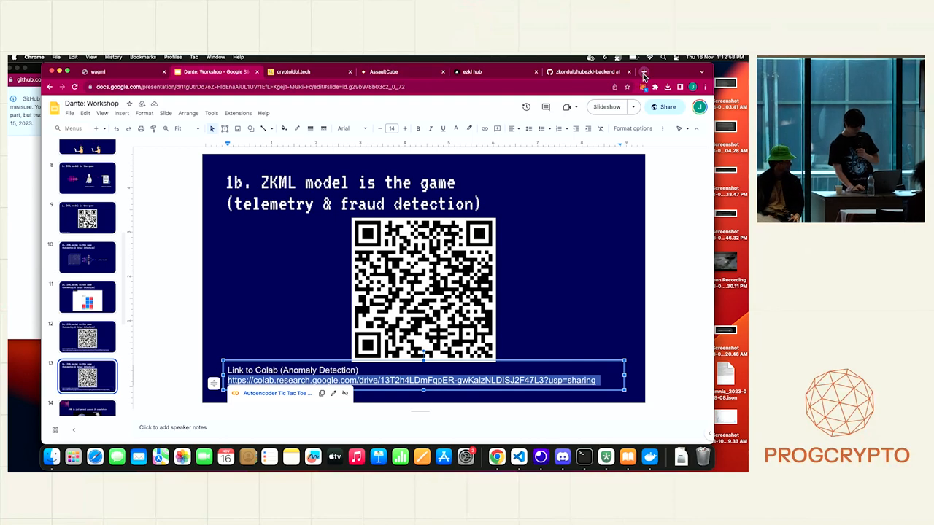
Bring up the overview of all open windows from the ZKML game slide.
click(643, 72)
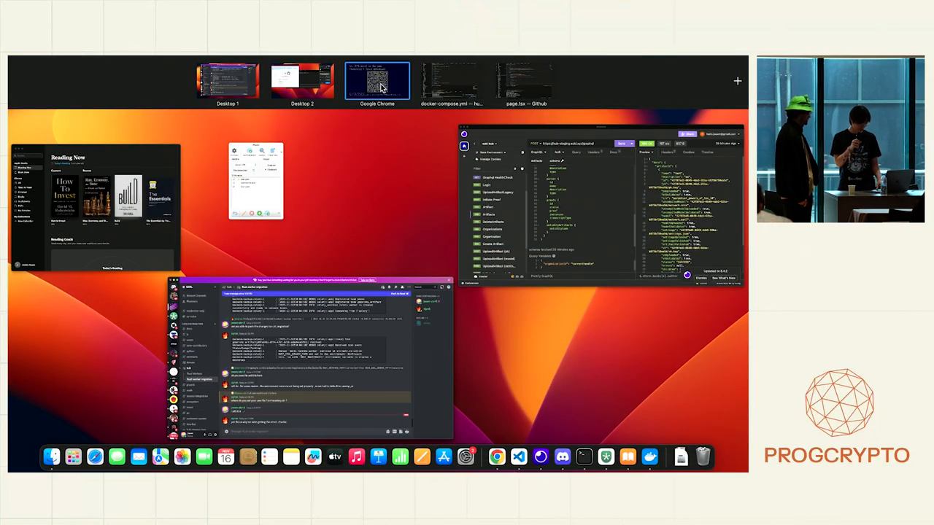
Bring the Chrome window forward and scroll the Tic Tac Toe Verifier notebook to 'Create TicTacToe Game States'.
click(377, 80)
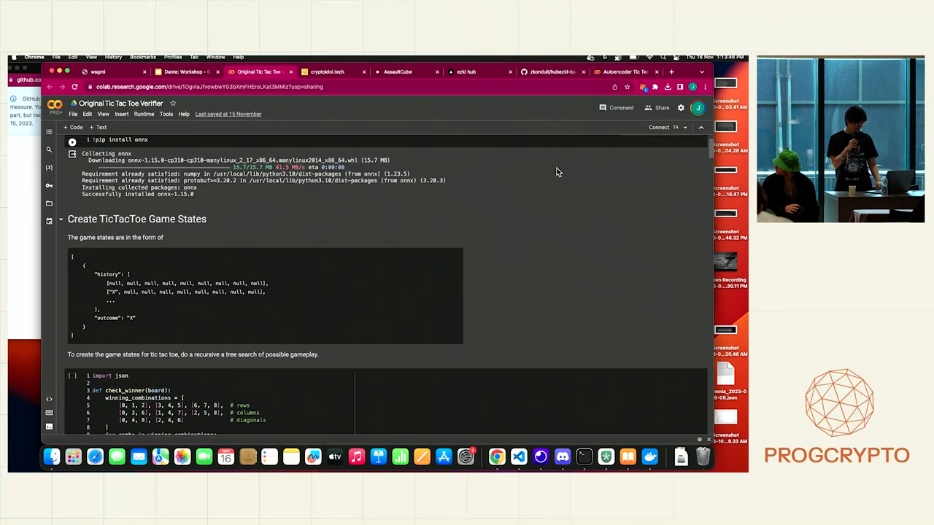
scroll(down, 3)
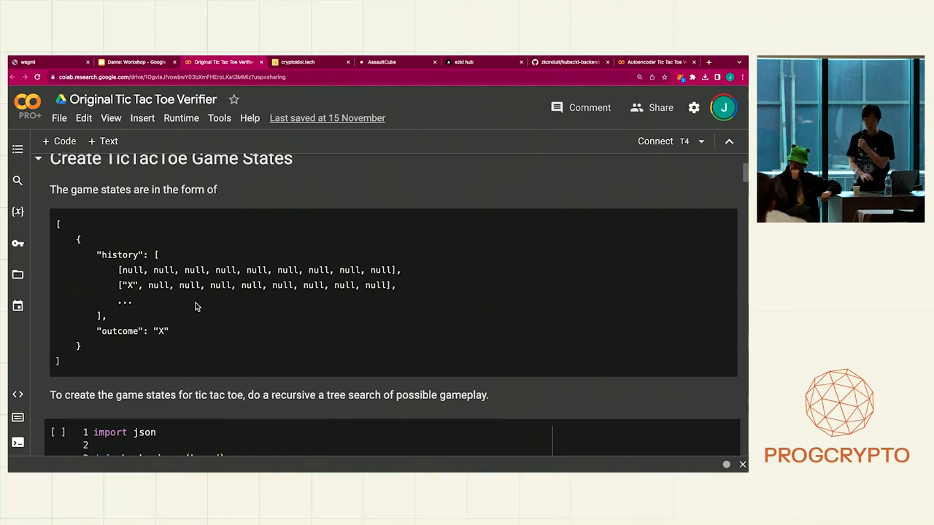
scroll(down, 3)
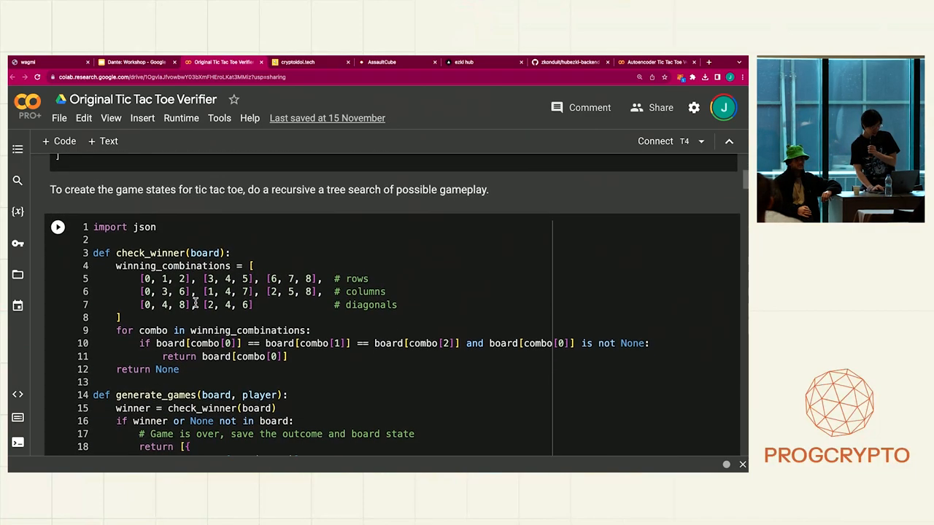
scroll(down, 3)
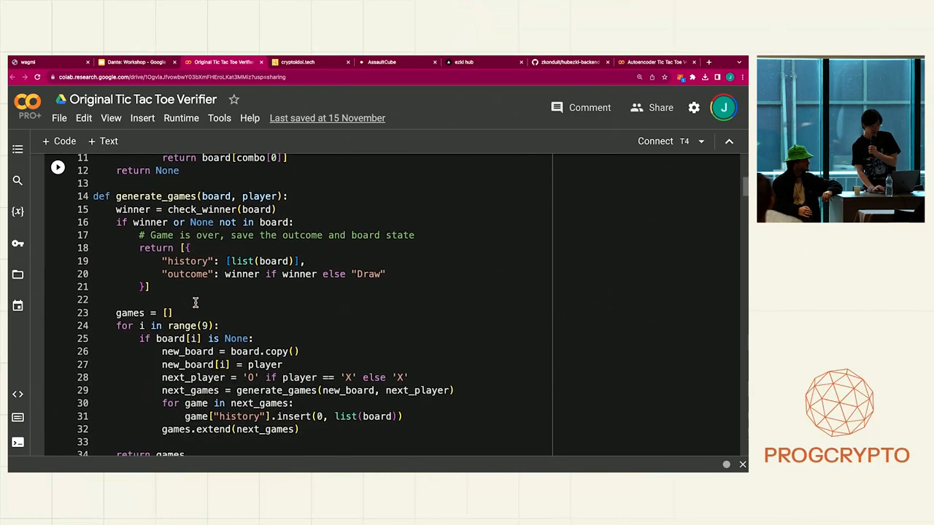
scroll(down, 3)
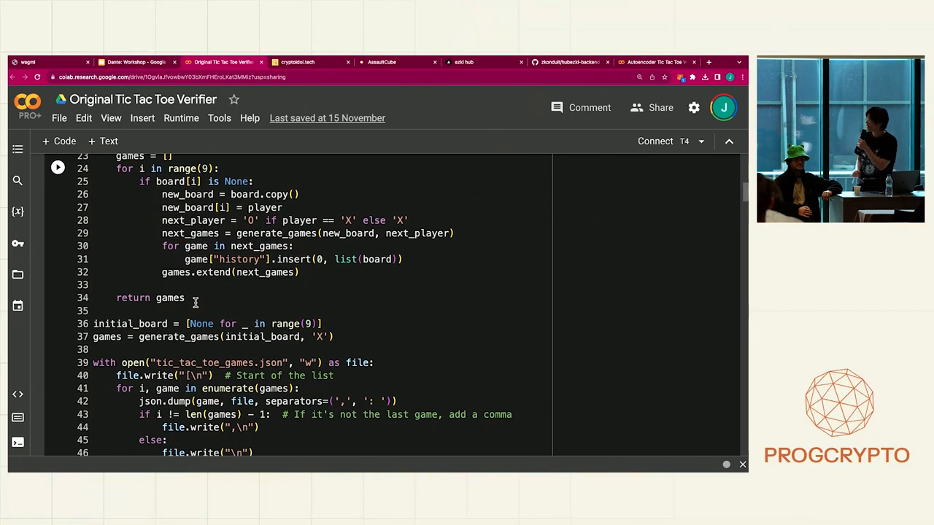
scroll(down, 3)
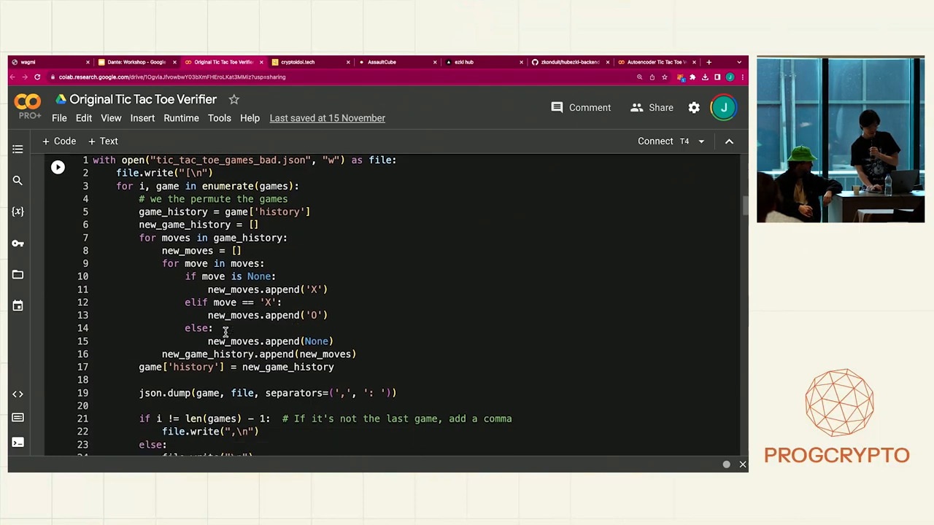
scroll(down, 3)
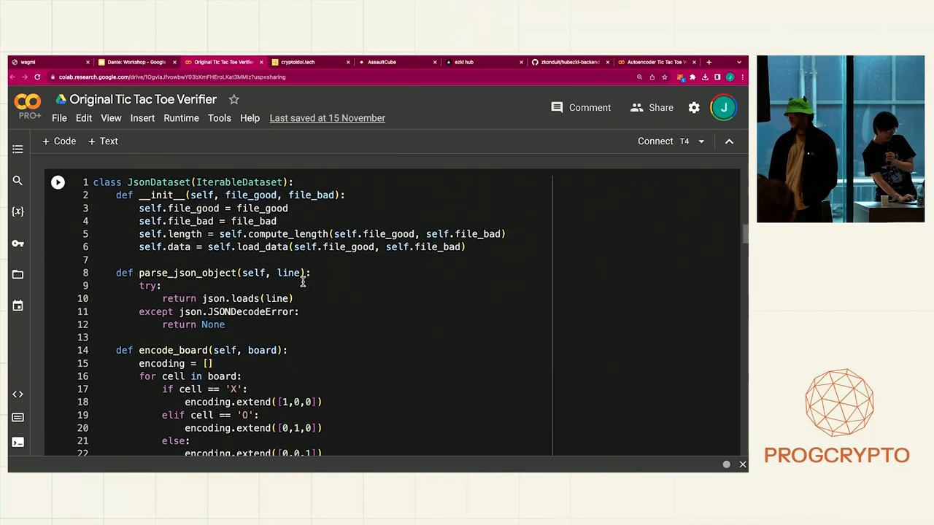
scroll(down, 3)
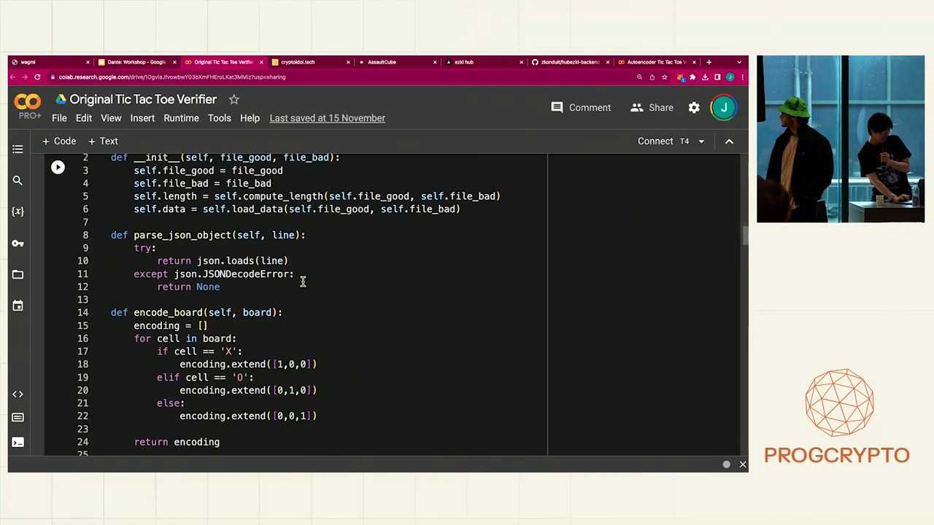
scroll(down, 3)
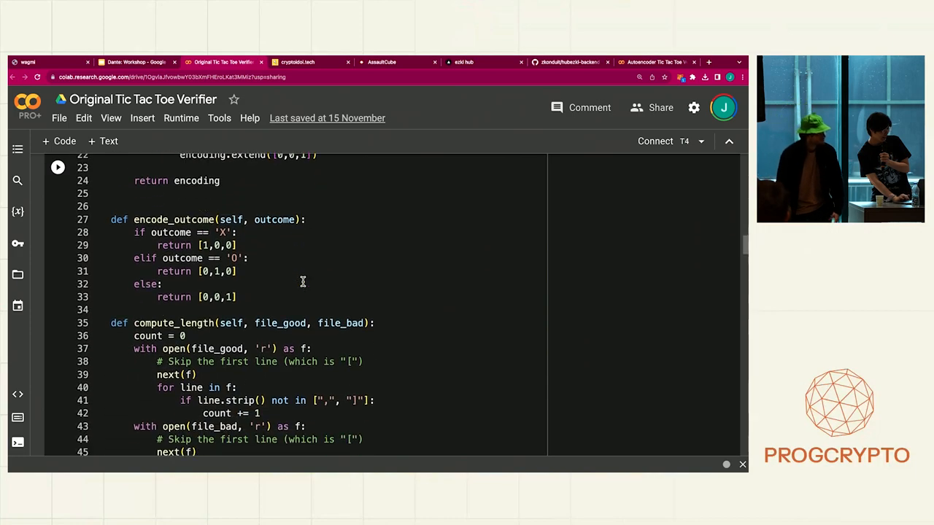
scroll(down, 3)
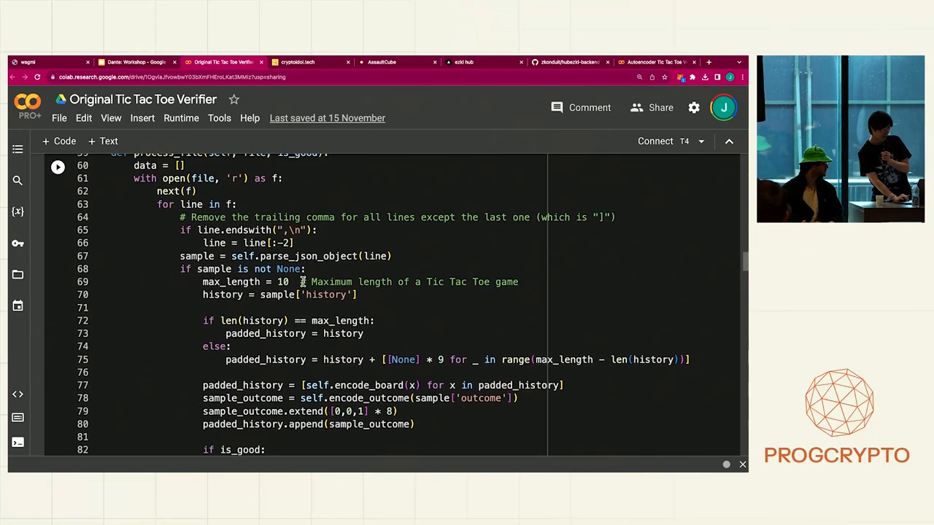
Scroll past the training loop and its 100% epoch accuracy output to the ONNX export cell.
scroll(down, 3)
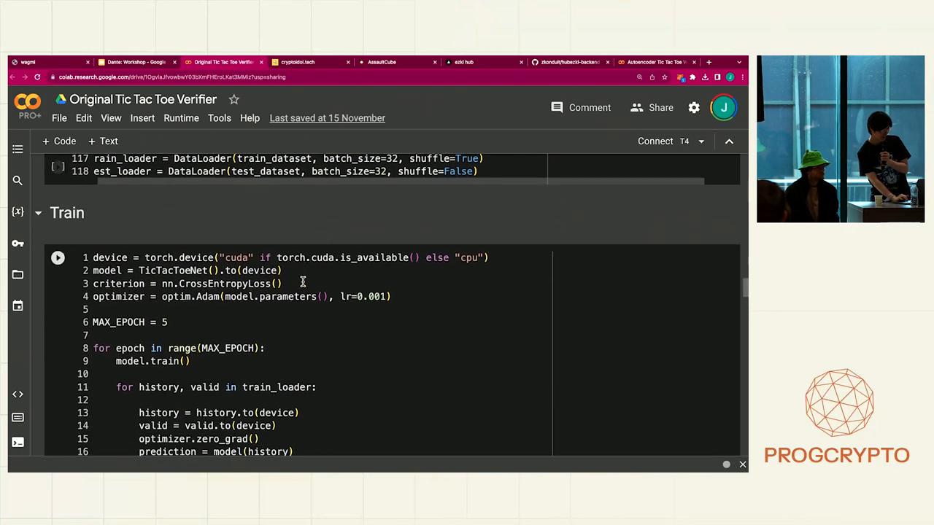
scroll(down, 3)
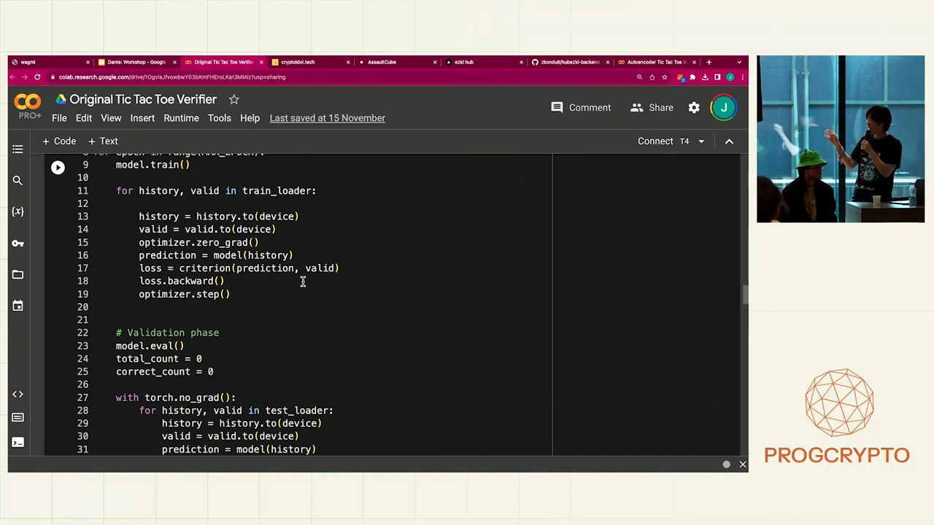
scroll(down, 3)
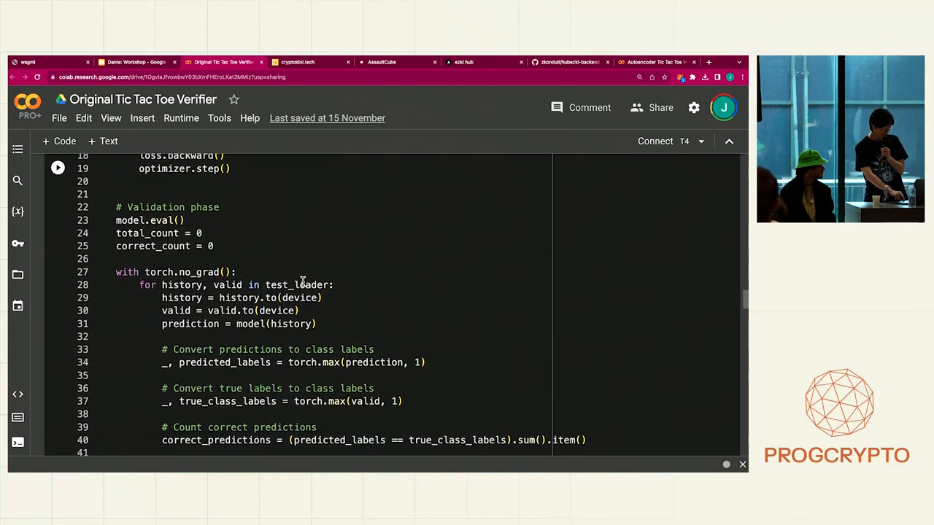
scroll(down, 3)
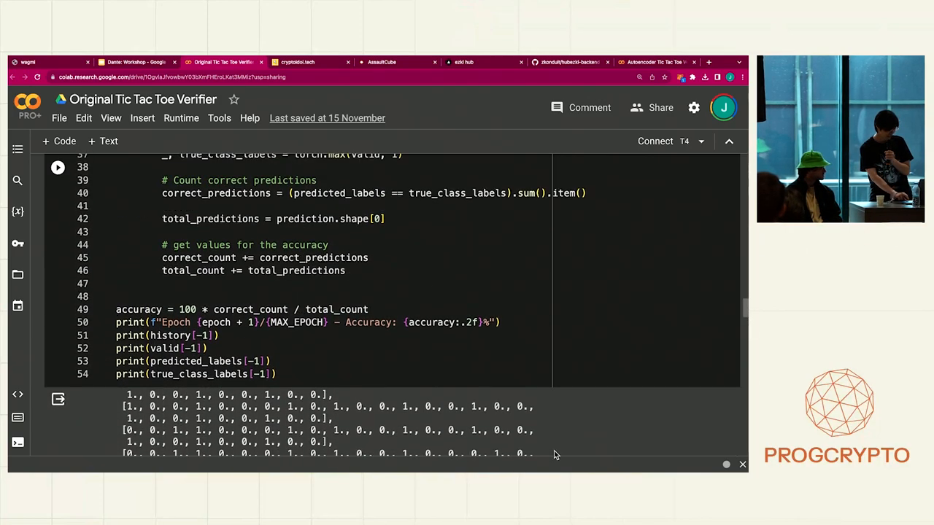
scroll(down, 3)
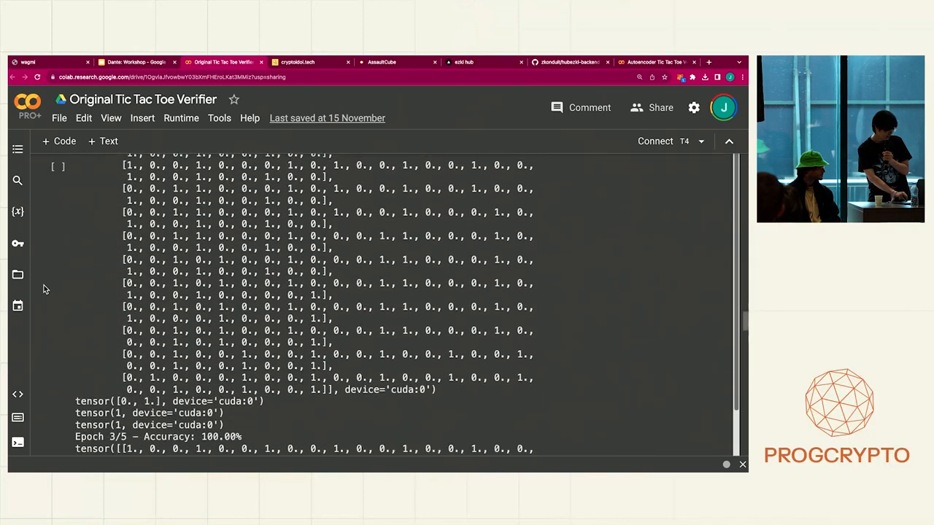
scroll(down, 3)
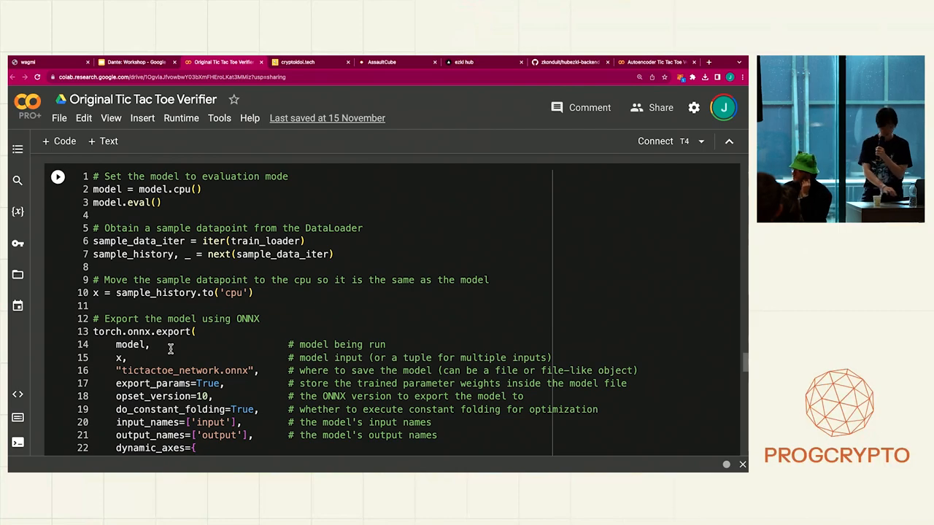
Scroll to the ezkl gen_settings, calibrate_settings, compile_circuit and setup cells with their True outputs.
scroll(down, 3)
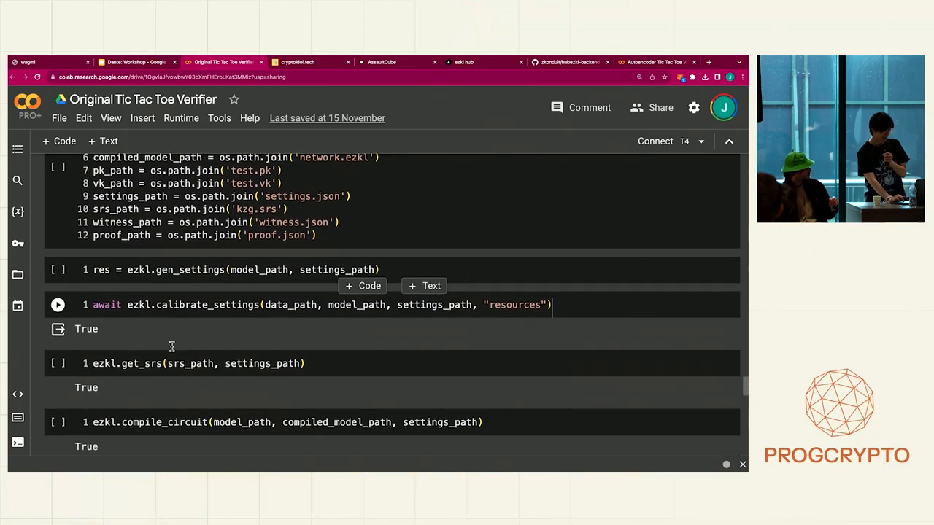
scroll(down, 3)
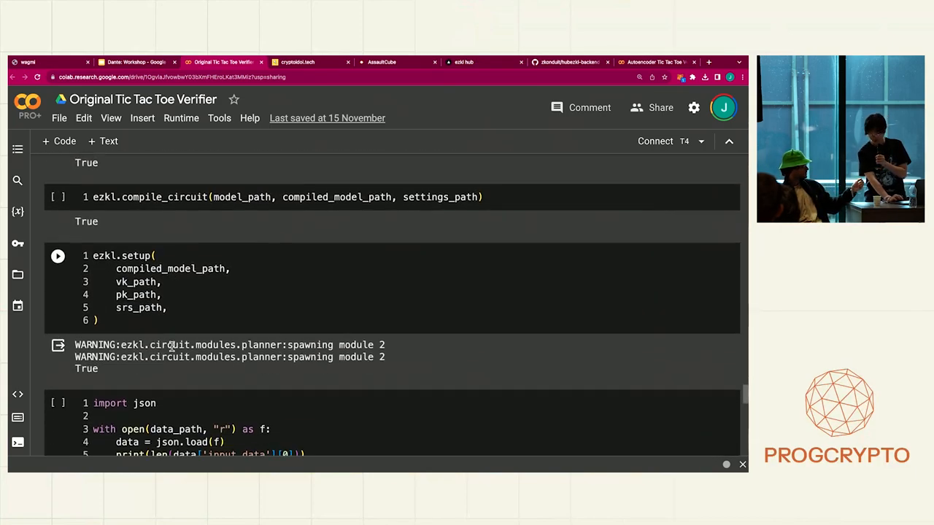
scroll(down, 3)
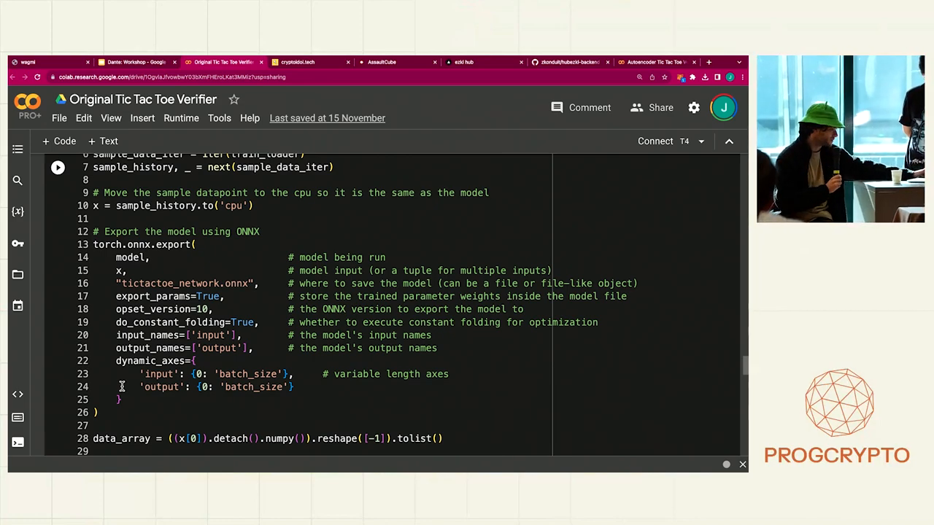
Scroll to the gen_witness cell's printed output of 297 and its list of encoded witness inputs.
scroll(down, 3)
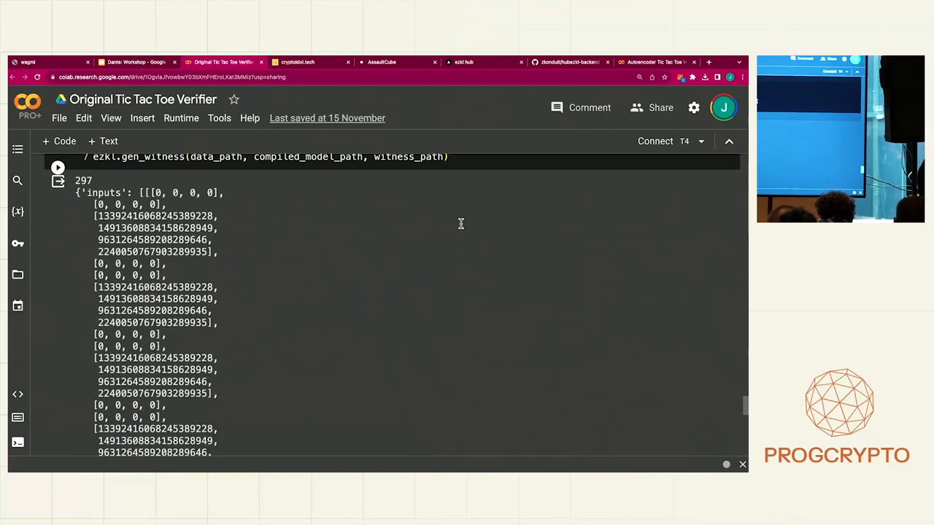
Review the witness output, mock True, prove and verify cells, then return to the Demo Workshop slides.
scroll(down, 3)
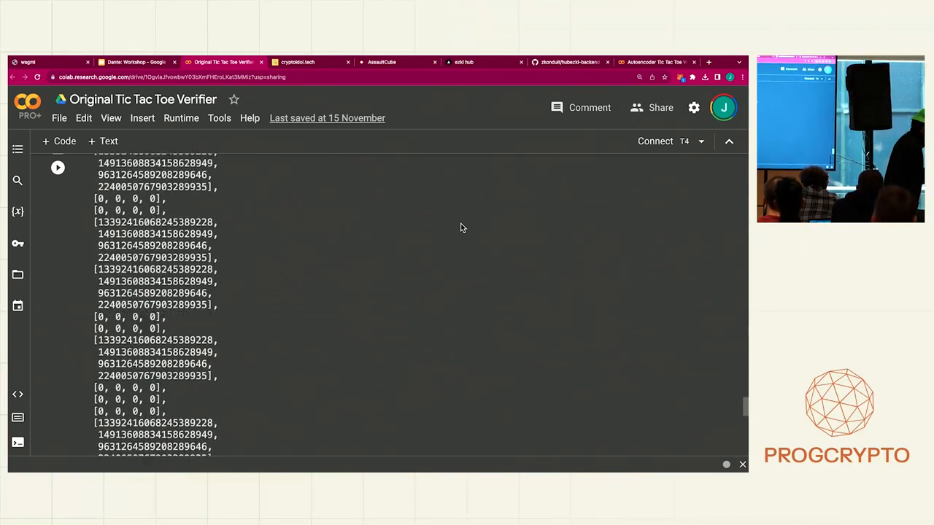
scroll(down, 3)
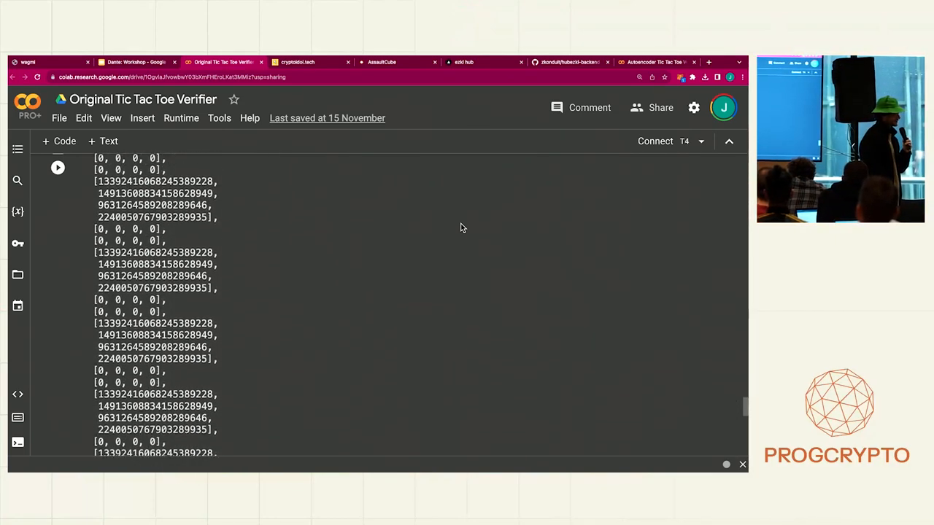
scroll(down, 3)
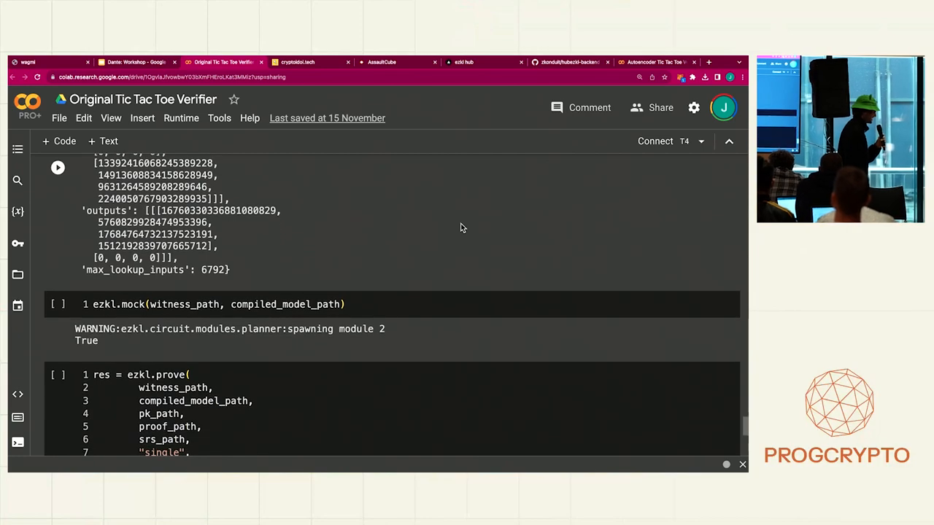
scroll(down, 3)
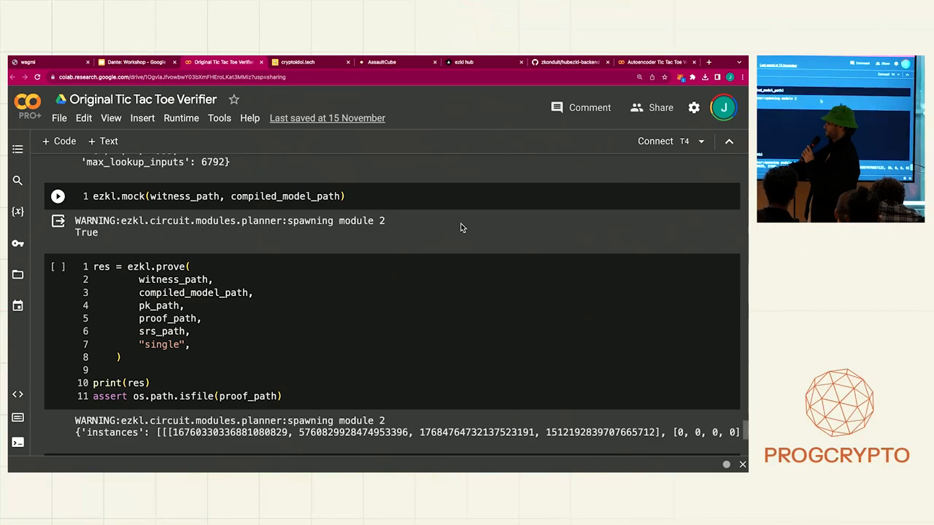
scroll(down, 3)
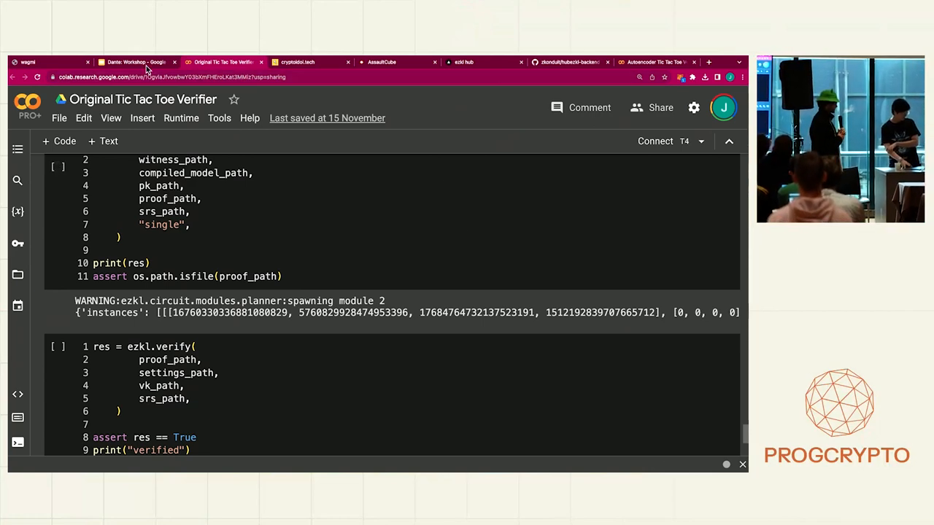
click(134, 61)
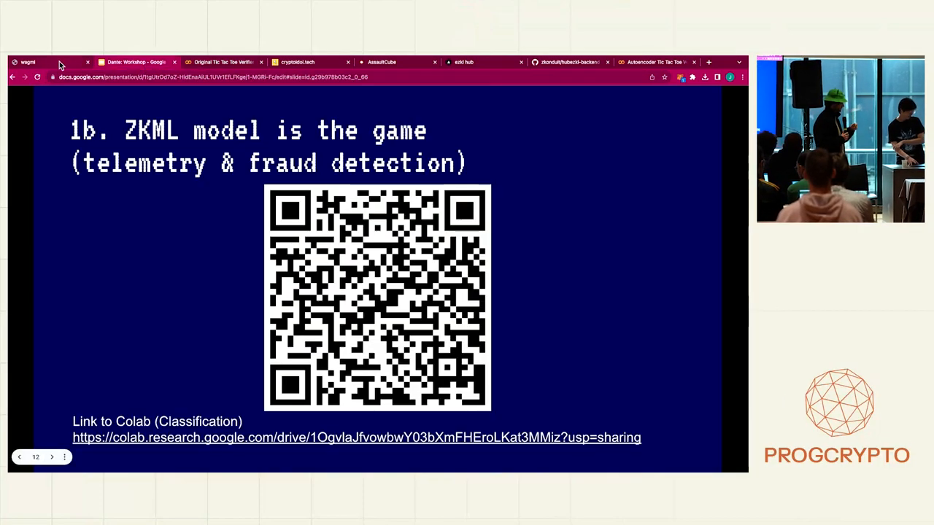
Show the hubezkl-backend GitHub repository, then return to the Colab verifier notebook.
click(569, 62)
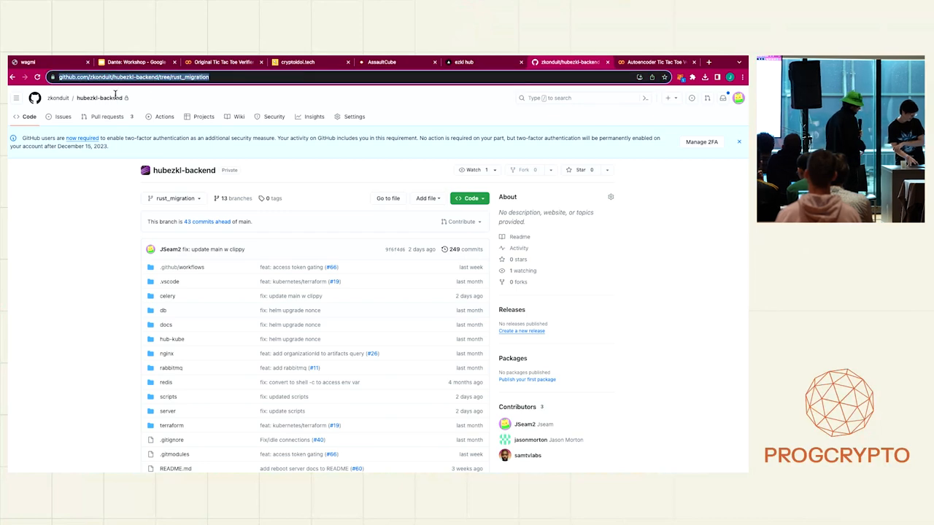
click(132, 76)
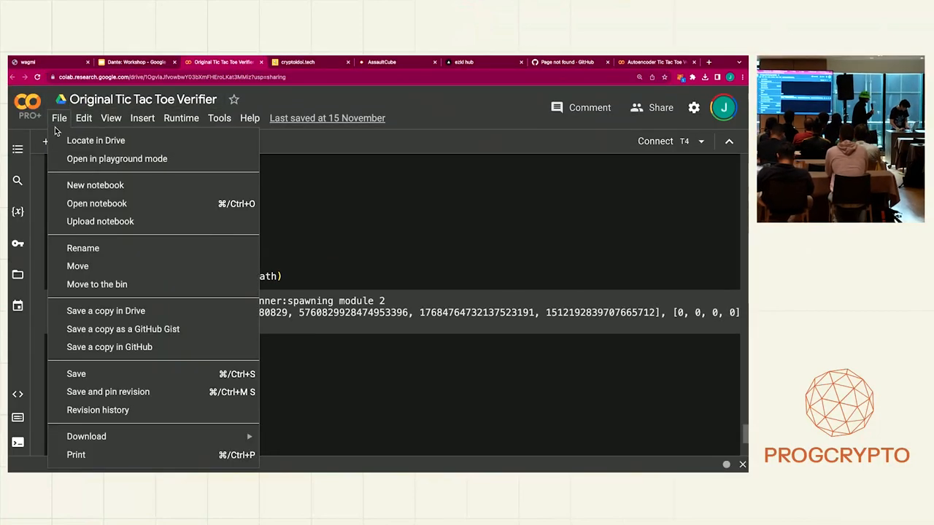
Open the ezkl_demo Iris notebook from GitHub in Colab.
click(96, 203)
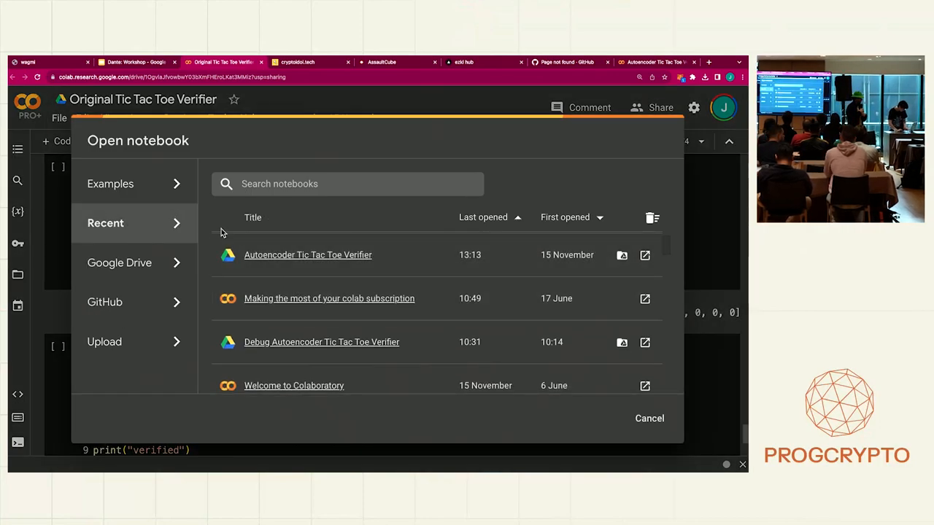
click(105, 300)
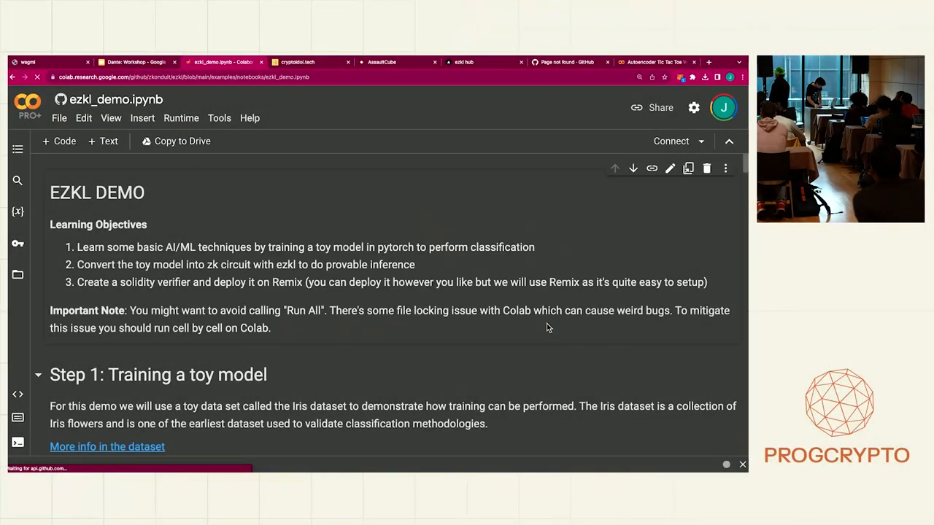
Run the Step 1 cell importing the training dependencies, allocating a runtime.
scroll(down, 3)
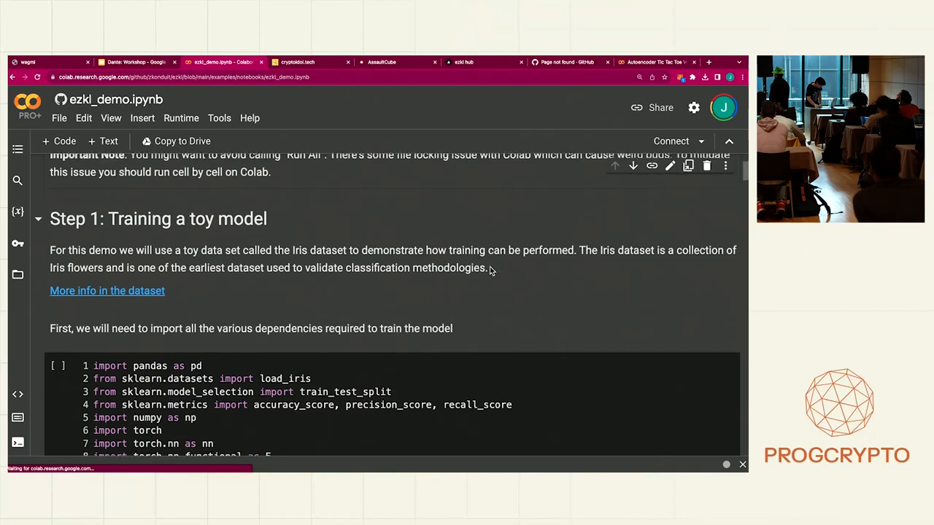
scroll(down, 3)
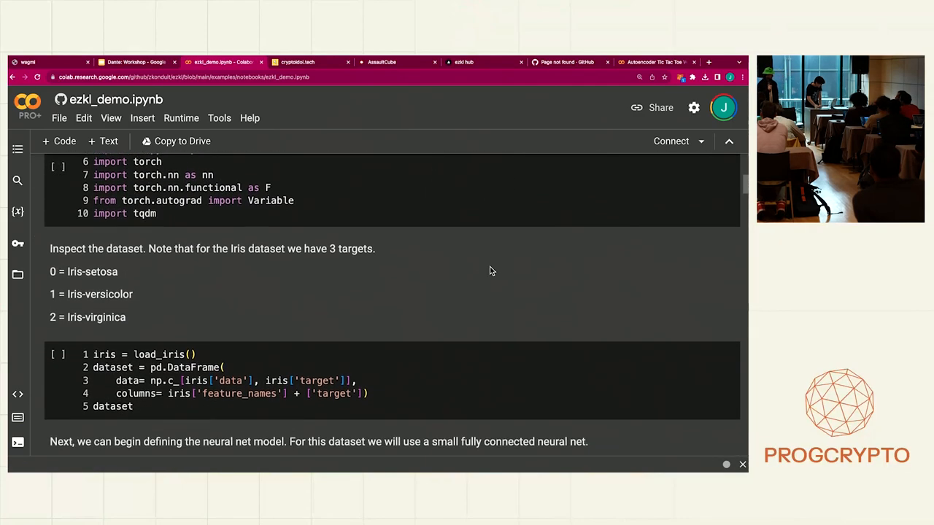
scroll(down, 3)
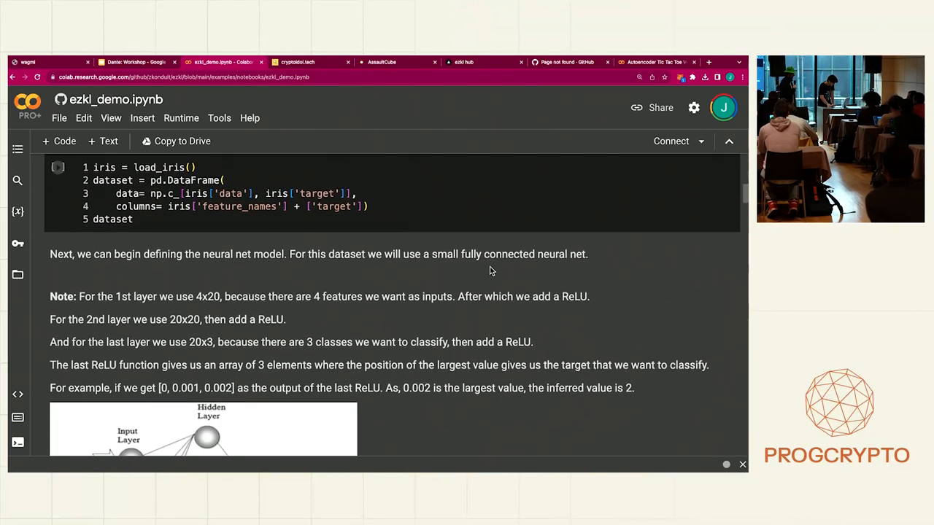
scroll(down, 3)
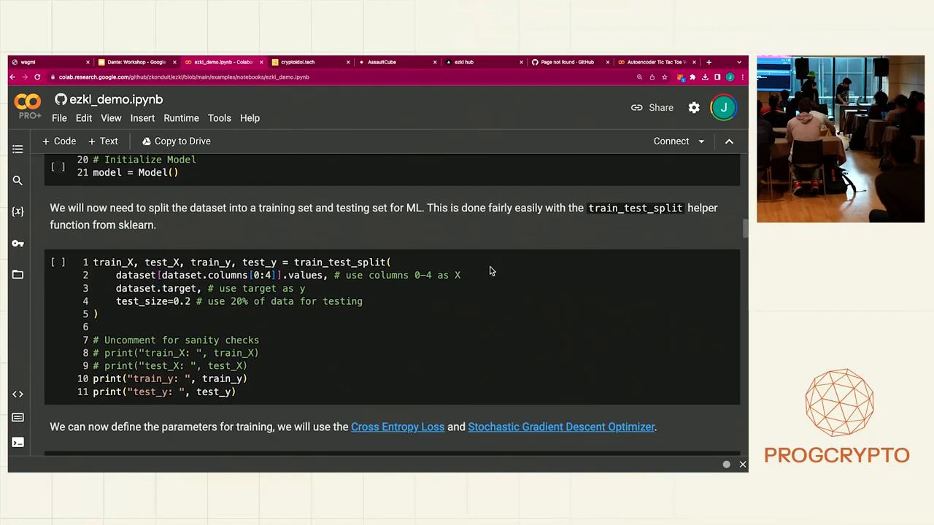
scroll(down, 3)
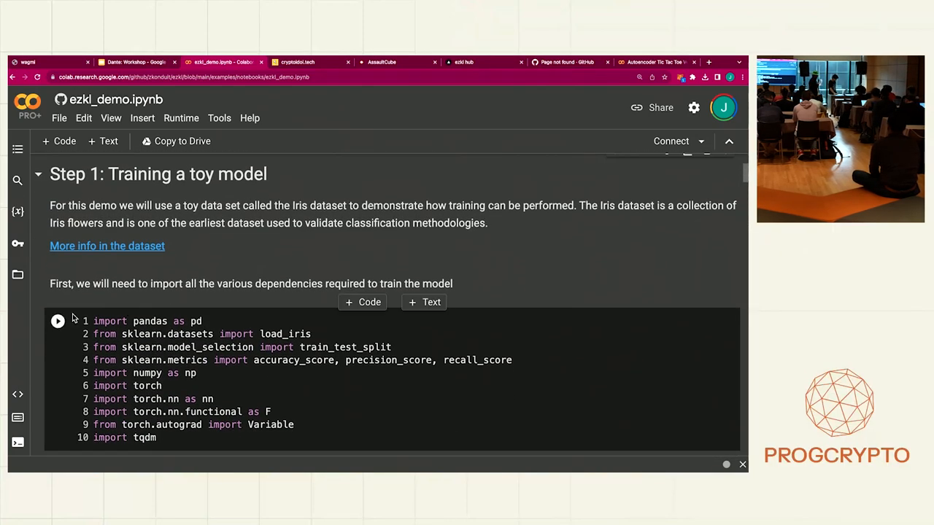
click(59, 321)
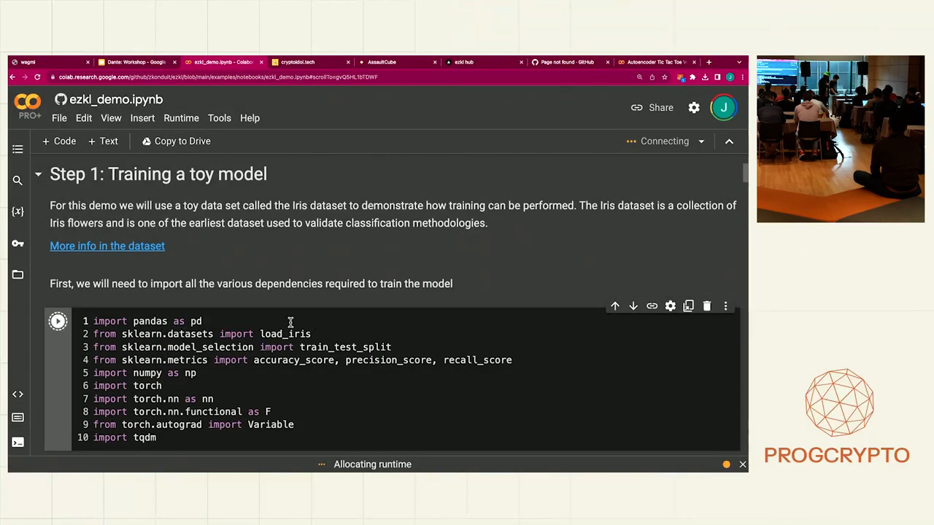
Scroll down to the load_iris cell showing the Iris measurements DataFrame.
scroll(down, 3)
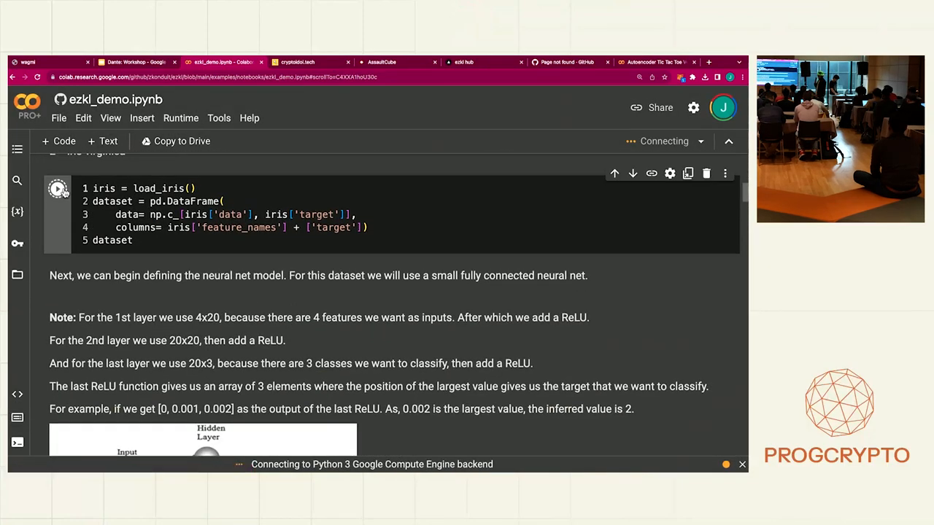
scroll(down, 3)
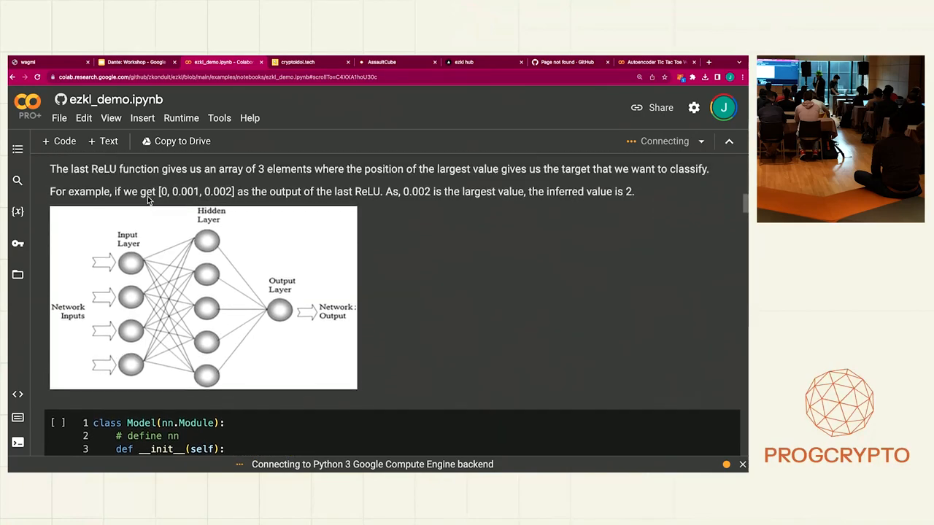
scroll(down, 3)
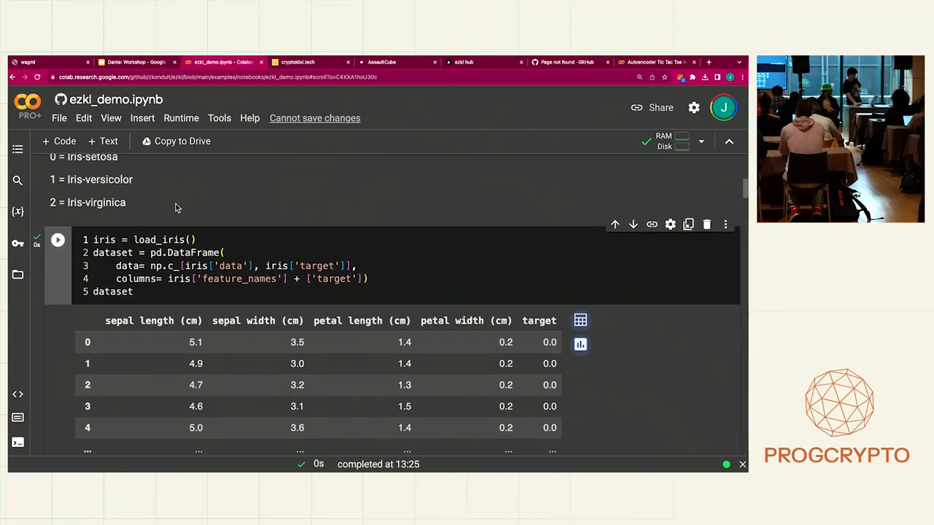
scroll(down, 3)
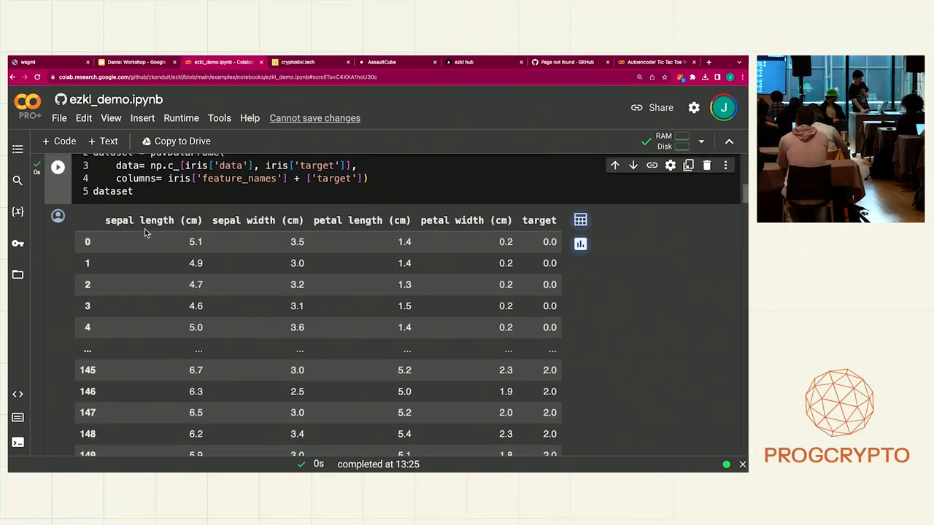
mouse_move(257, 231)
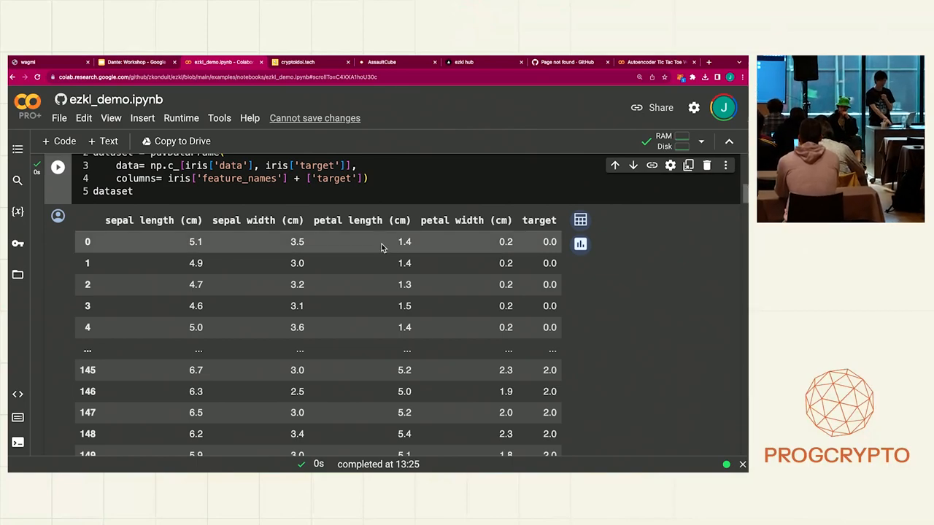
scroll(down, 3)
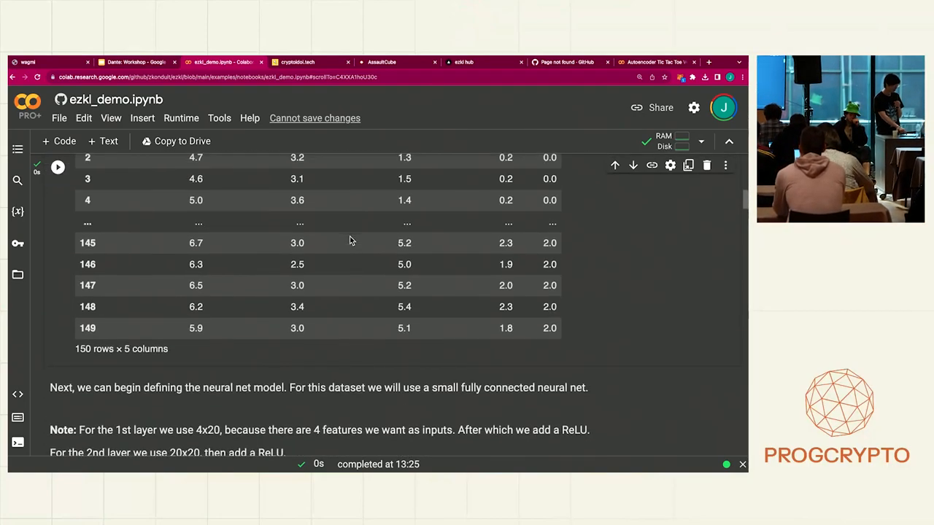
scroll(down, 3)
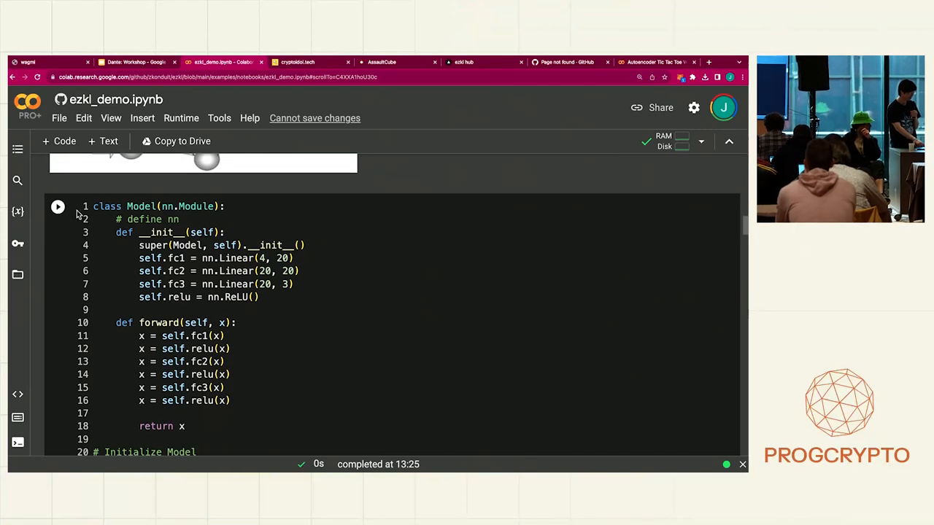
scroll(down, 3)
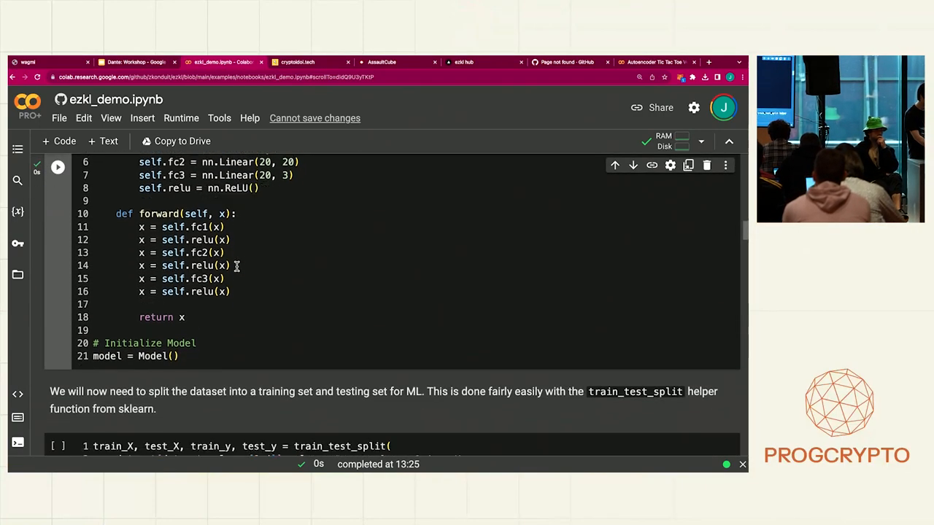
scroll(down, 3)
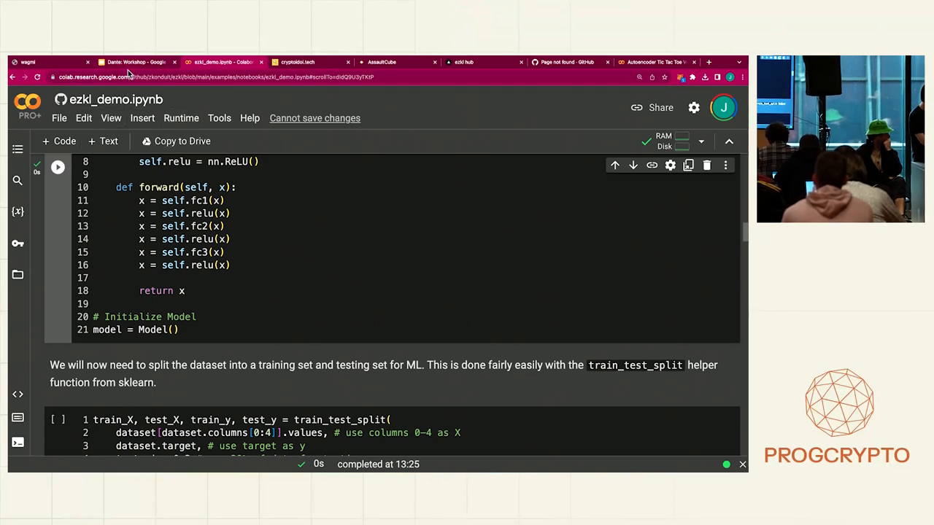
mouse_move(109, 140)
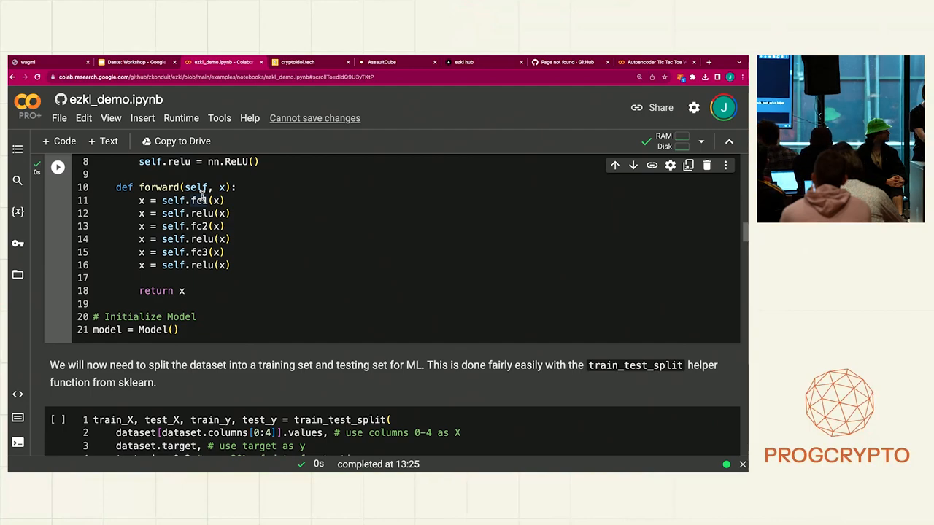
scroll(down, 3)
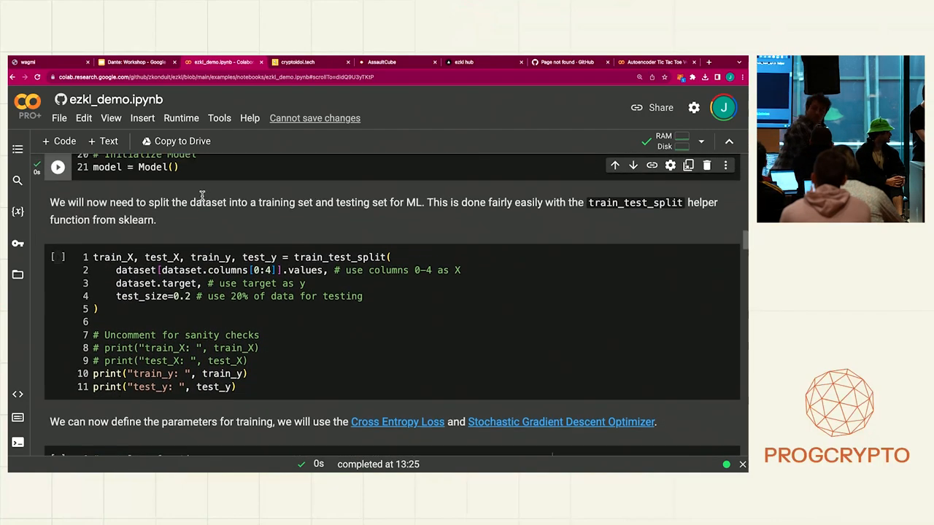
scroll(down, 3)
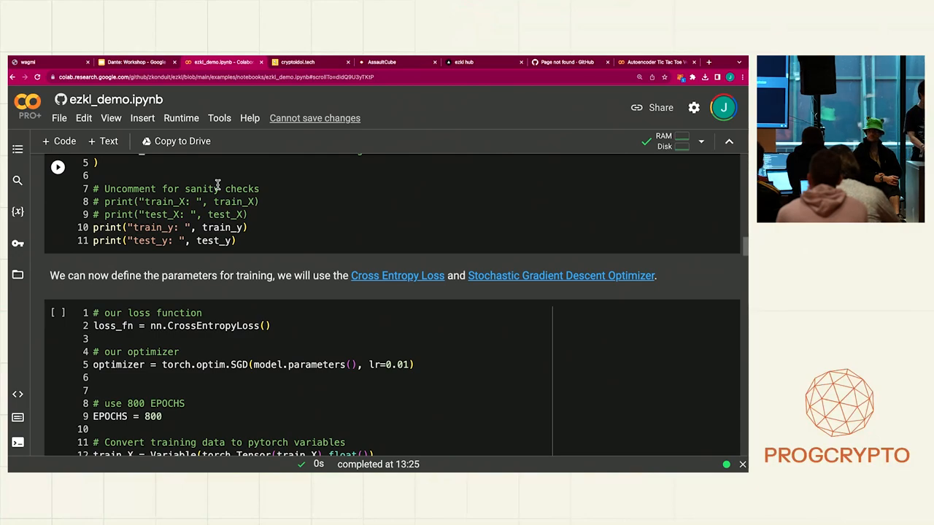
Browse the zkonduit/ezkl GitHub examples for another notebook to open.
click(58, 116)
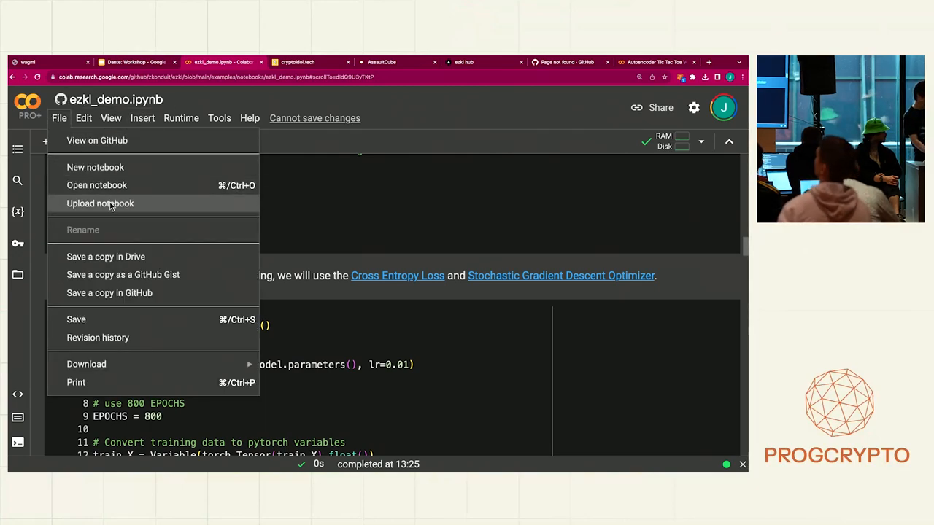
mouse_move(95, 175)
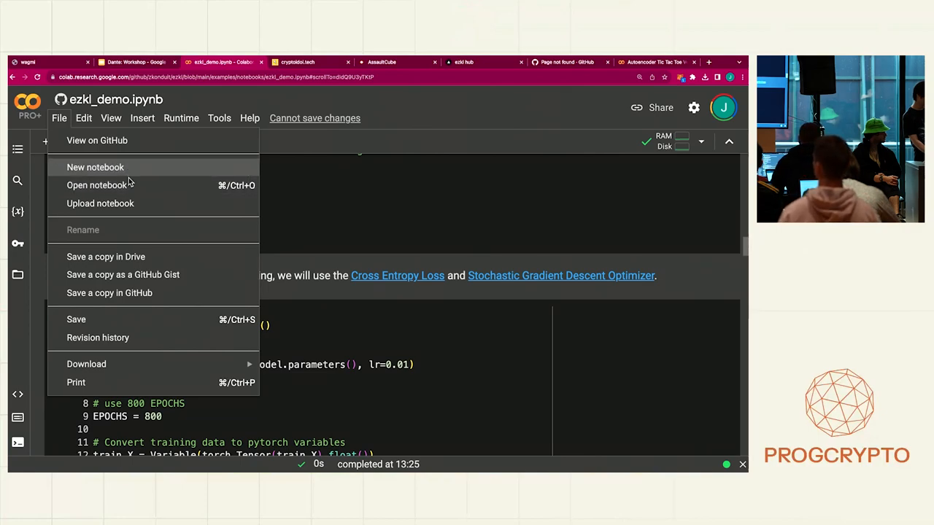
click(97, 184)
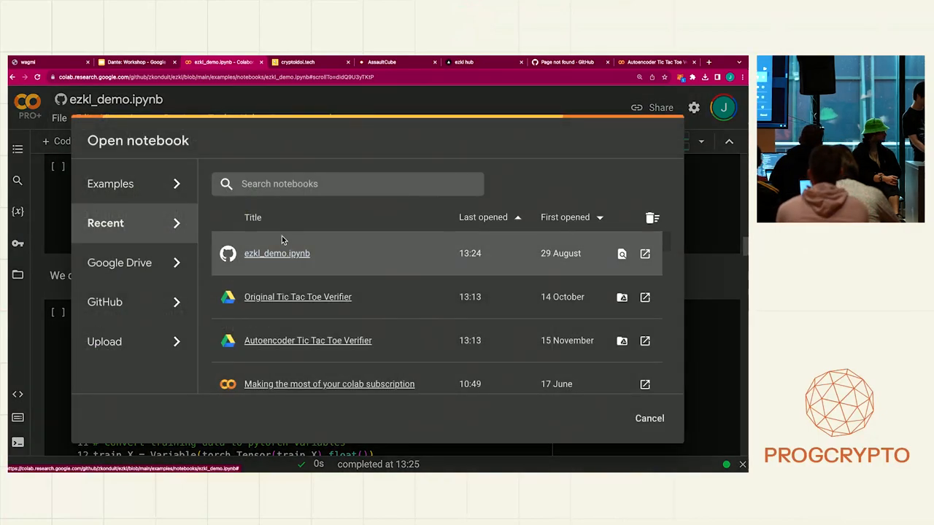
click(105, 302)
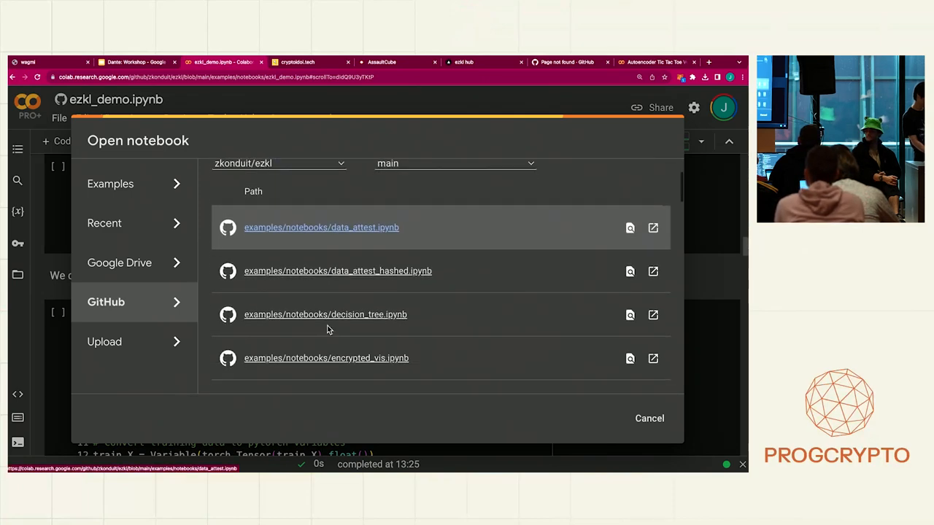
scroll(down, 3)
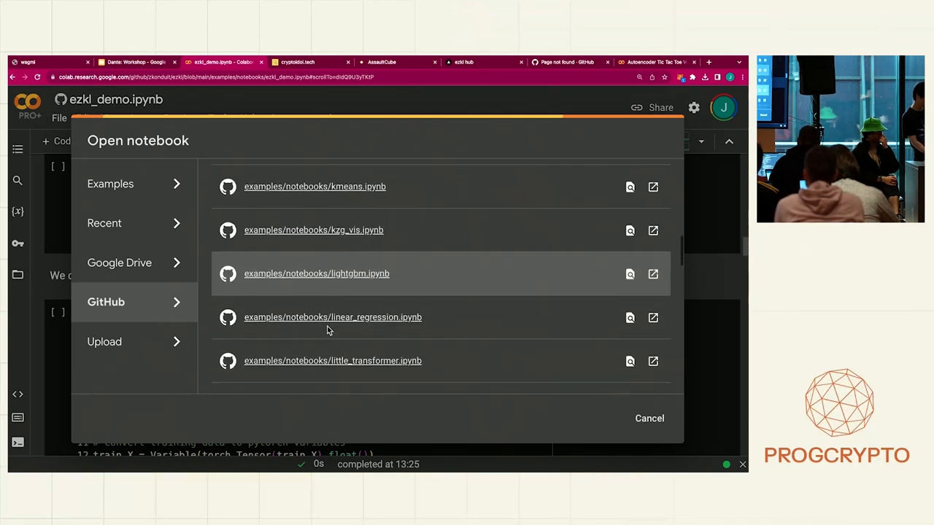
scroll(down, 3)
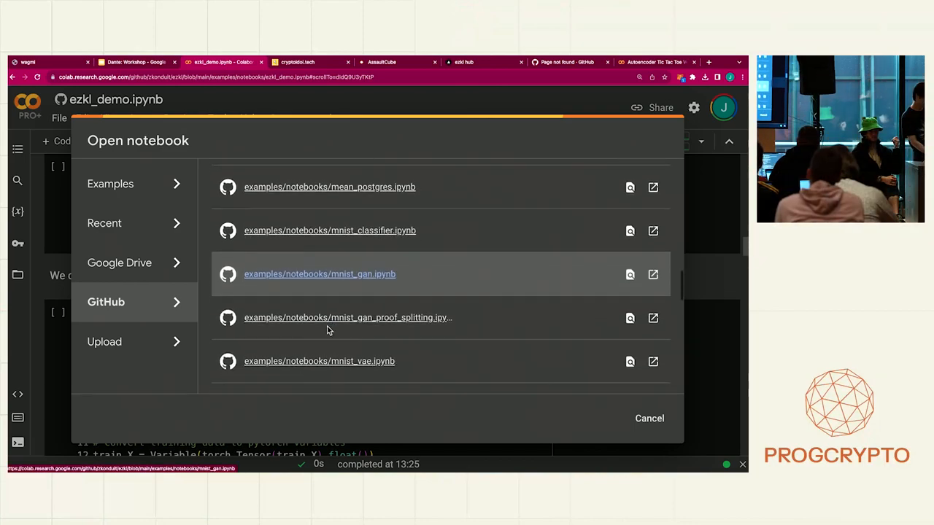
scroll(down, 3)
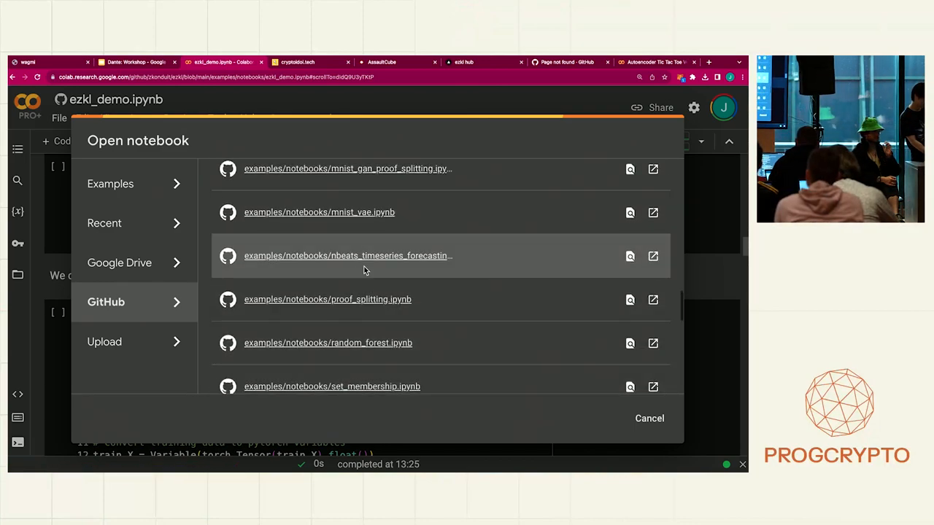
Open the nbeats_timeseries_forecasting notebook and confirm leaving the demo notebook.
click(348, 255)
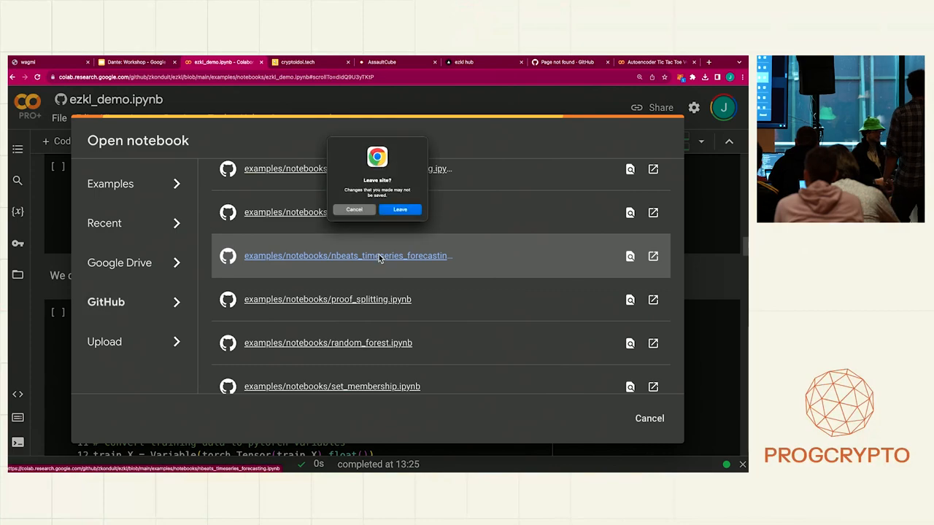
click(399, 210)
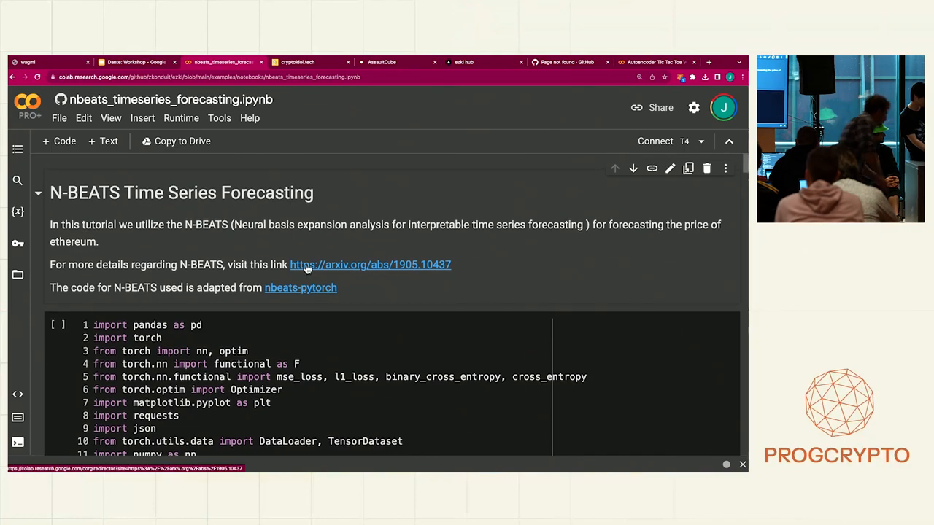
mouse_move(283, 225)
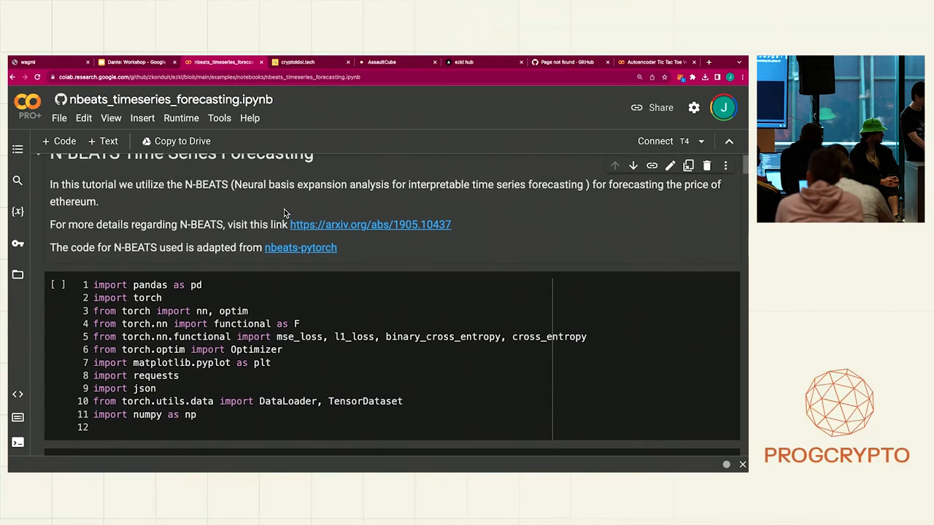
Scroll past the imports to the ETH price data-fetching cell.
scroll(down, 3)
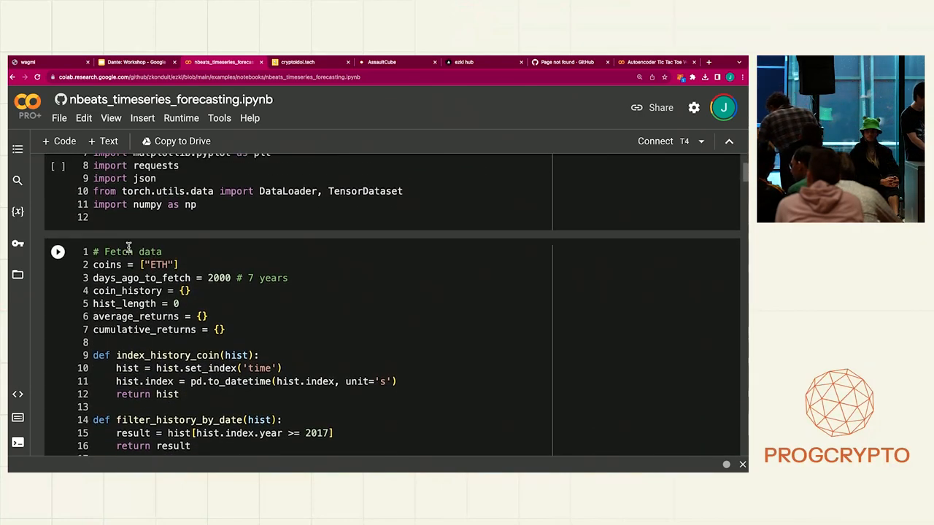
Run the imports cell, accepting the not-authored-by-Google warning, on a GPU runtime.
click(58, 251)
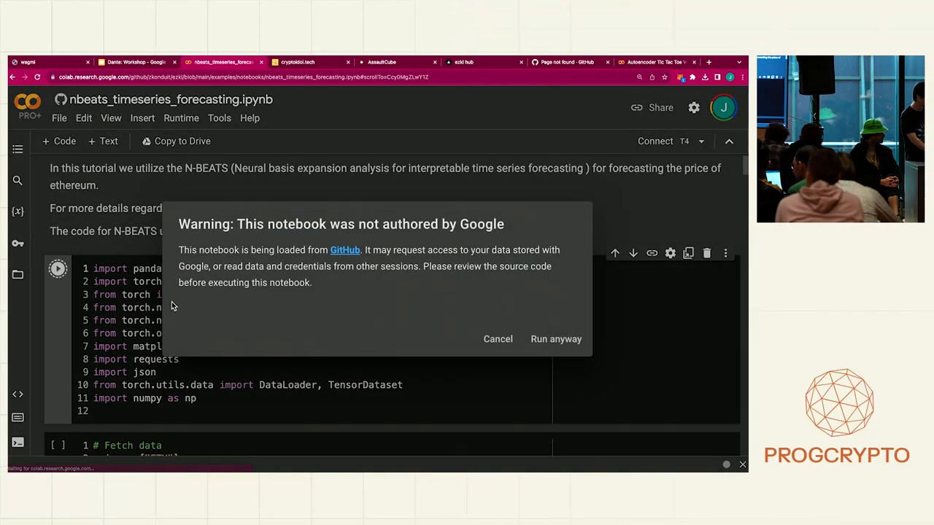
click(555, 338)
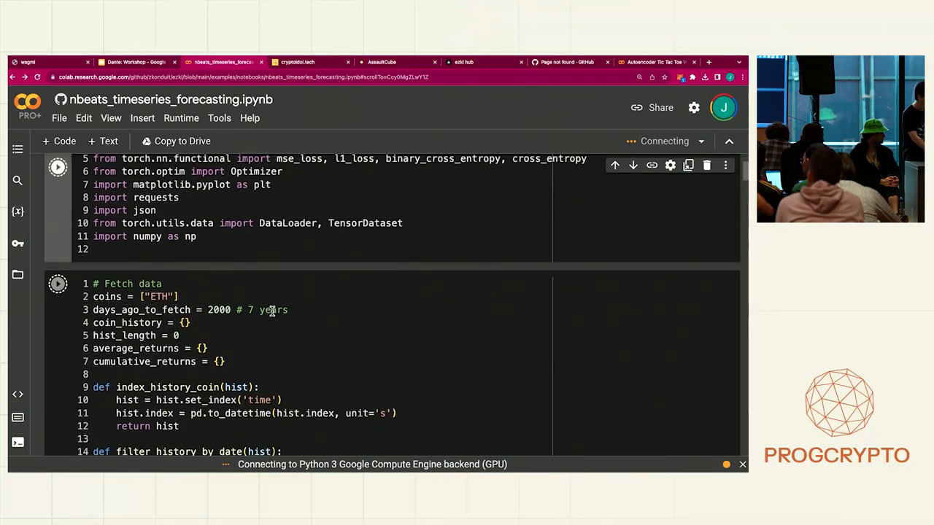
scroll(down, 3)
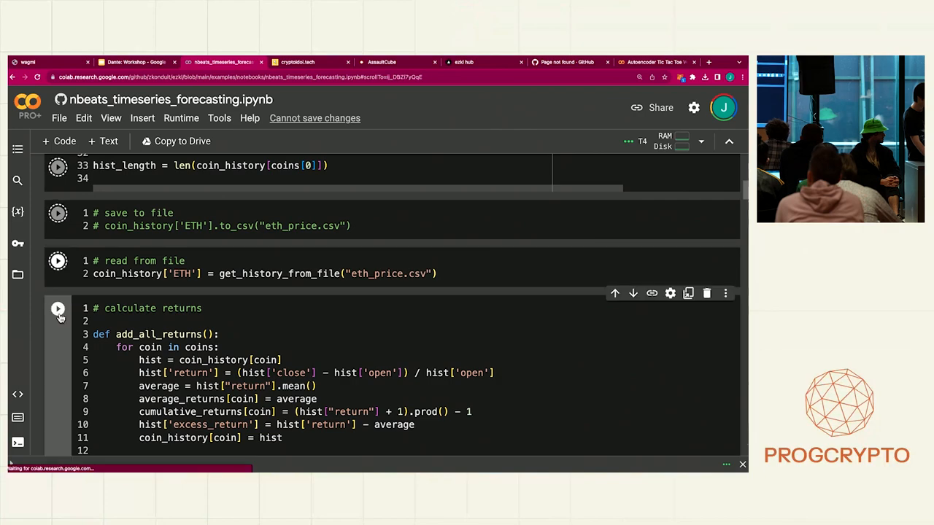
Run the ETH returns, average daily return and excess matrix cells.
click(59, 308)
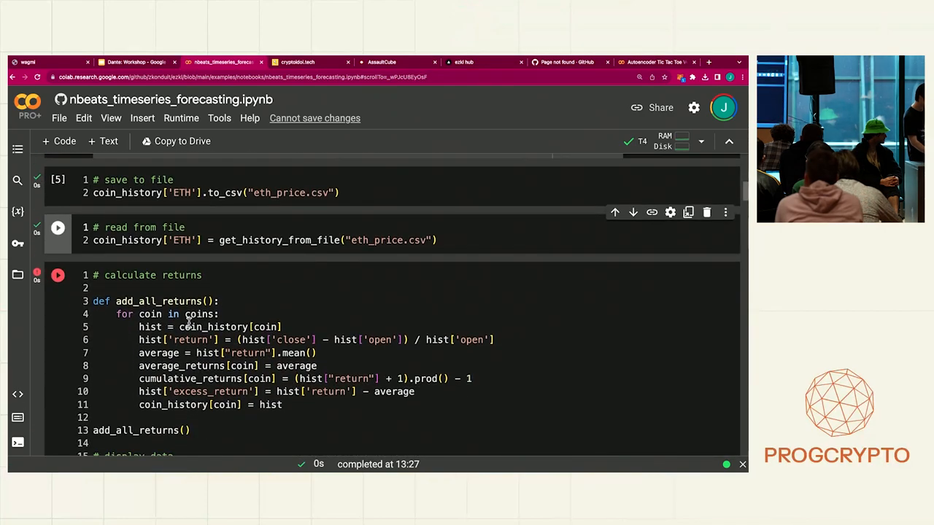
scroll(down, 3)
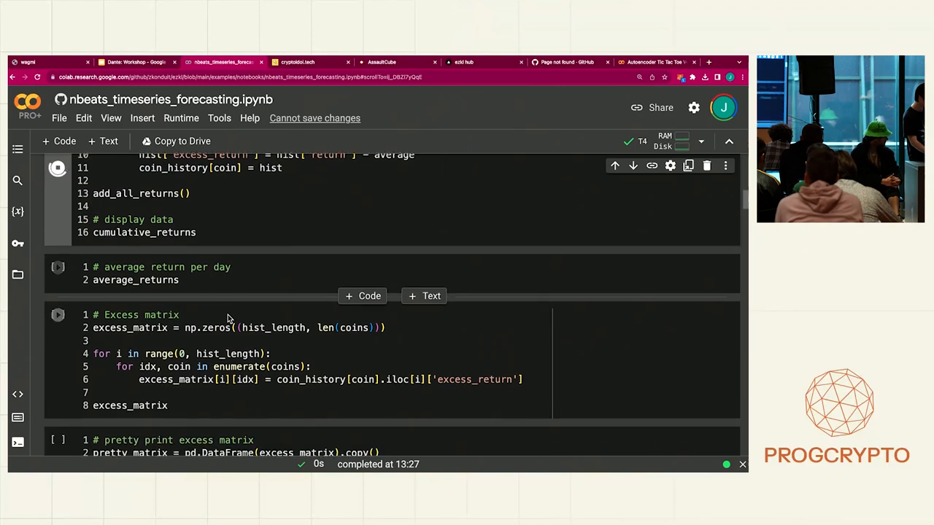
click(58, 167)
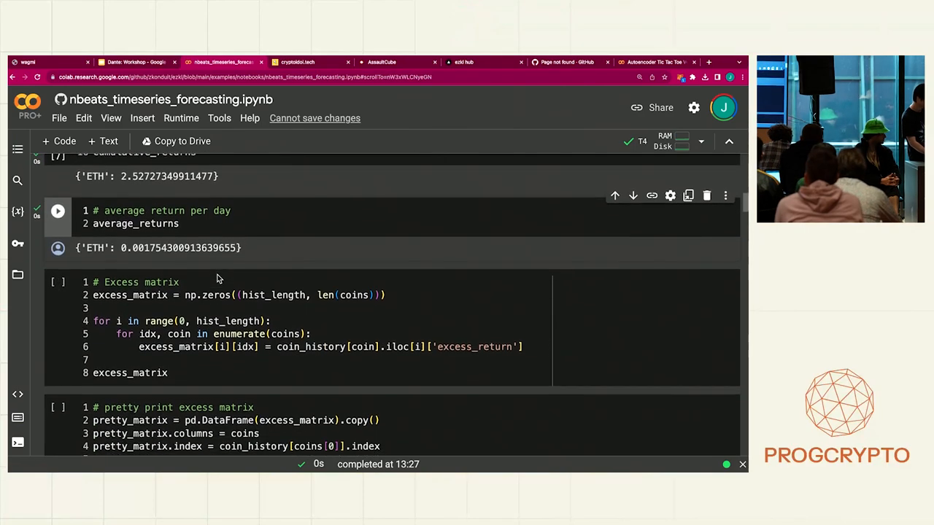
click(58, 217)
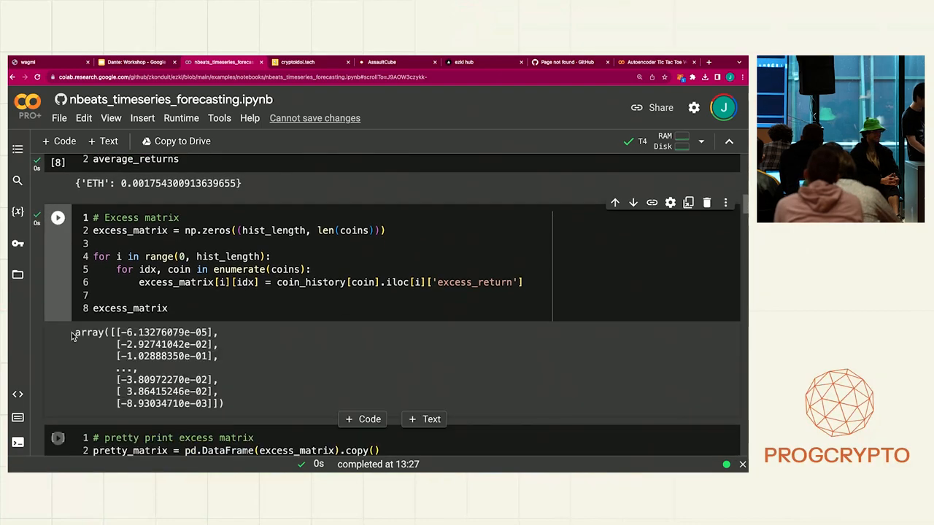
scroll(down, 3)
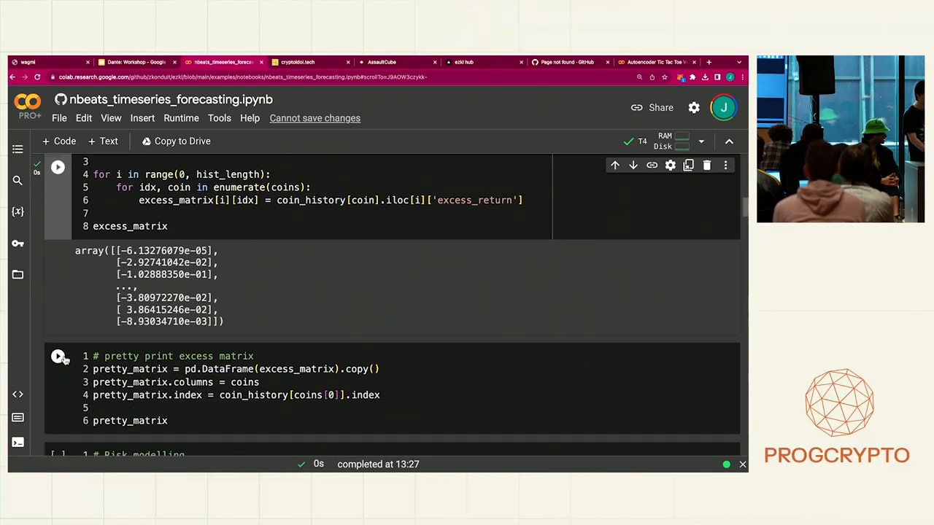
mouse_move(58, 356)
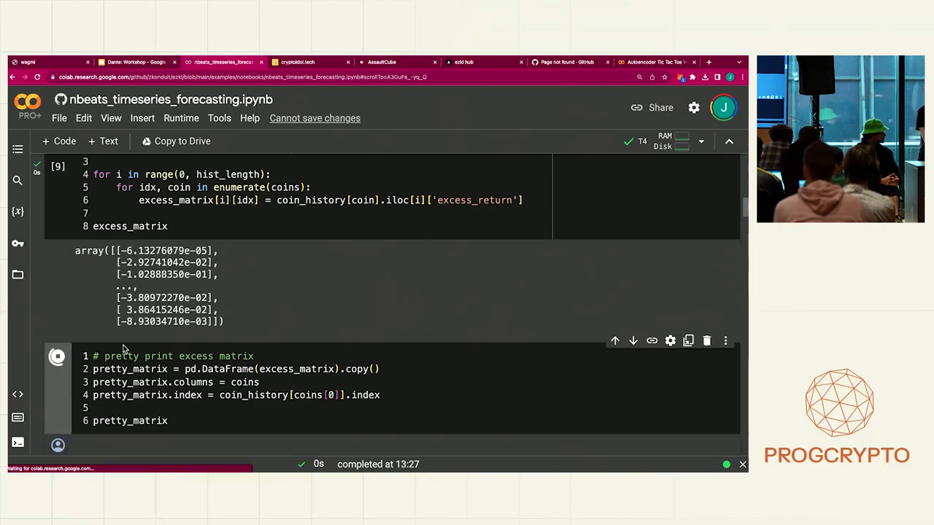
Run the excess matrix, var_covar, standard deviation and std_product_mat cells.
click(59, 356)
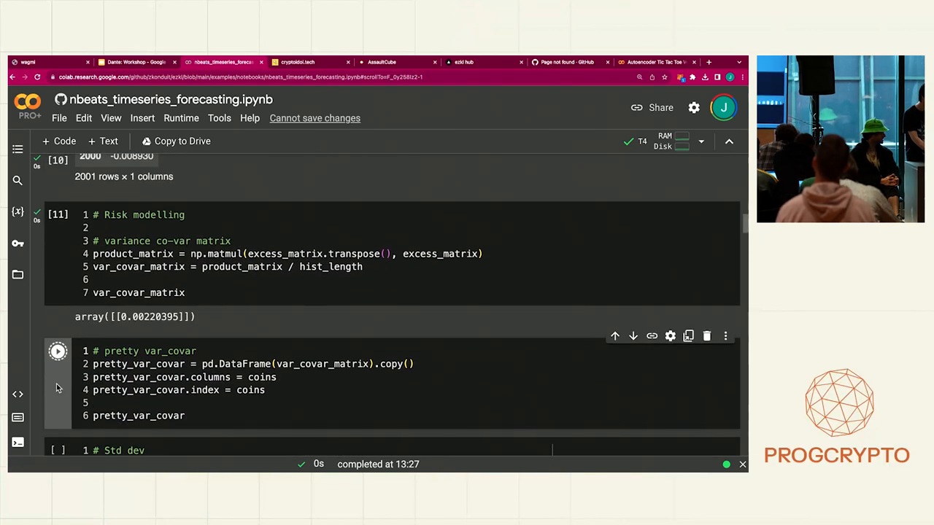
click(59, 350)
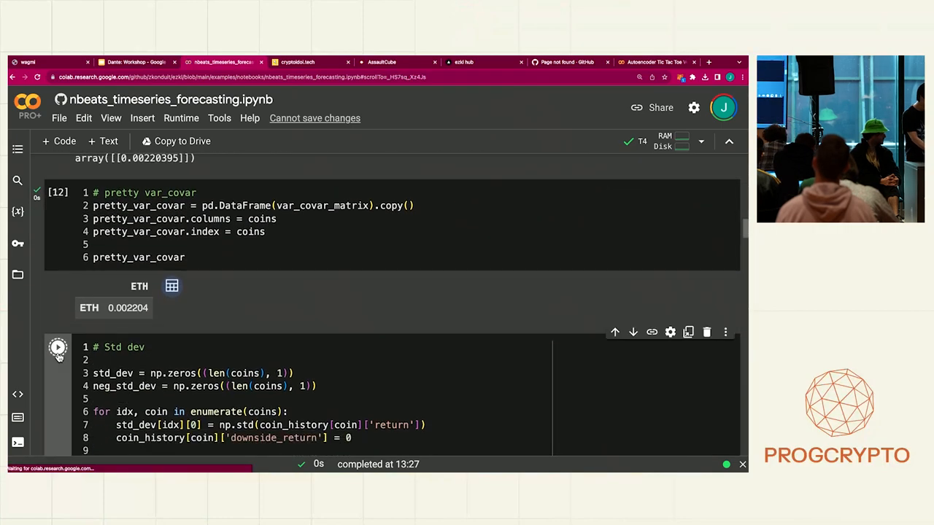
click(59, 347)
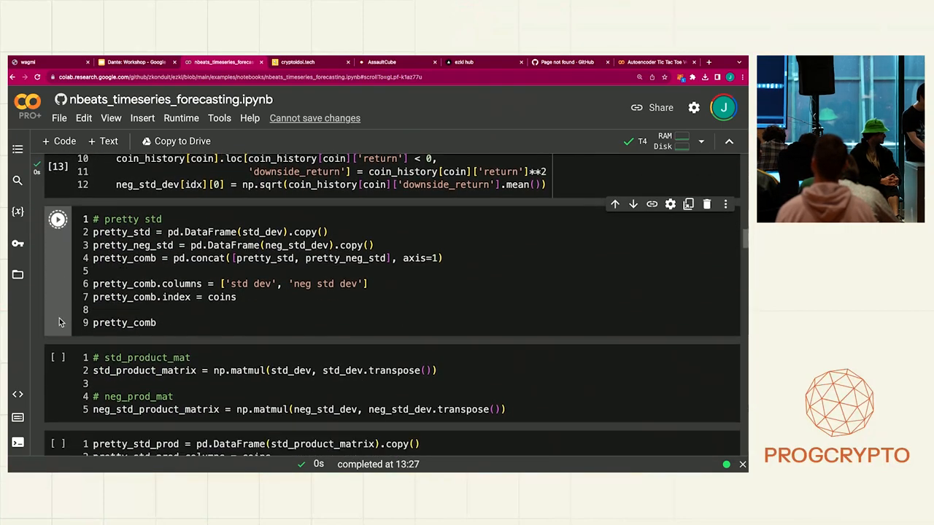
click(58, 219)
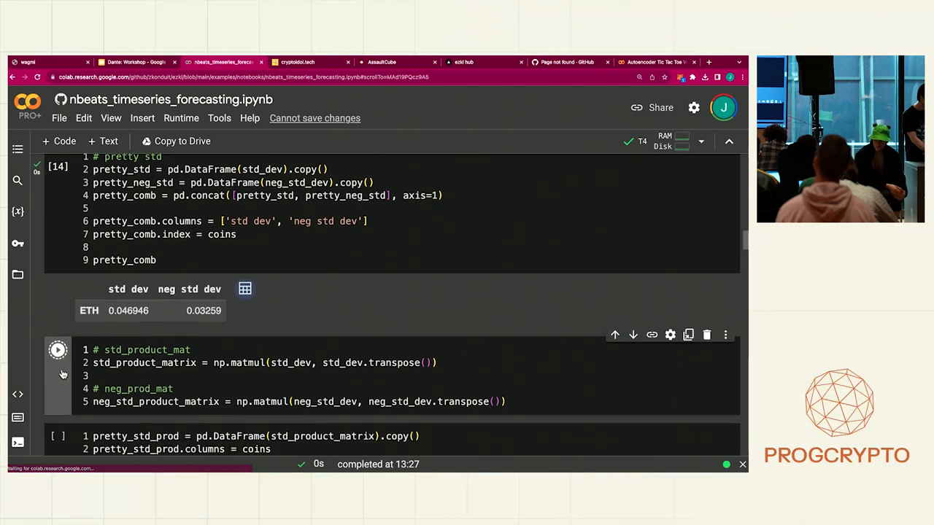
click(58, 350)
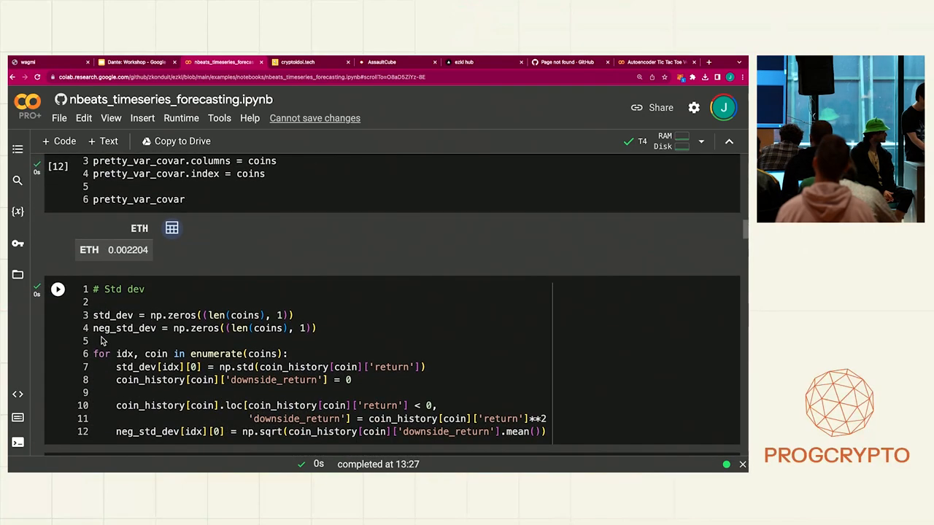
scroll(down, 3)
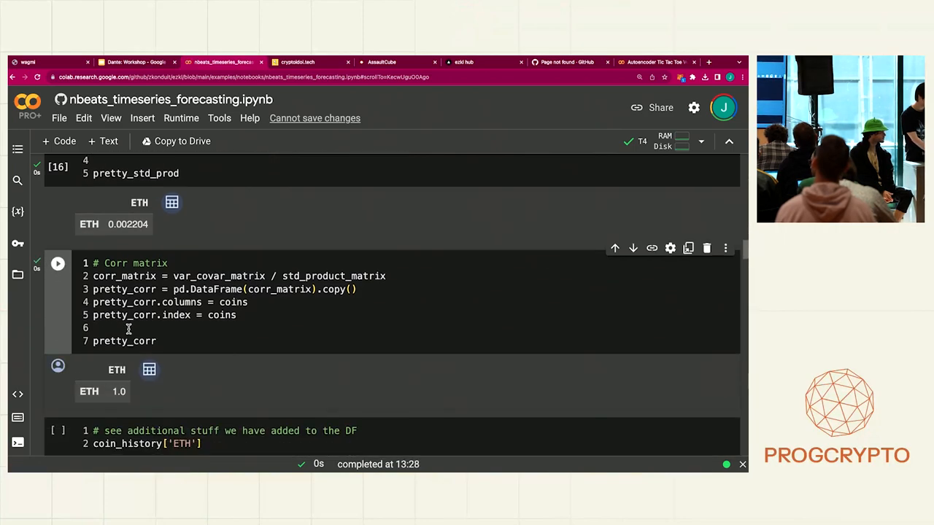
scroll(down, 3)
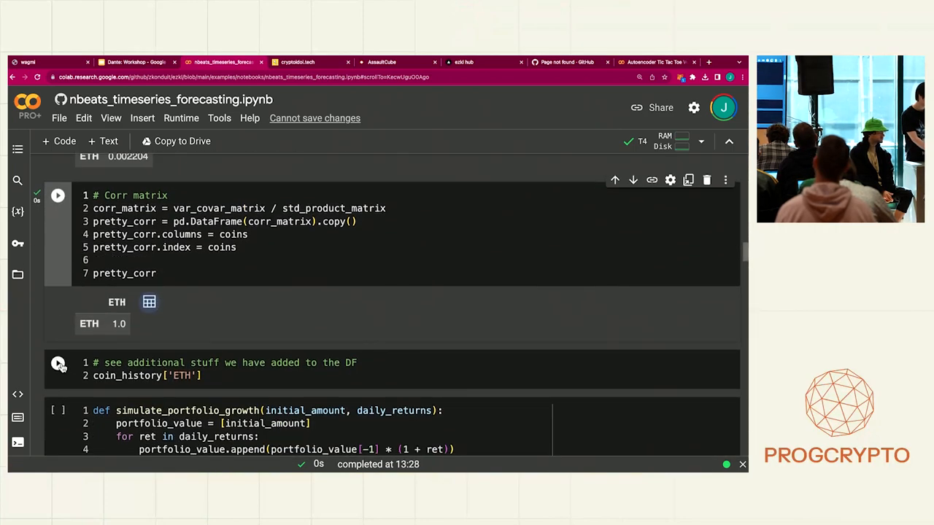
Run the extended ETH dataframe, portfolio growth simulation from 100000 and plotting cells.
click(59, 362)
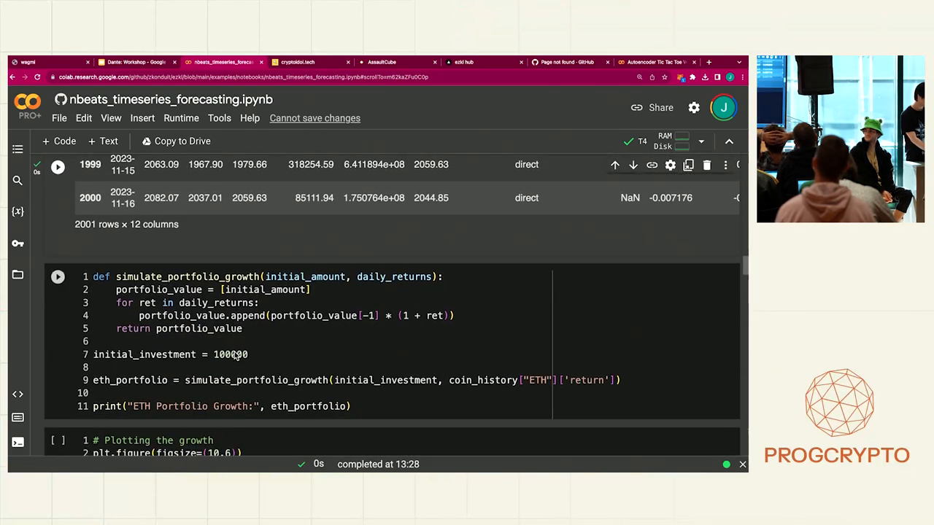
click(59, 277)
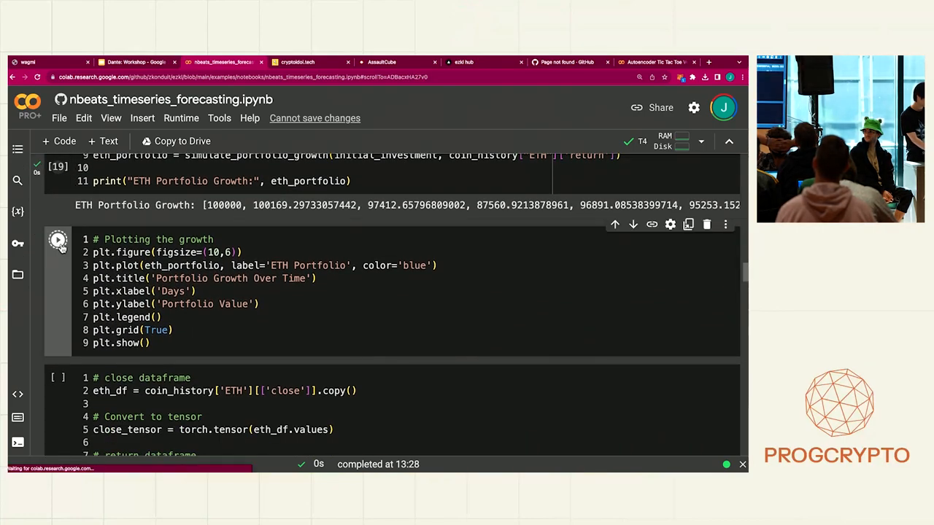
click(58, 239)
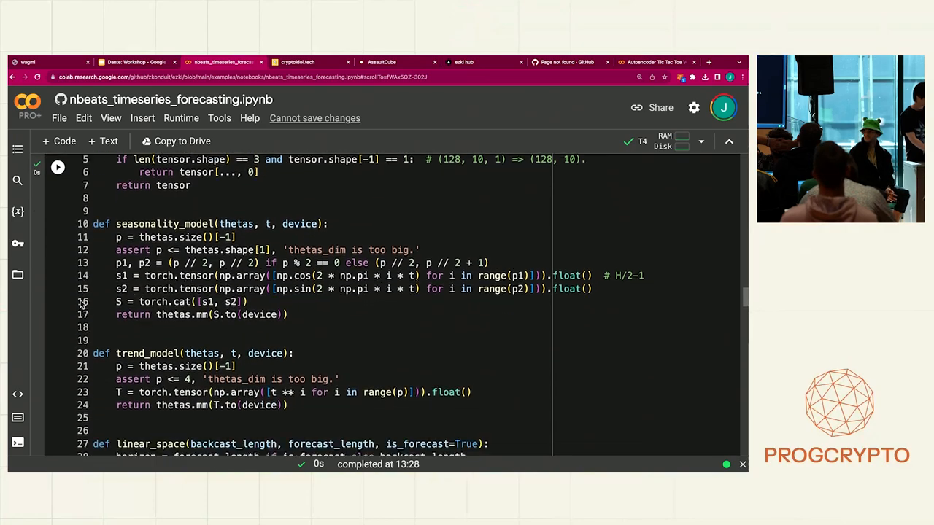
Scroll through the N-BEATS model classes to the dataset and hyperparameters cell output.
scroll(down, 3)
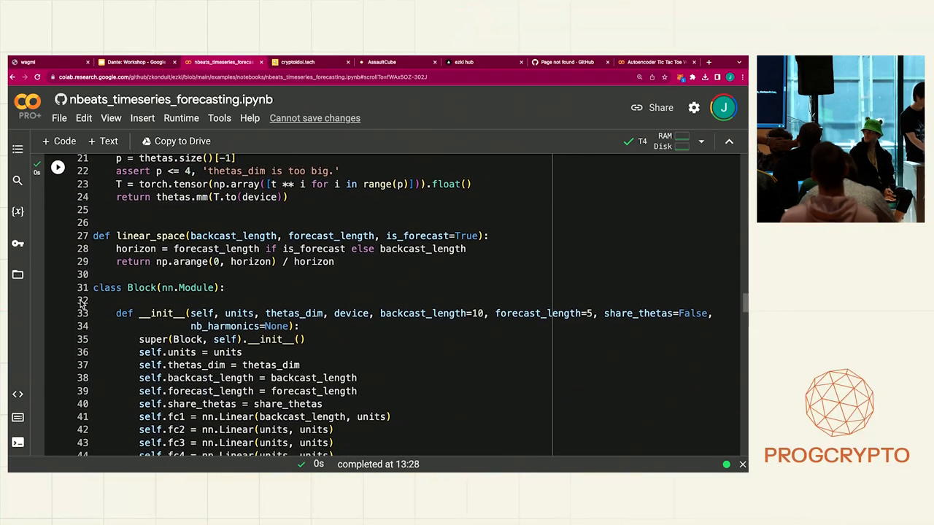
scroll(down, 3)
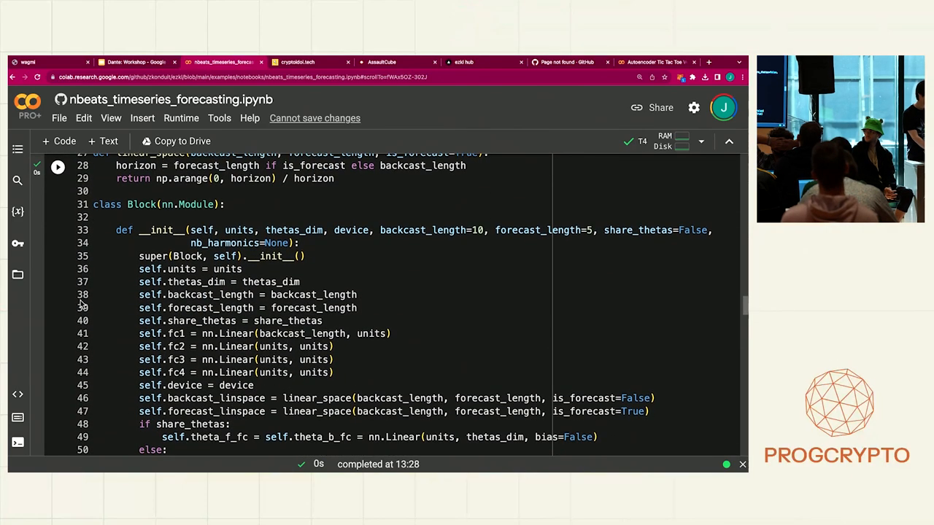
scroll(down, 3)
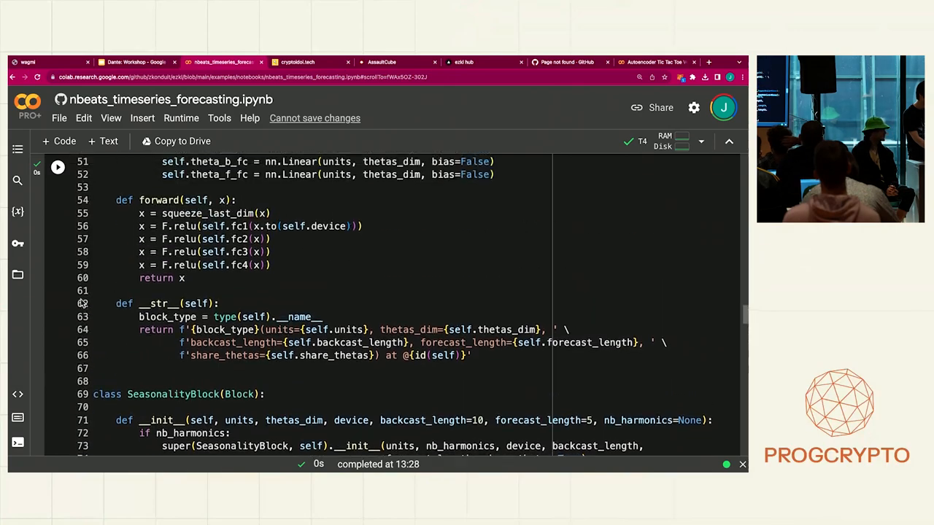
scroll(down, 3)
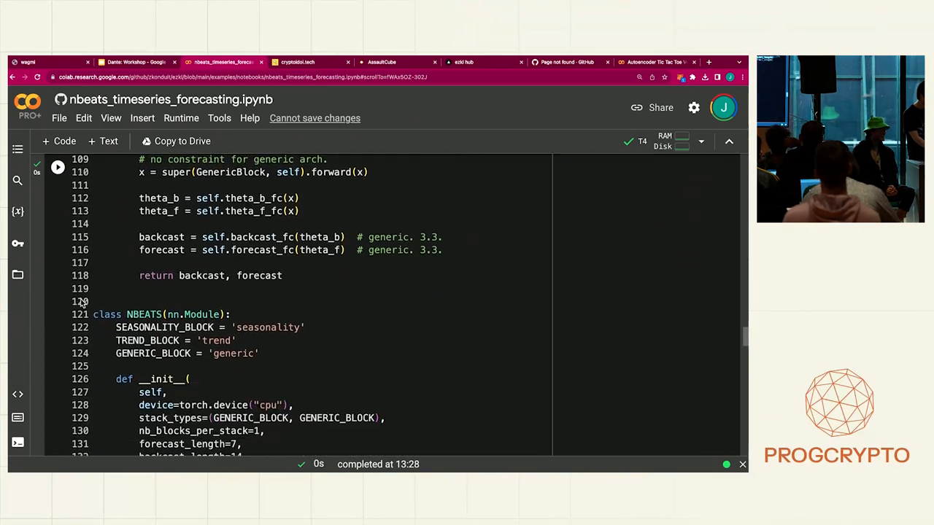
scroll(down, 3)
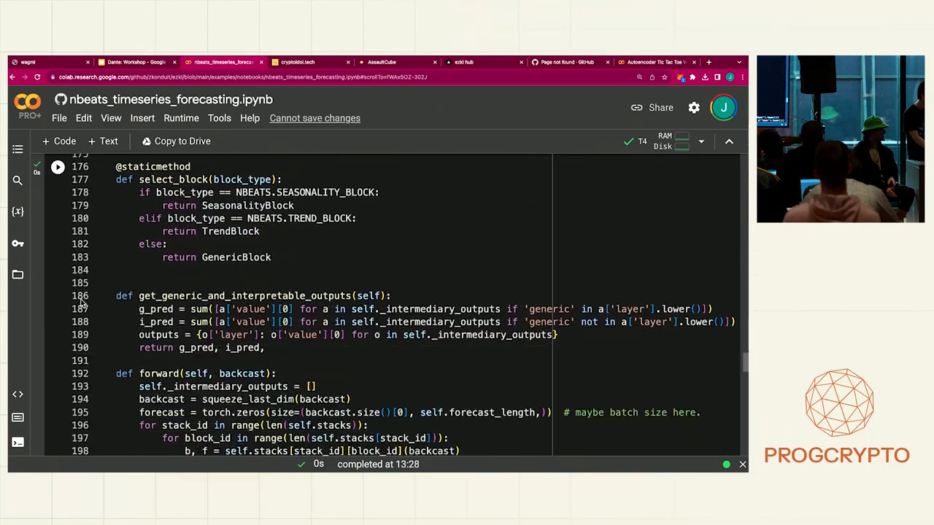
scroll(down, 3)
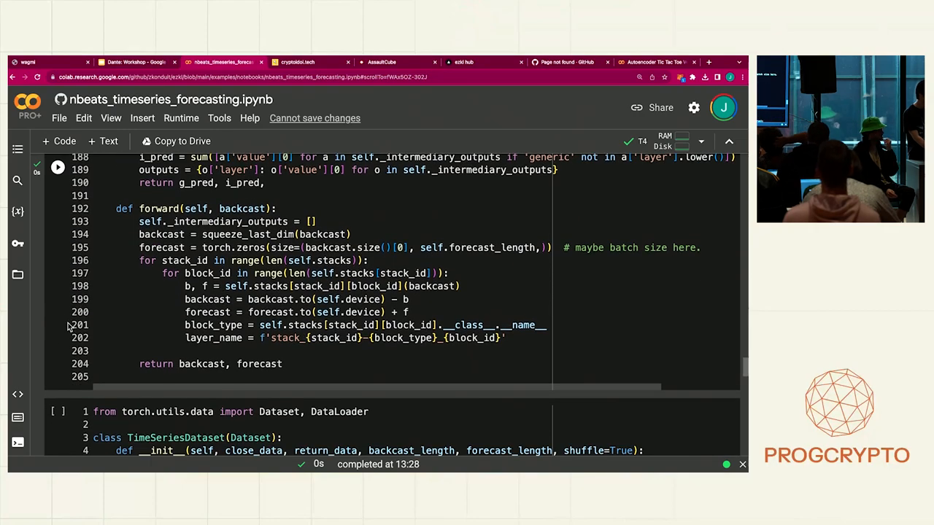
scroll(down, 3)
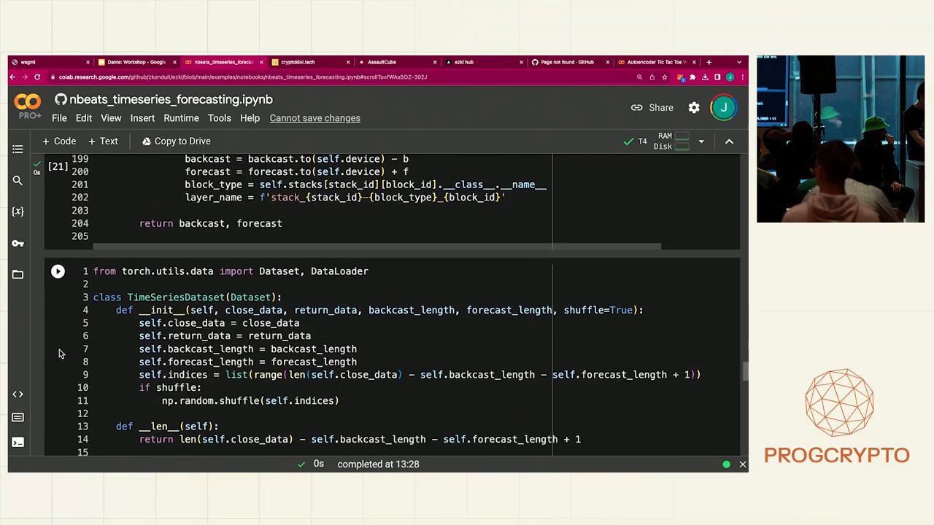
scroll(down, 3)
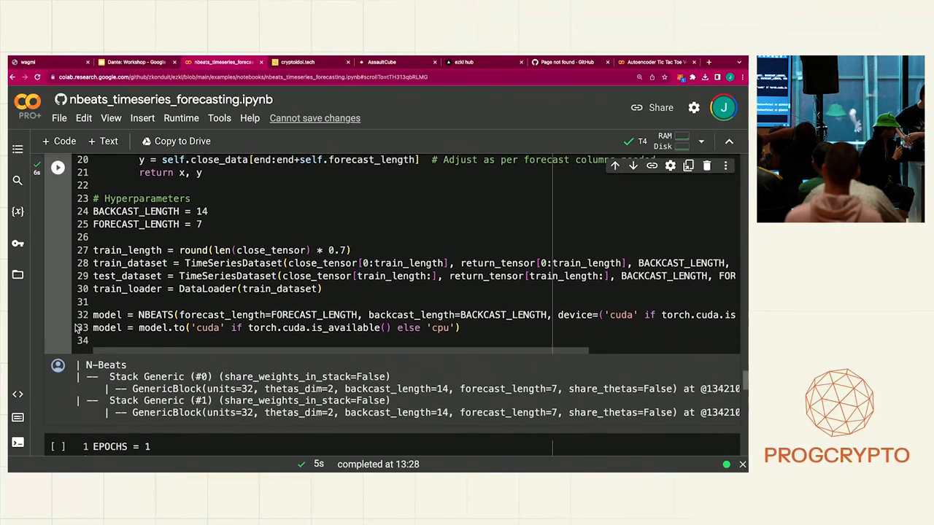
scroll(down, 3)
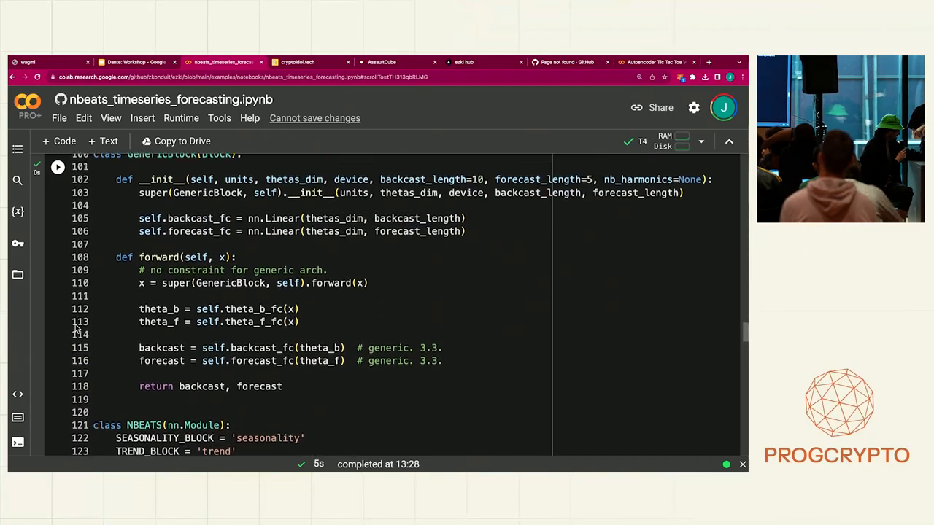
scroll(down, 3)
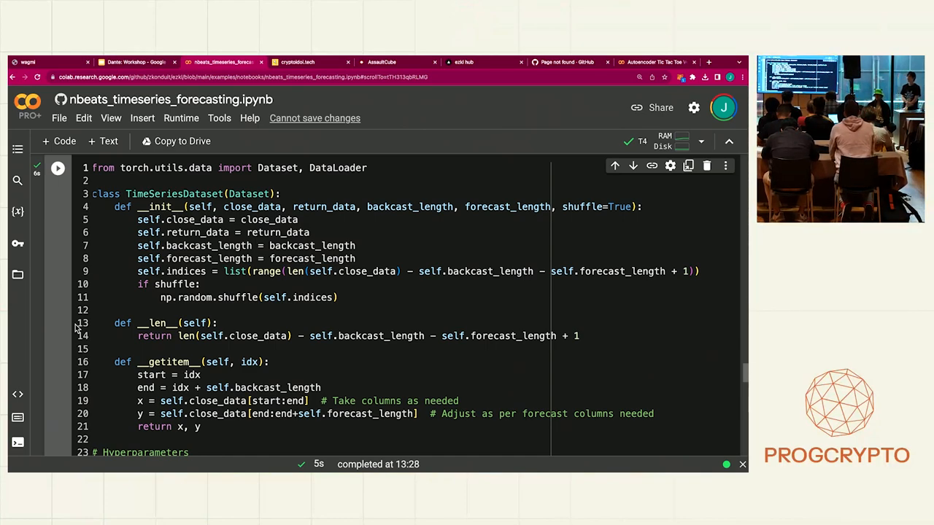
click(58, 169)
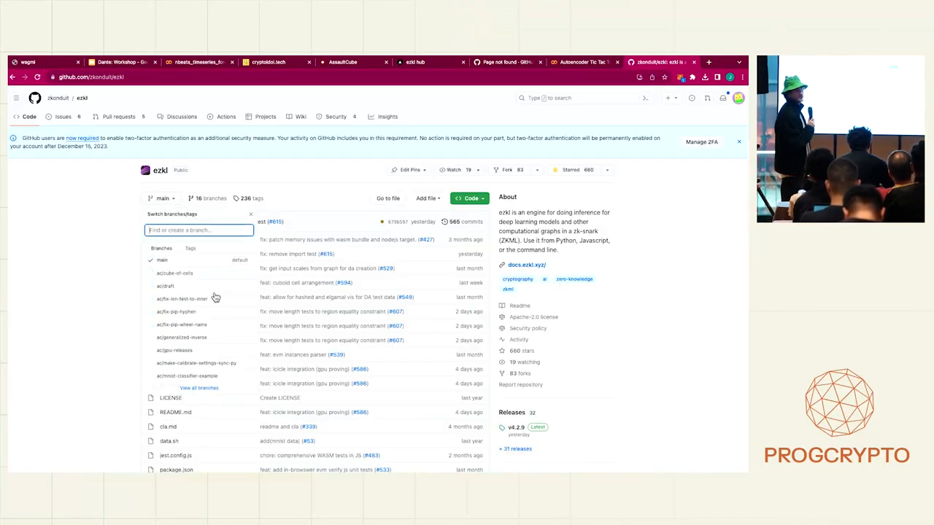
Scroll the ezkl repository file tree on the feature branch 16 commits ahead of main.
scroll(down, 3)
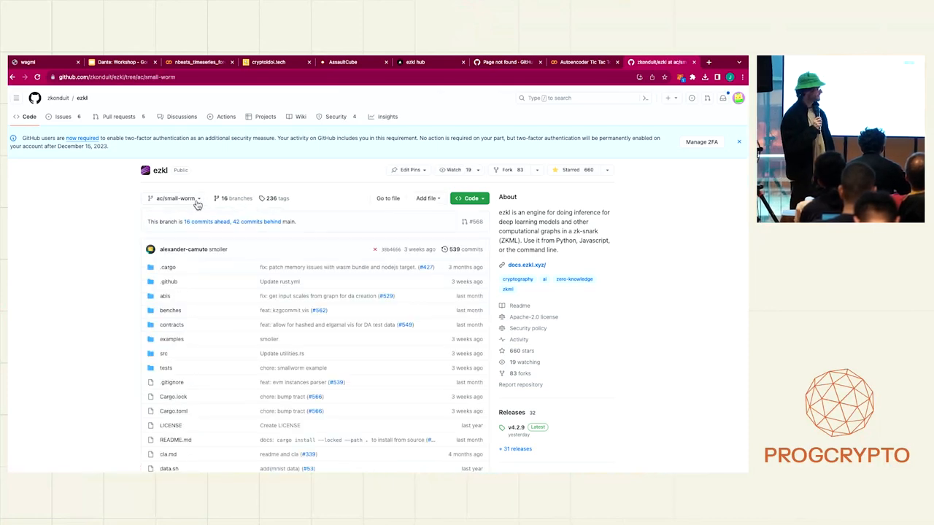
mouse_move(175, 198)
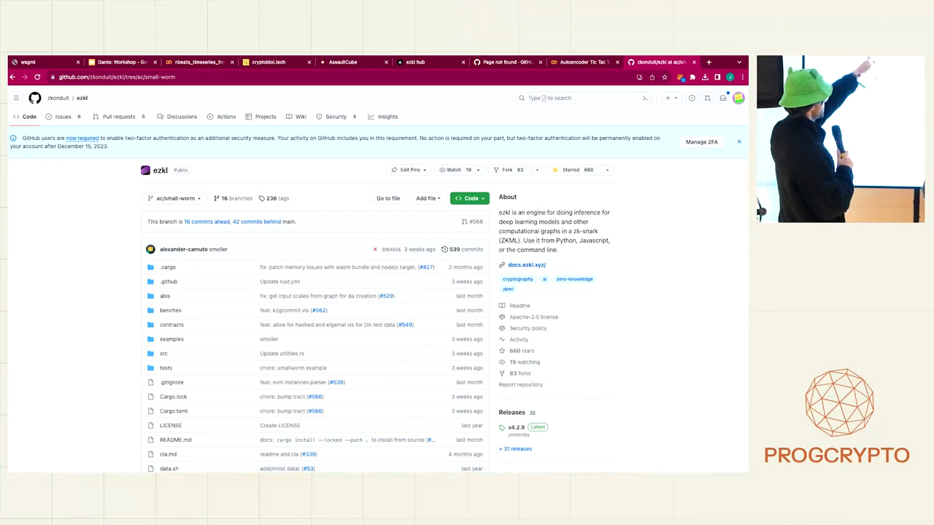
mouse_move(143, 250)
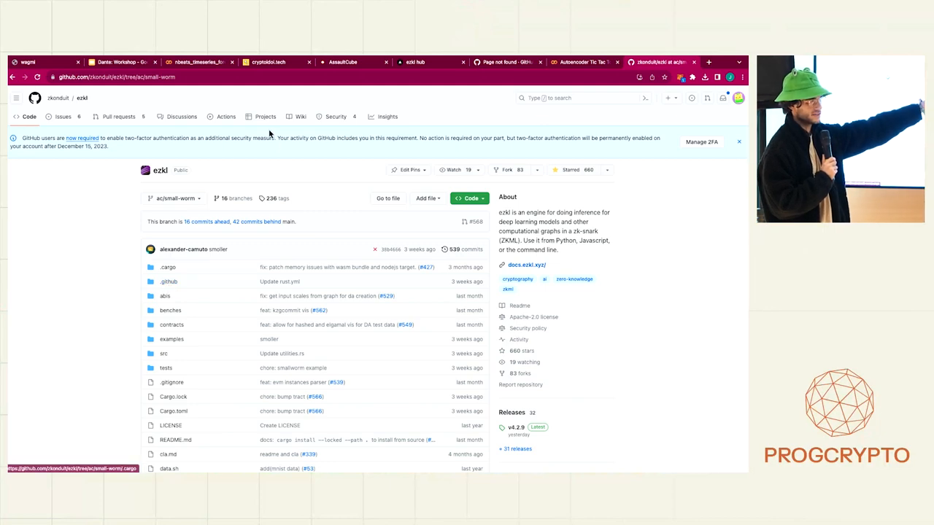
From Actions, navigate Benchmarks then Large Tests and open run #14.
click(226, 117)
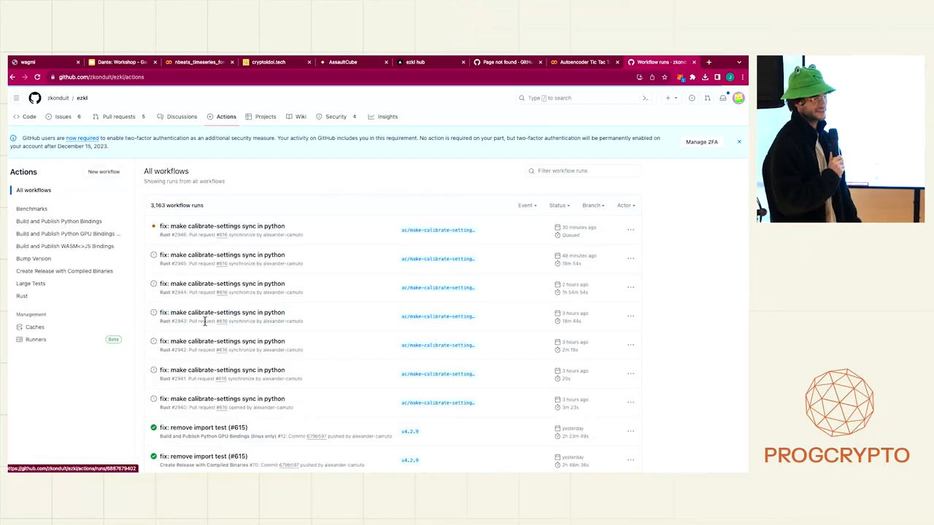
mouse_move(79, 208)
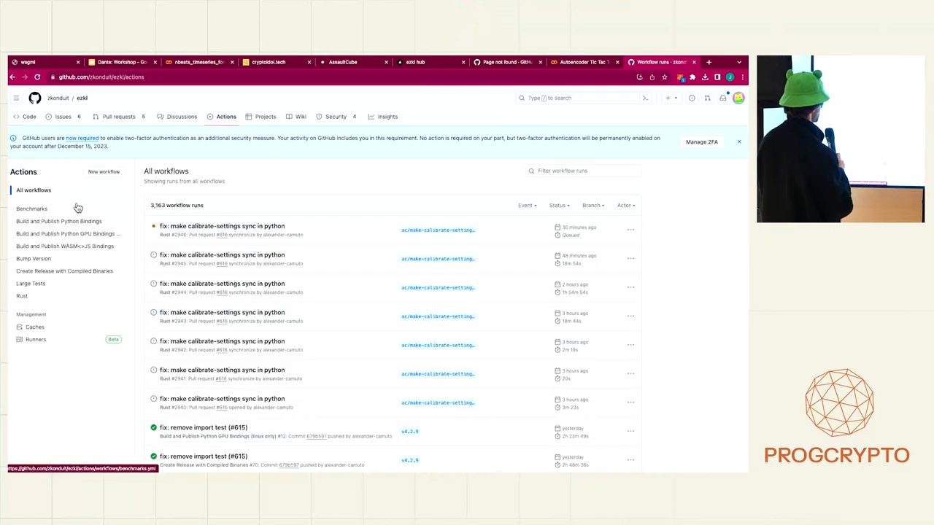
click(33, 209)
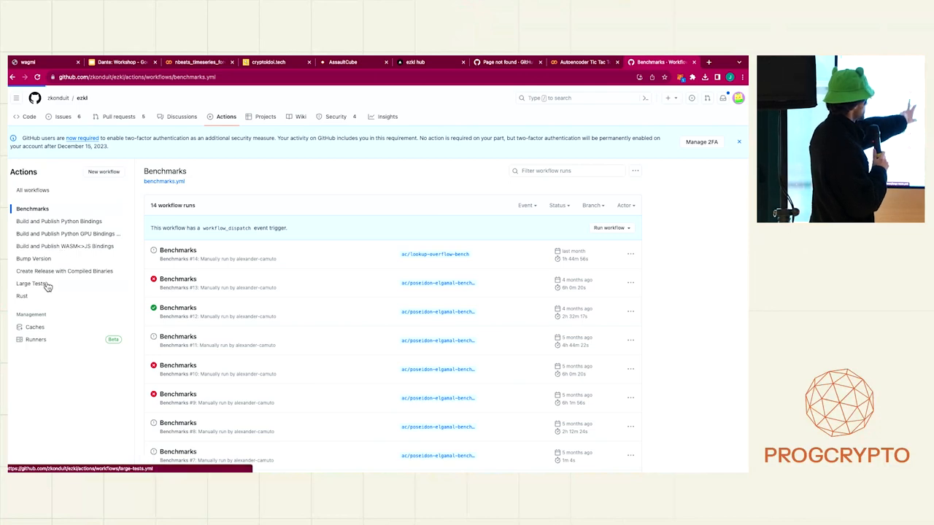
click(30, 283)
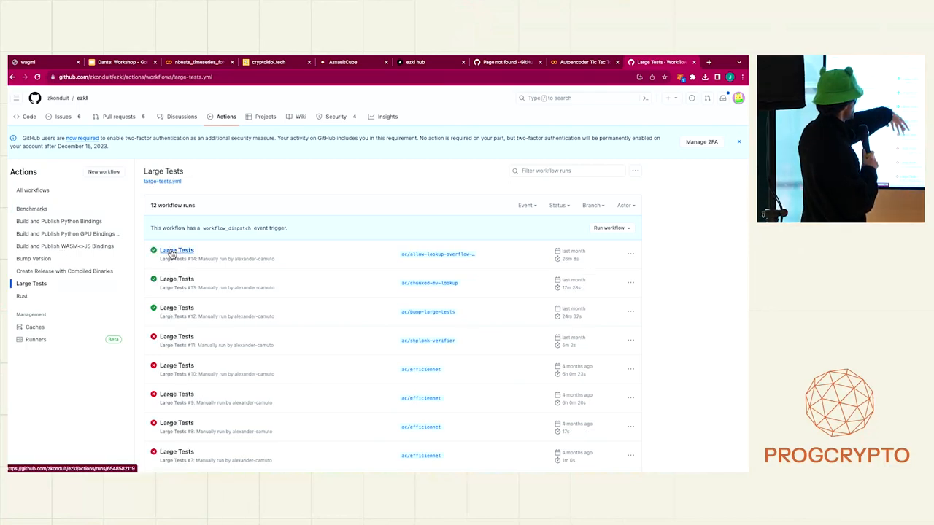
mouse_move(80, 210)
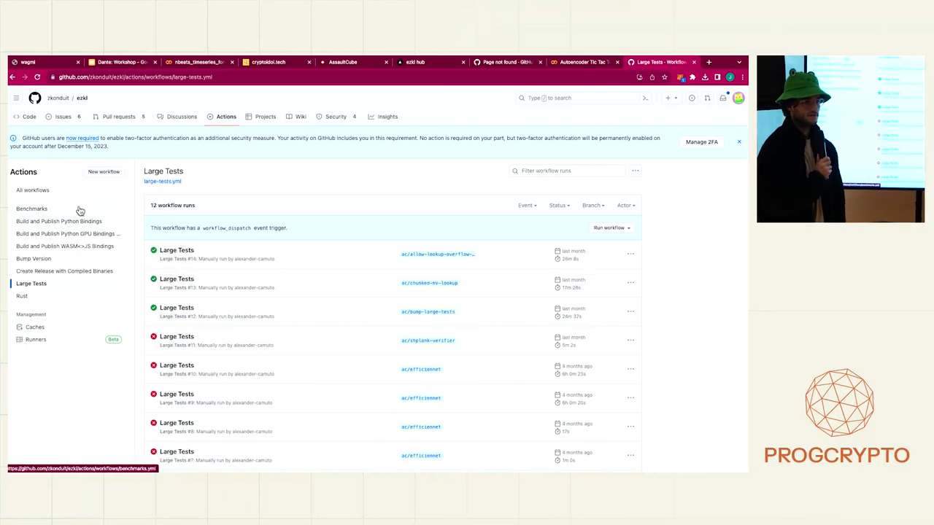
click(177, 251)
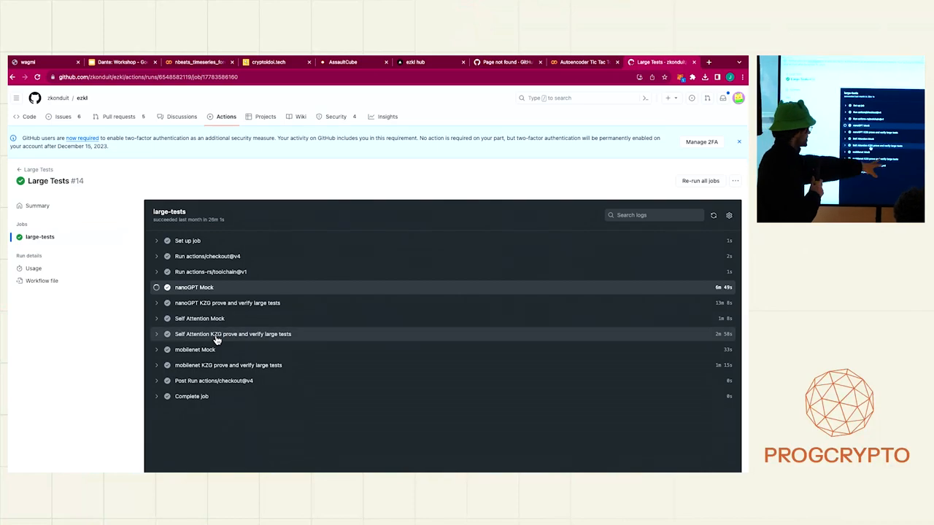
click(194, 286)
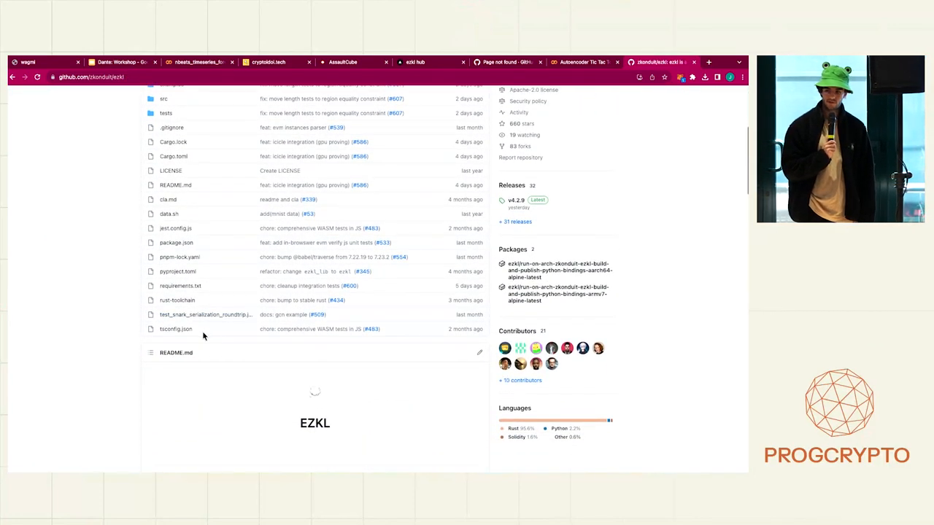
scroll(down, 3)
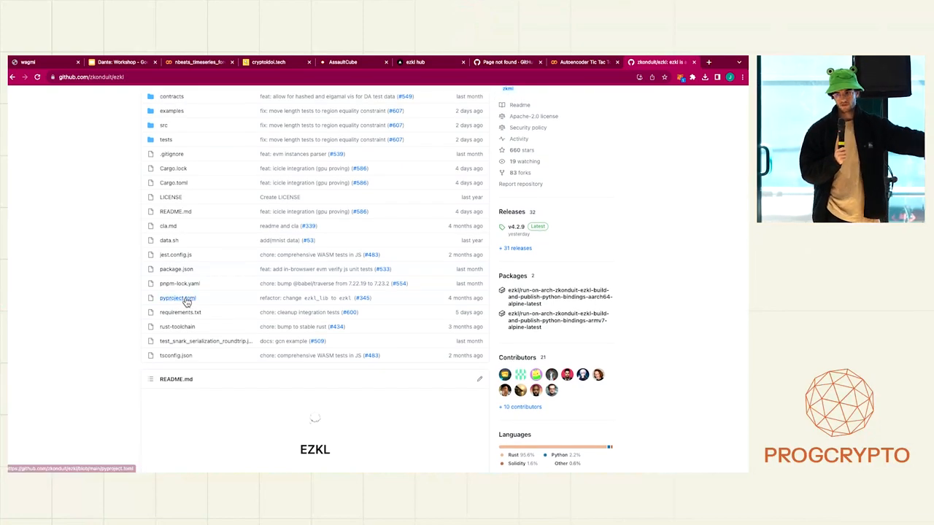
scroll(down, 3)
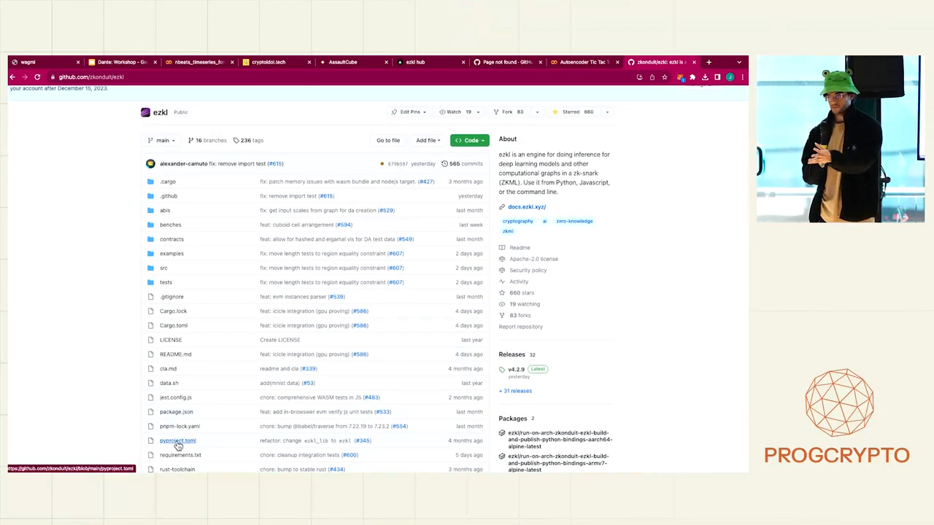
click(178, 441)
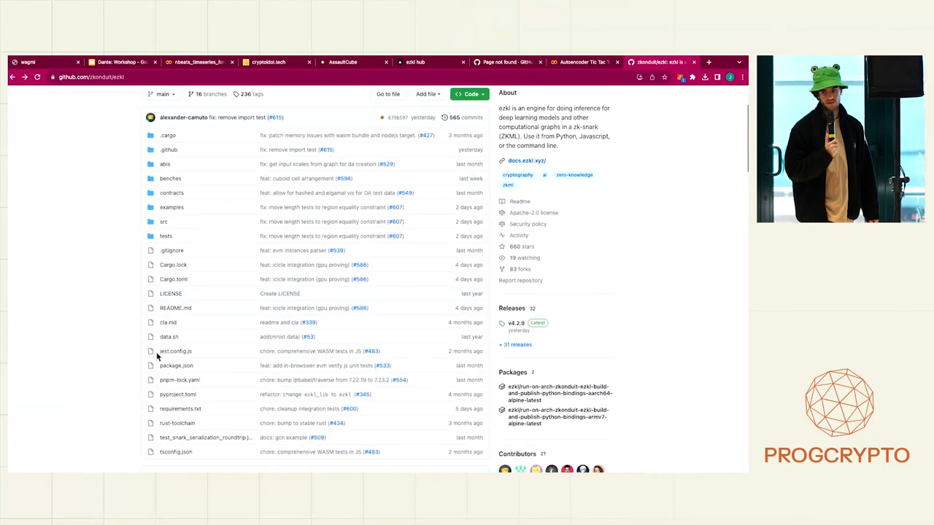
mouse_move(181, 286)
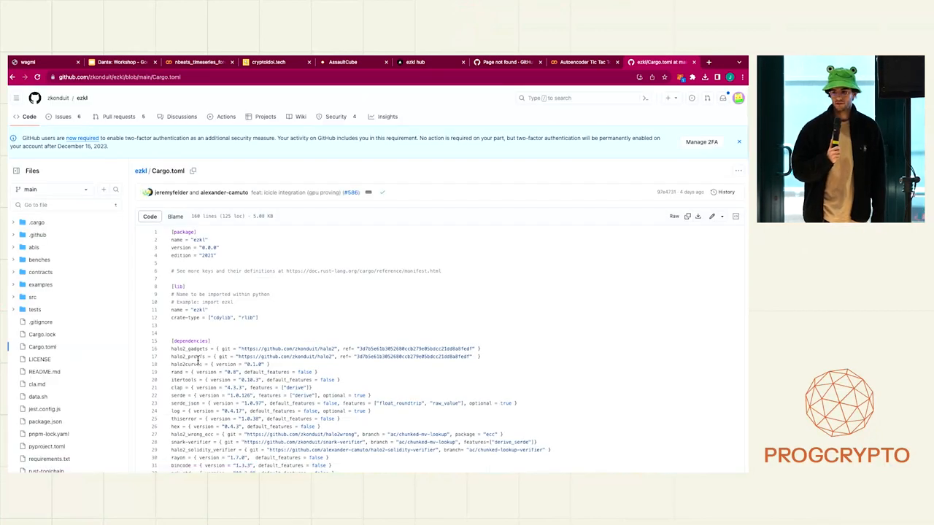
Scroll through Cargo.toml past the dependencies to the [[bench]] entries, lib section and [features] list.
scroll(down, 3)
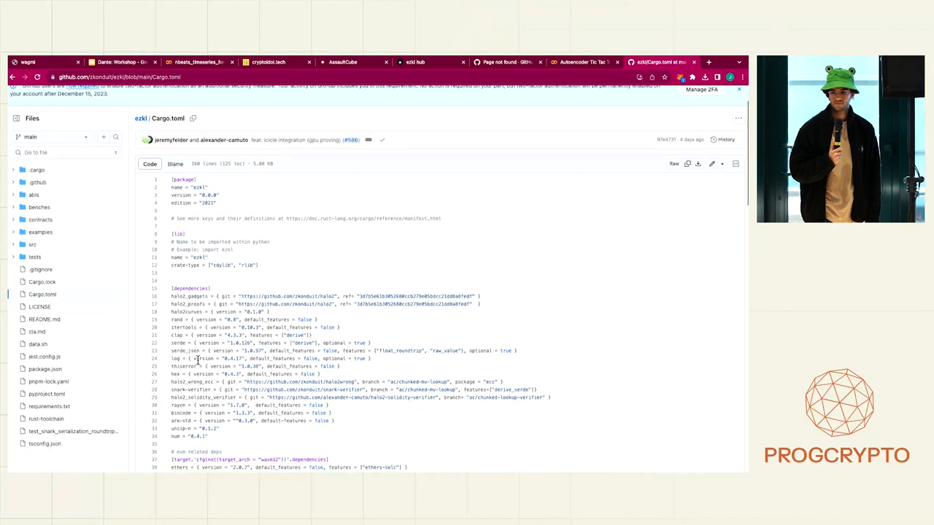
scroll(down, 3)
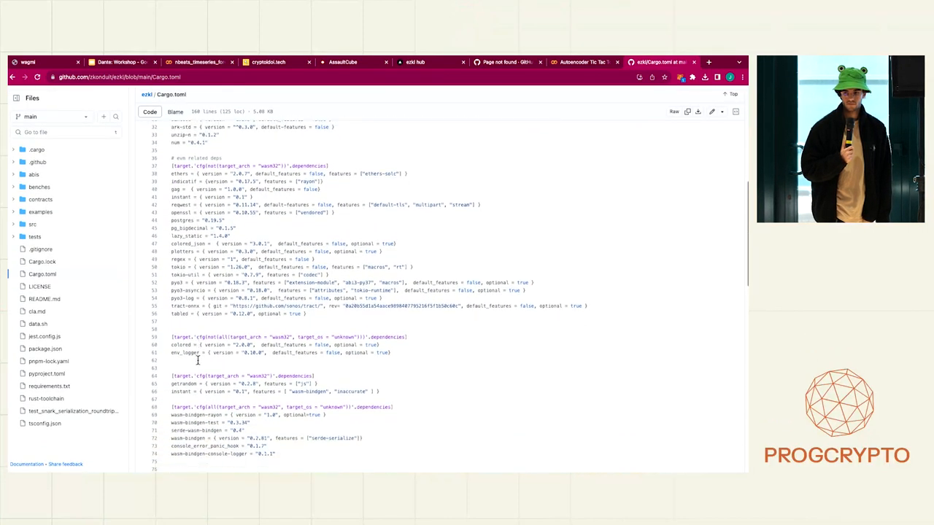
scroll(down, 3)
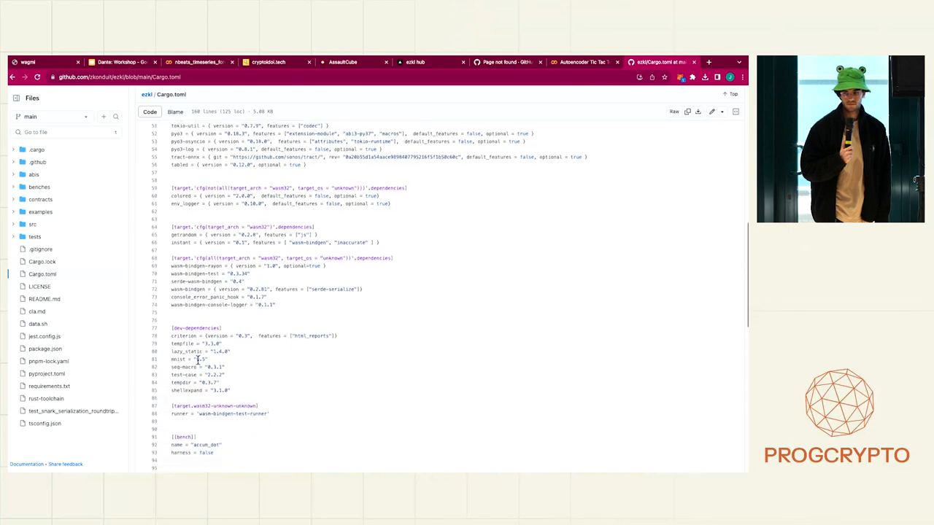
scroll(down, 3)
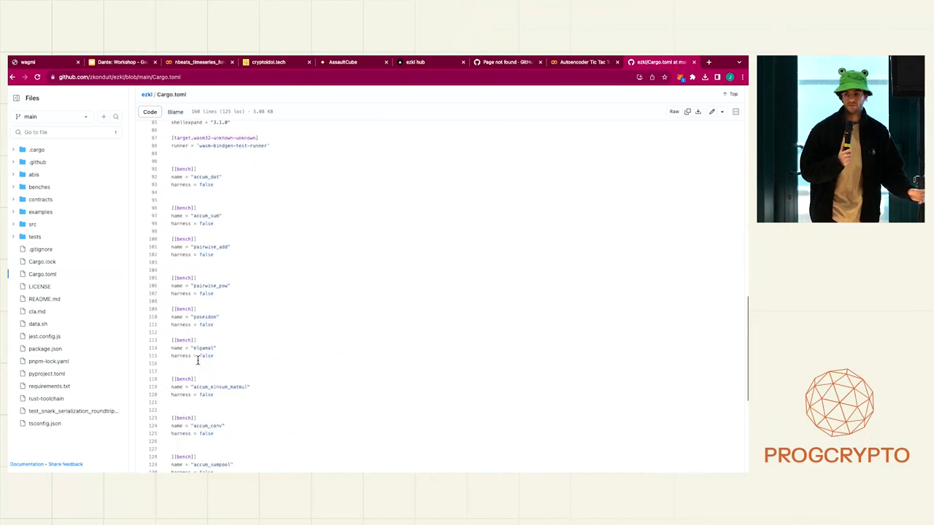
scroll(down, 3)
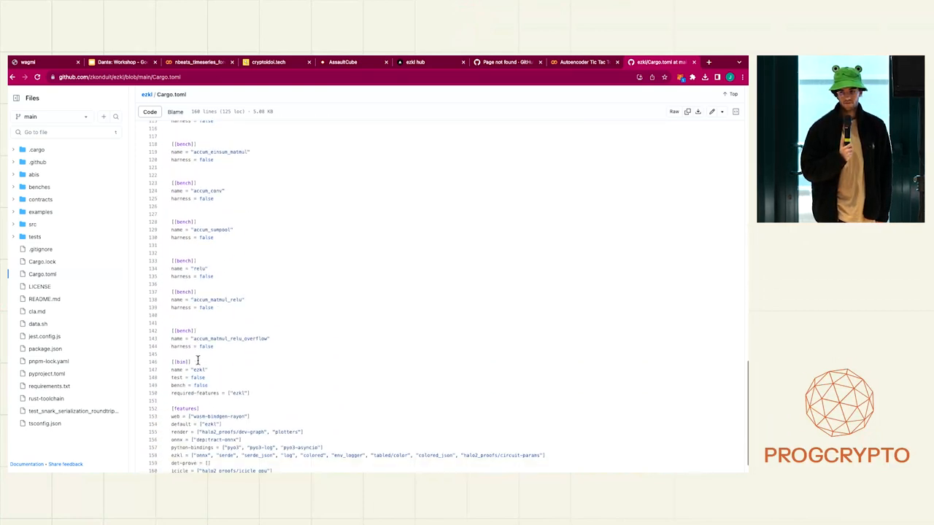
scroll(down, 3)
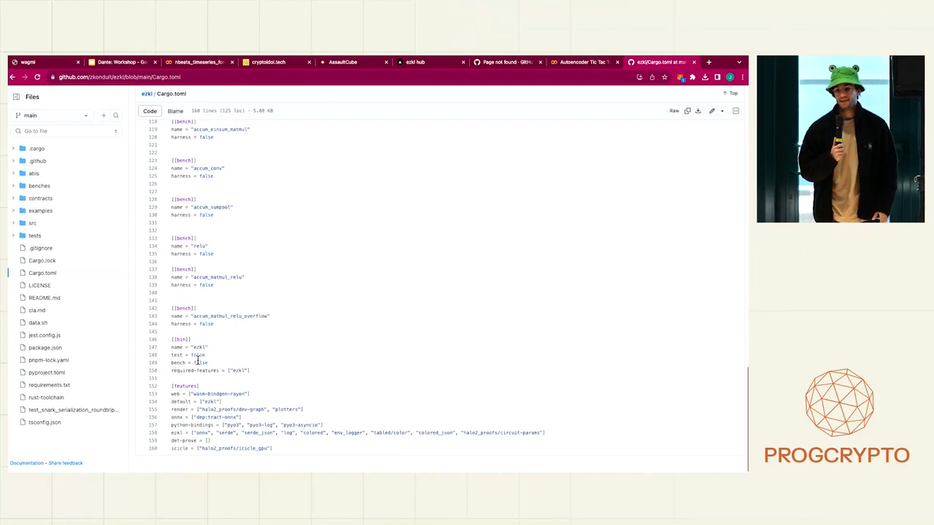